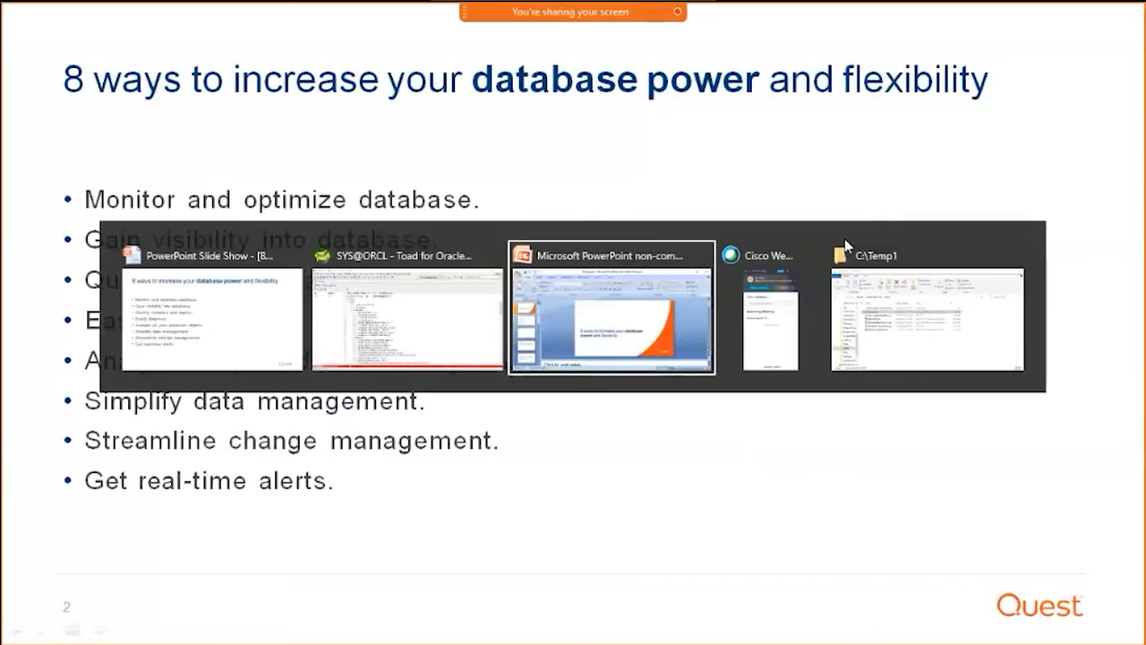
# Switch to the Toad window showing the ORCL DB Health Check report output
pyautogui.click(407, 309)
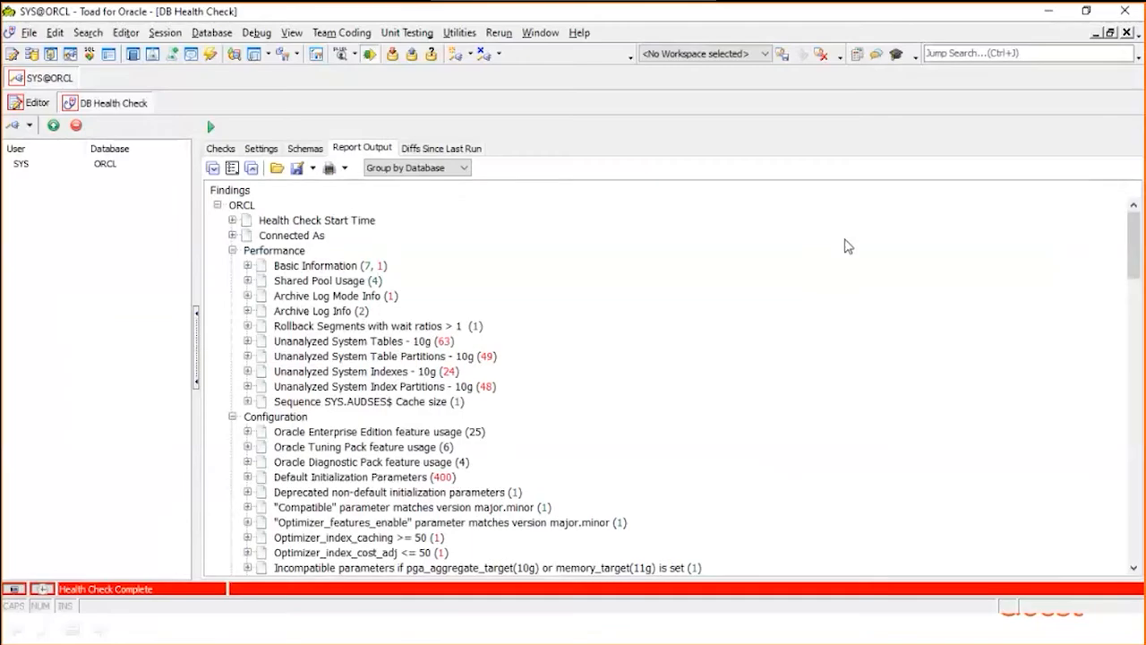
pyautogui.moveTo(744, 168)
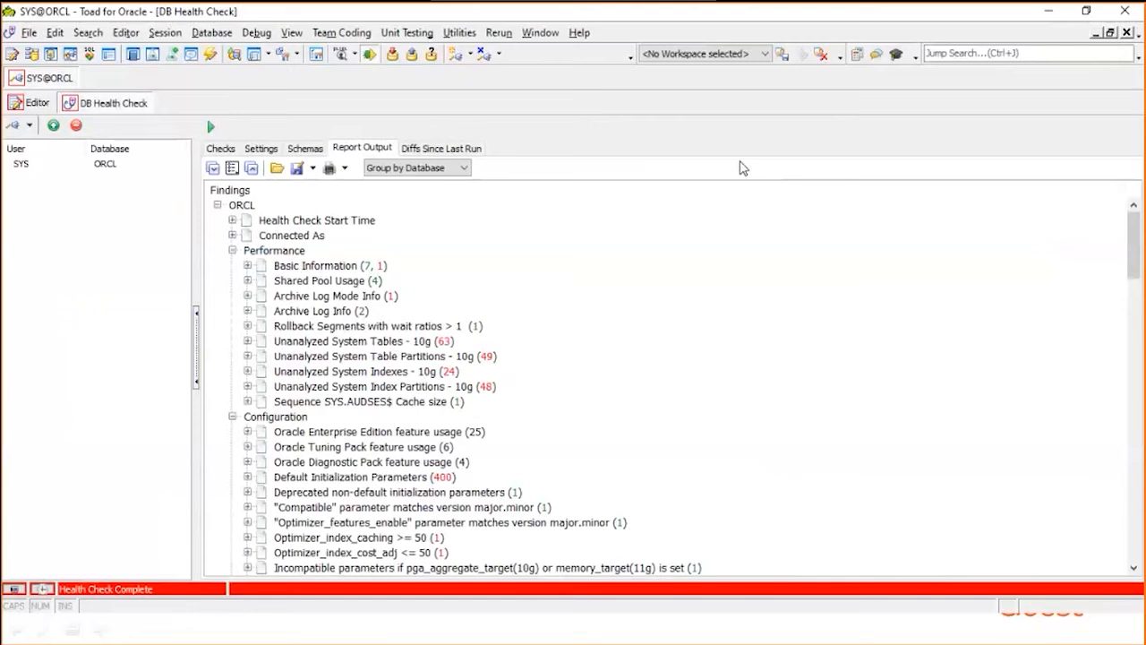
pyautogui.moveTo(443, 146)
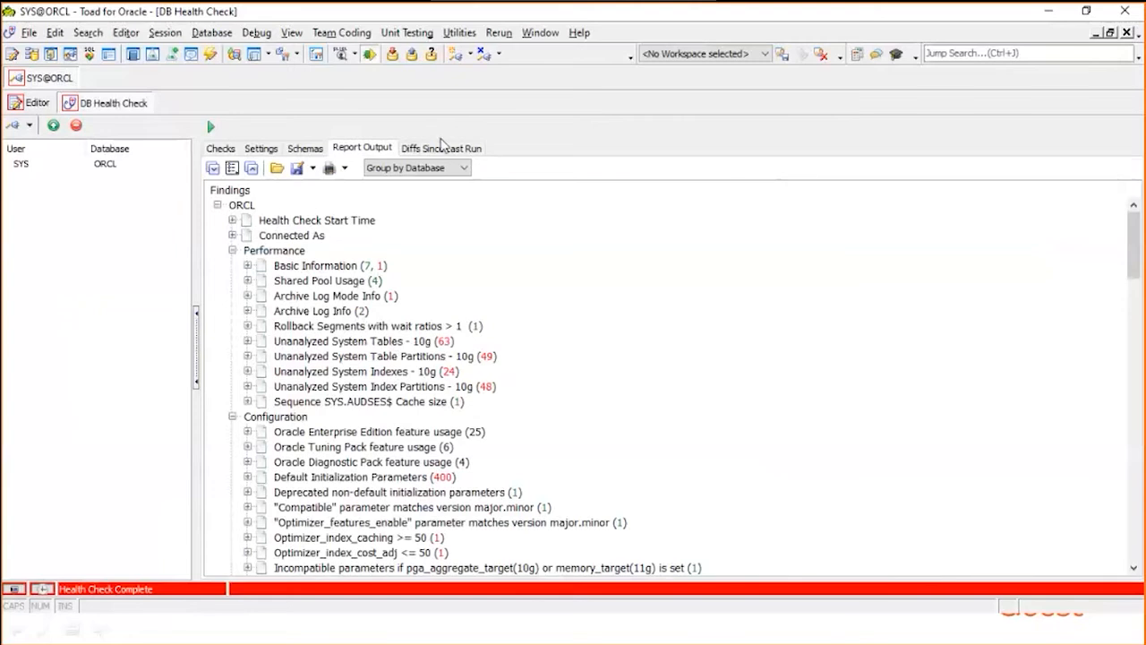
pyautogui.moveTo(389, 133)
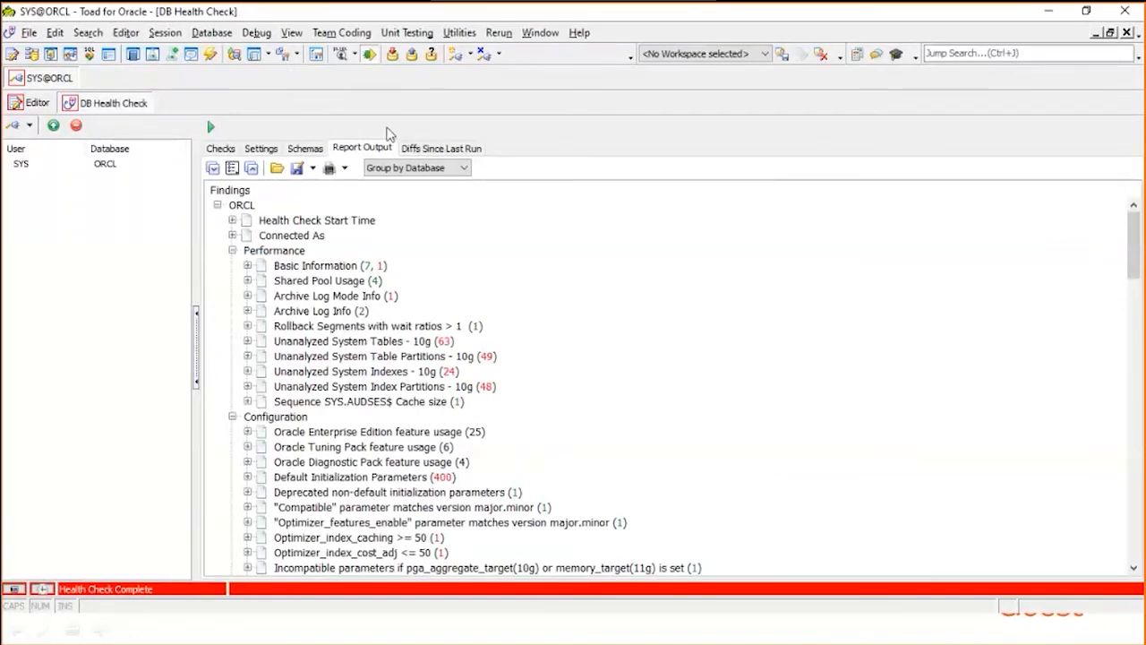
pyautogui.moveTo(315, 117)
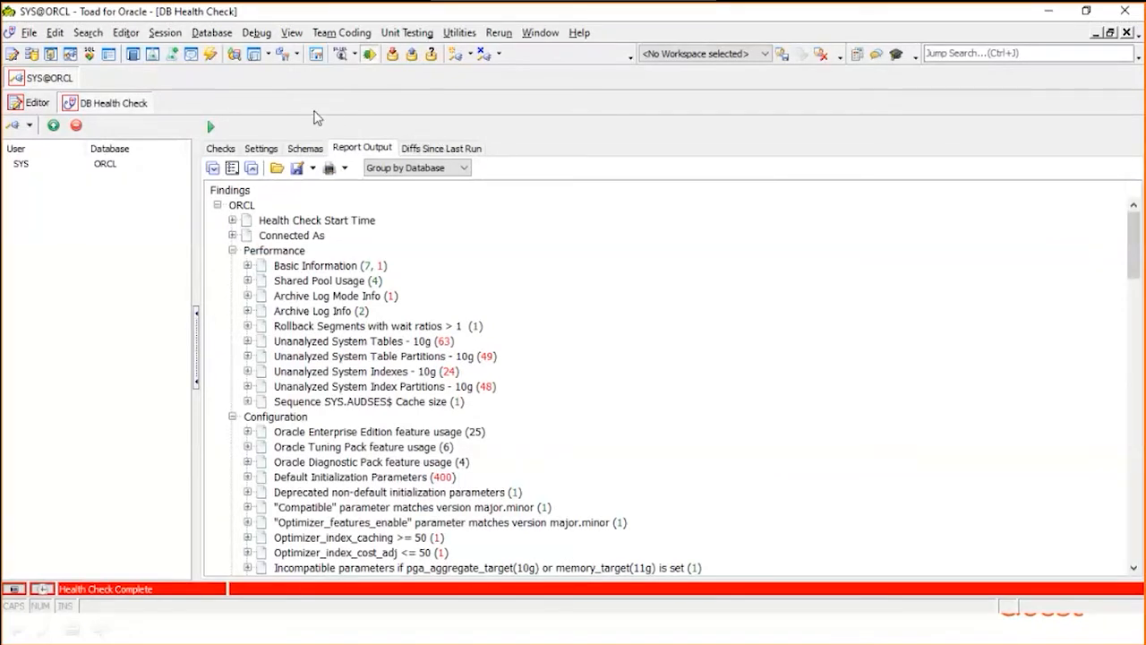
pyautogui.moveTo(291, 109)
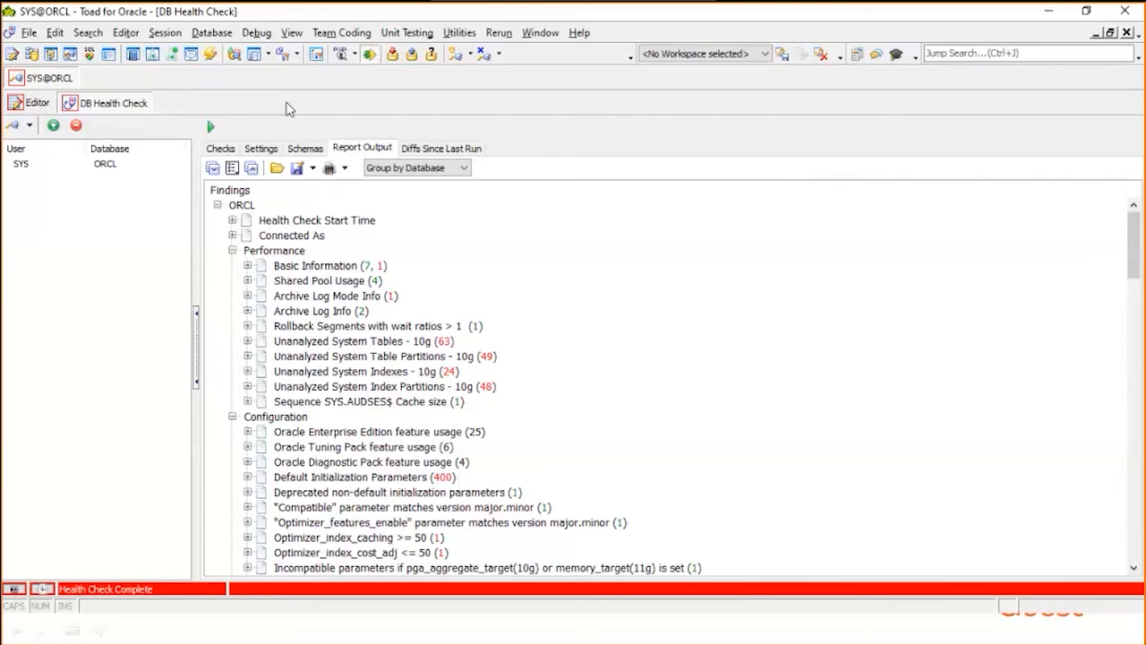
pyautogui.moveTo(256, 108)
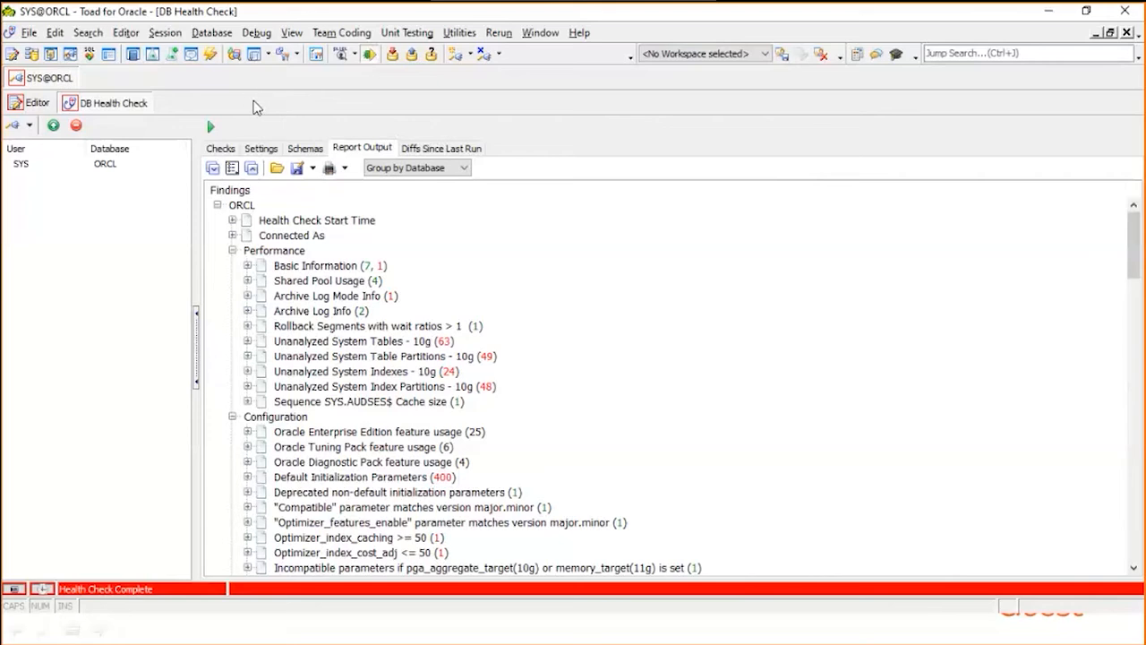
pyautogui.moveTo(261, 72)
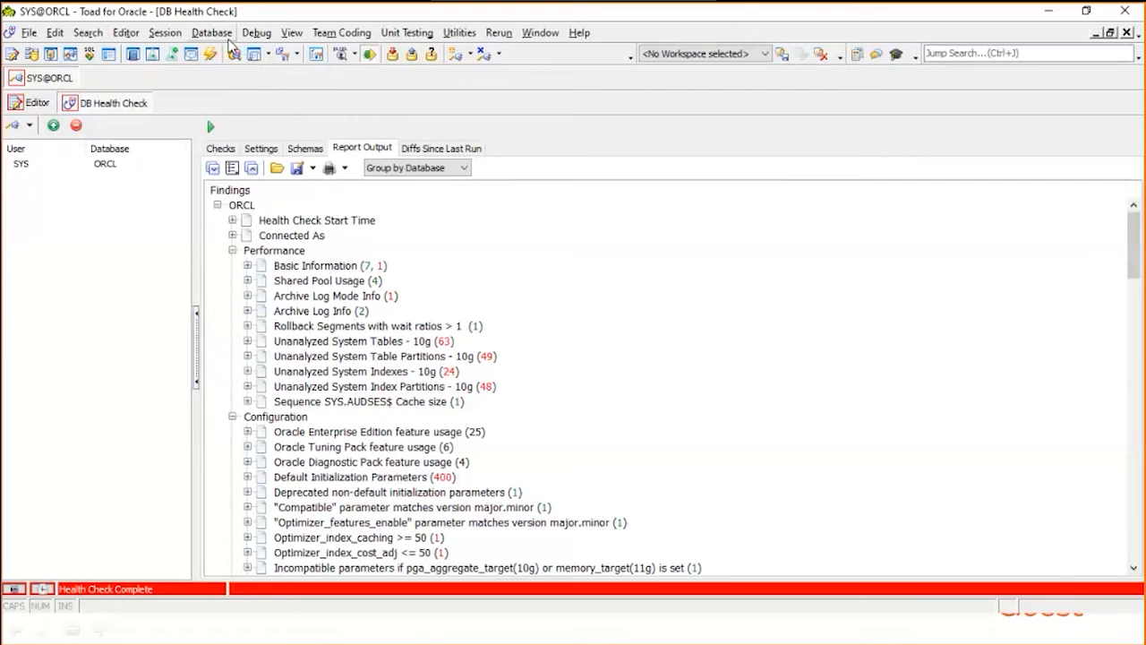
# Launch Database Monitor to chart logical I/O, sessions, SGA memory and shared pool
pyautogui.click(212, 32)
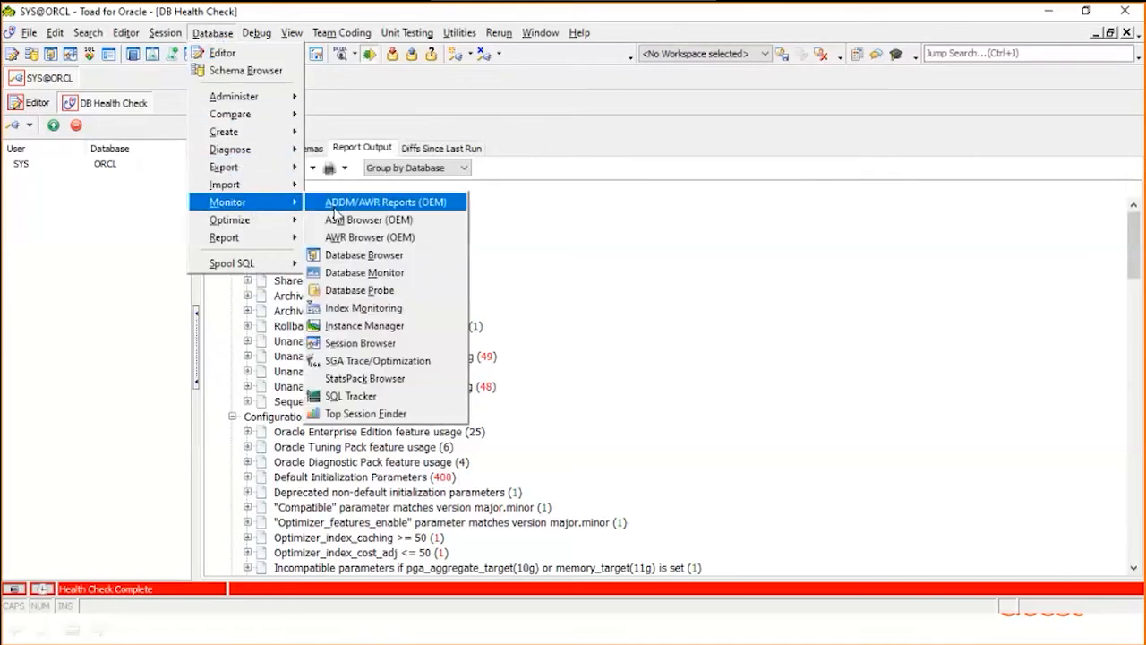
pyautogui.moveTo(392, 272)
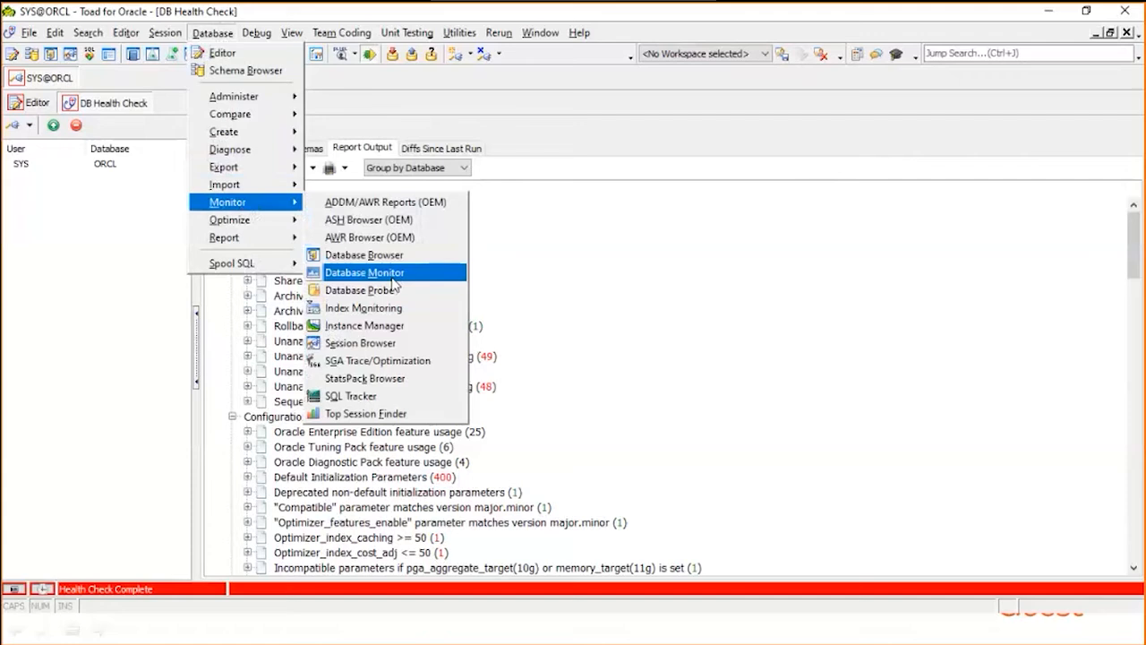
pyautogui.moveTo(364, 272)
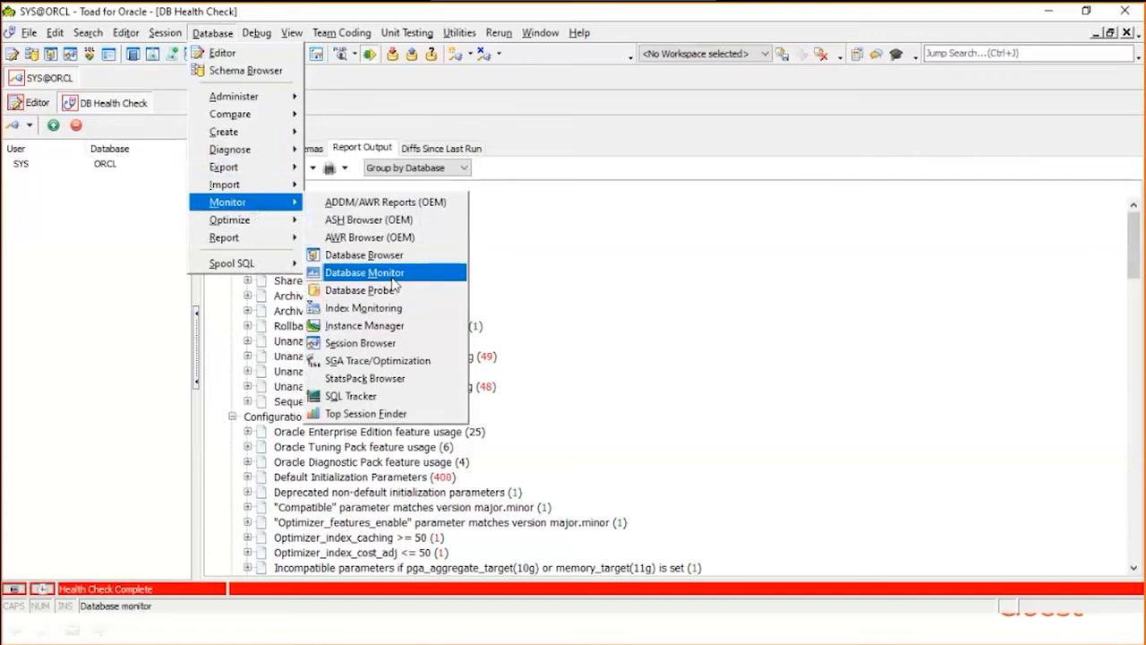
pyautogui.moveTo(396, 280)
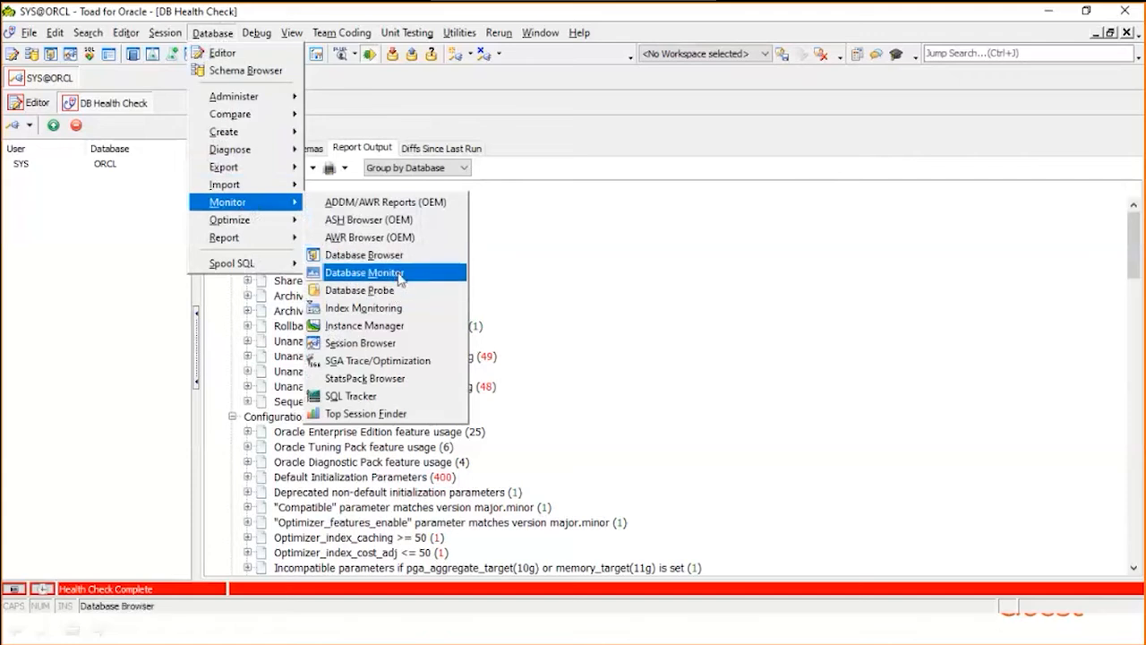
pyautogui.click(365, 272)
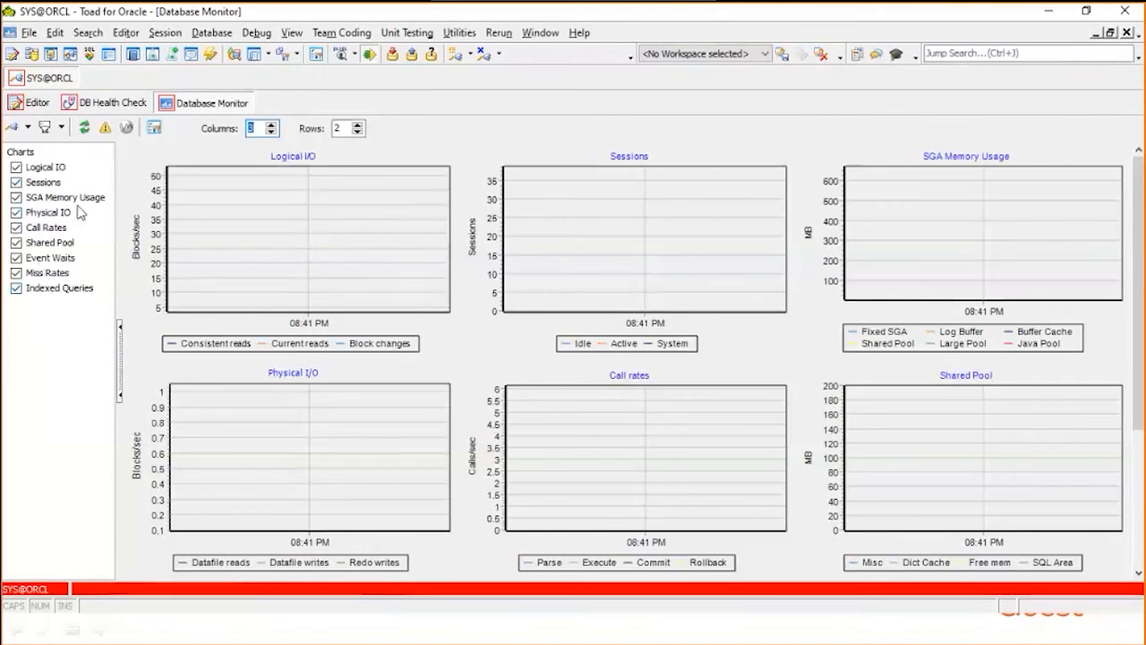
pyautogui.moveTo(80, 185)
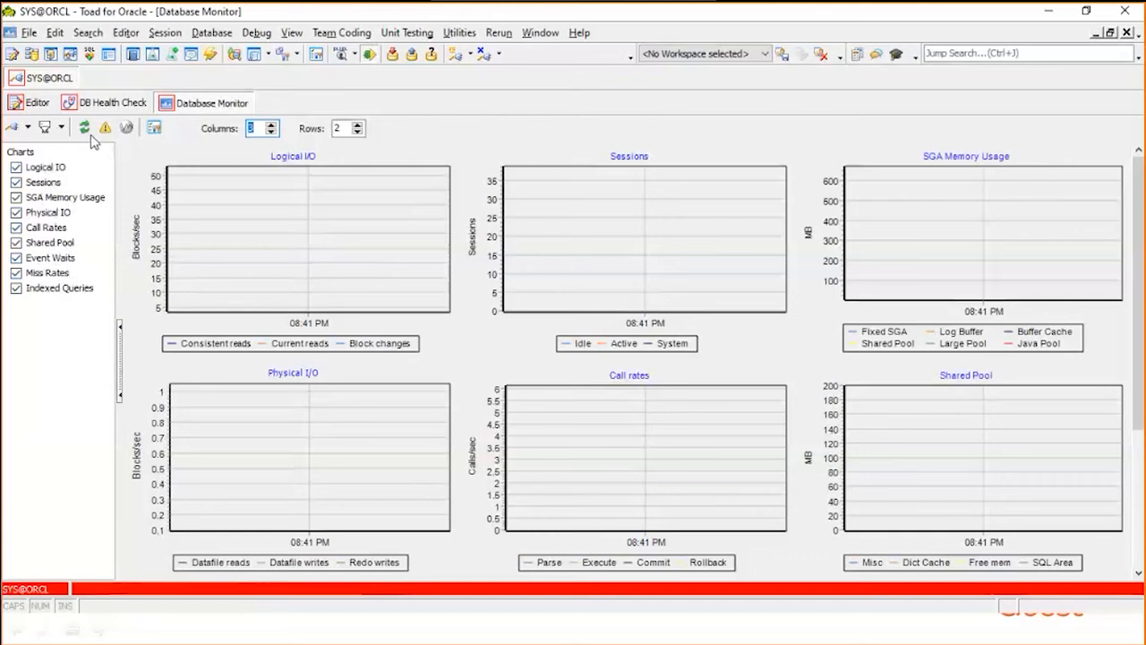
pyautogui.moveTo(105, 127)
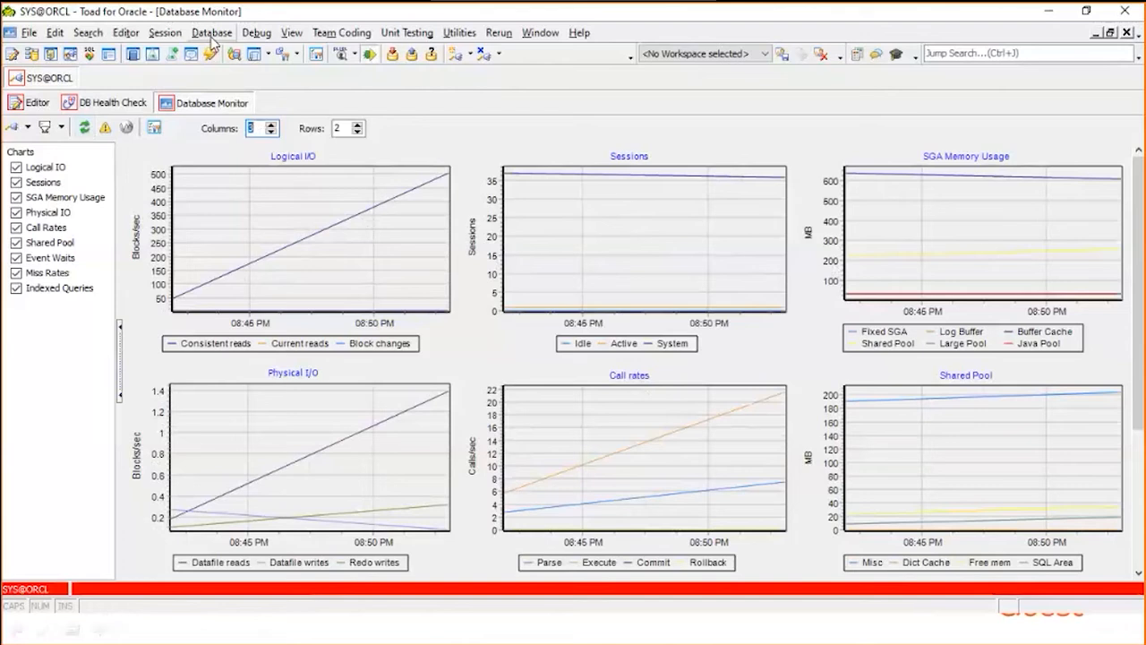
# Open the ORCL Database Browser overview and select Tablespaces in the tree
pyautogui.click(212, 32)
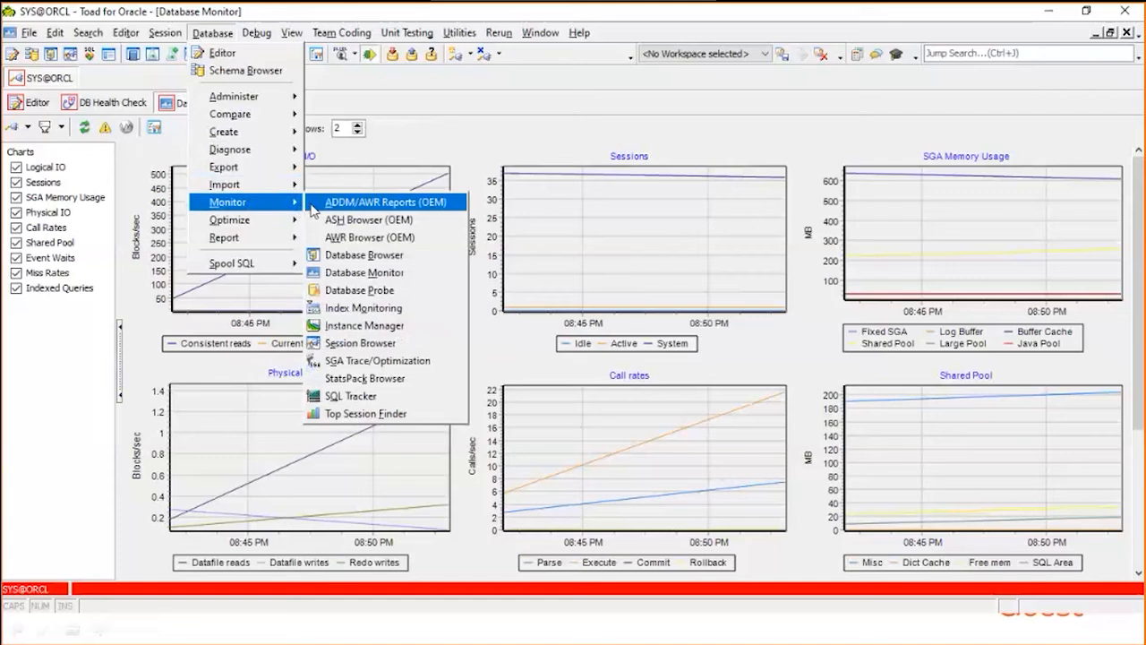
pyautogui.click(364, 254)
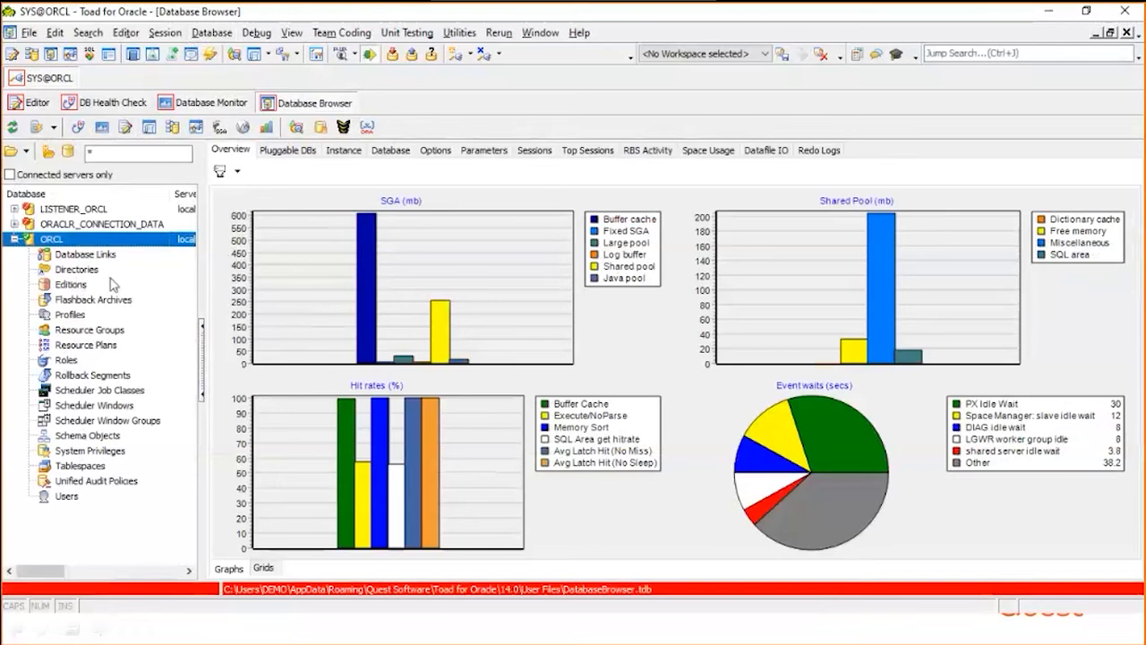
pyautogui.moveTo(97, 392)
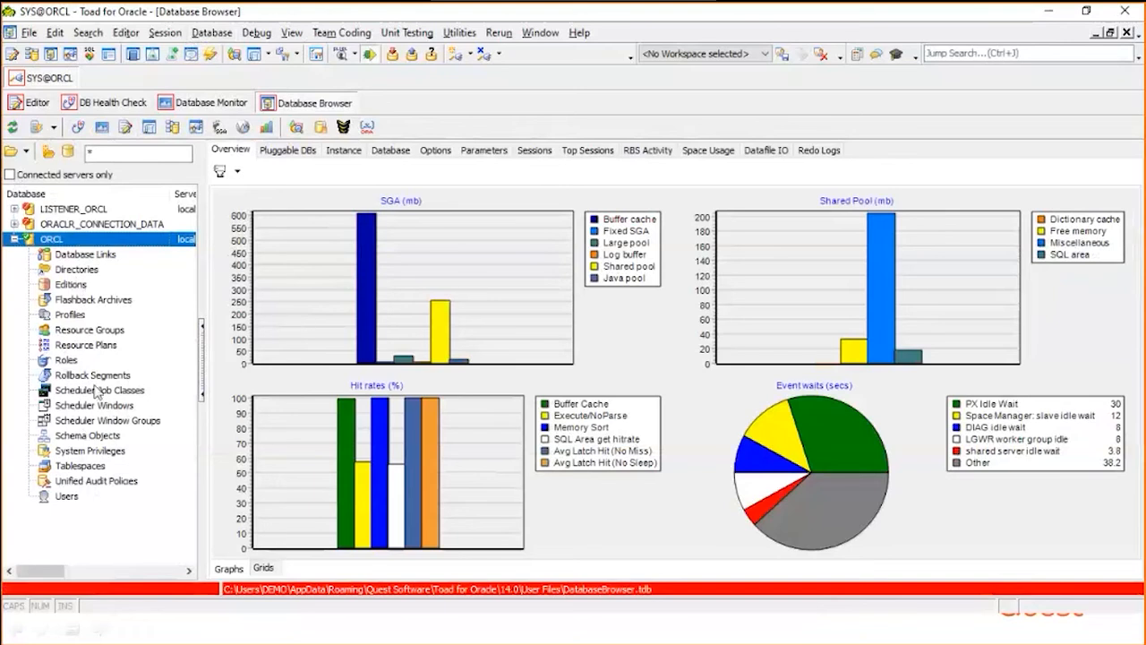
pyautogui.moveTo(86, 365)
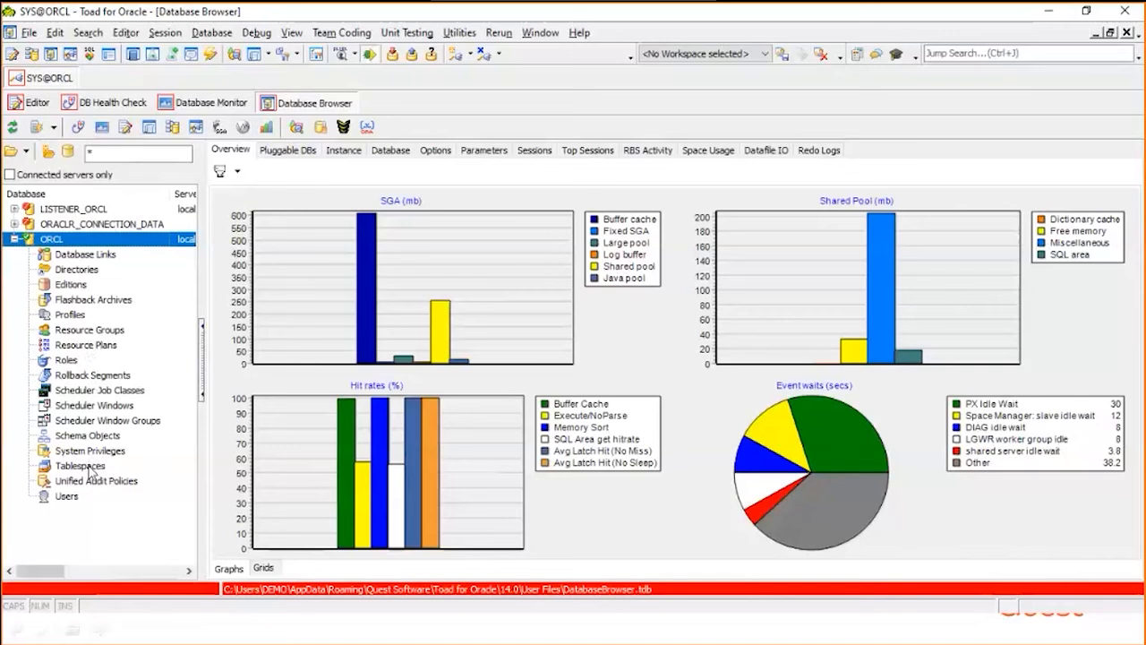
pyautogui.click(80, 465)
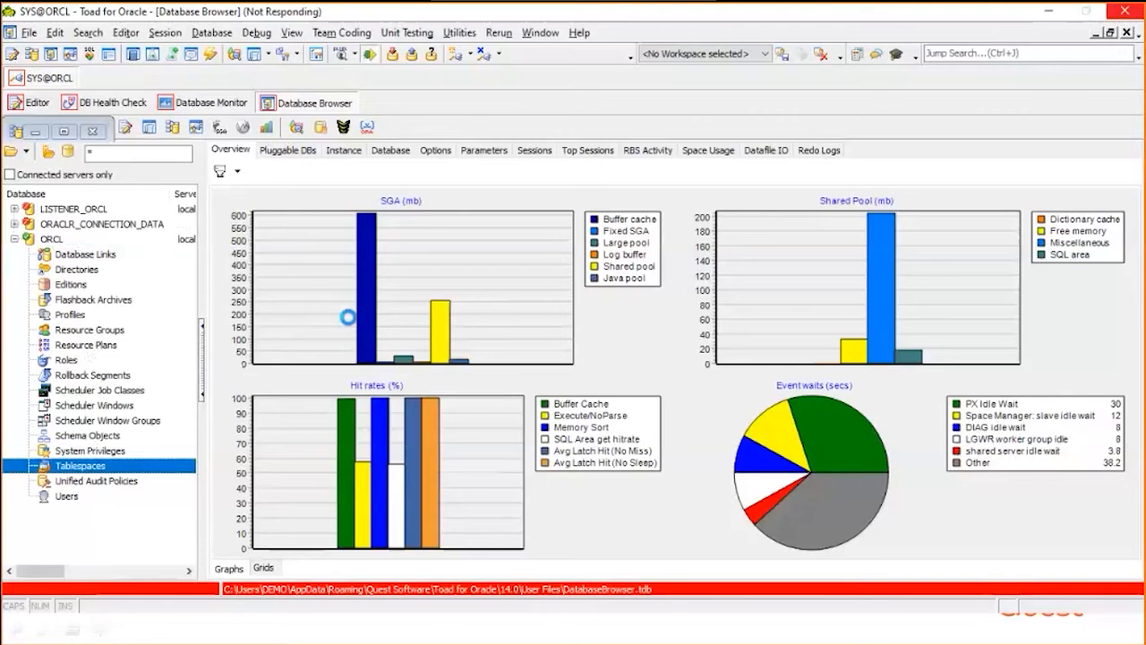
# List ORCL tablespaces and view the USERS tablespace's datafile USERS01.DBF details
pyautogui.click(79, 465)
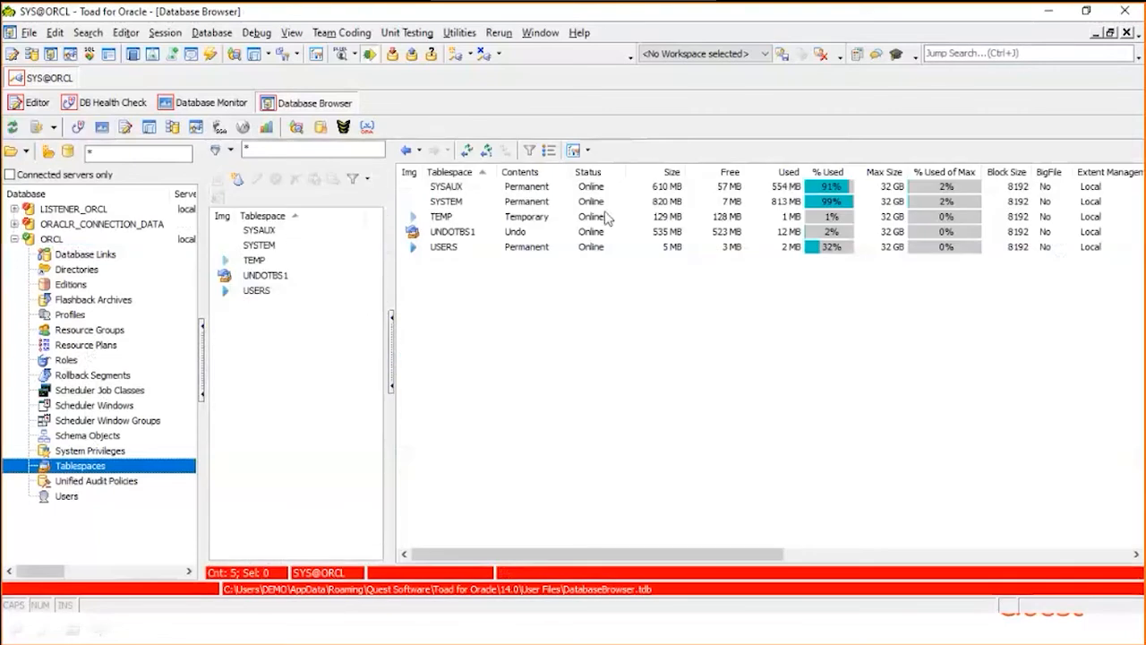
pyautogui.moveTo(890, 275)
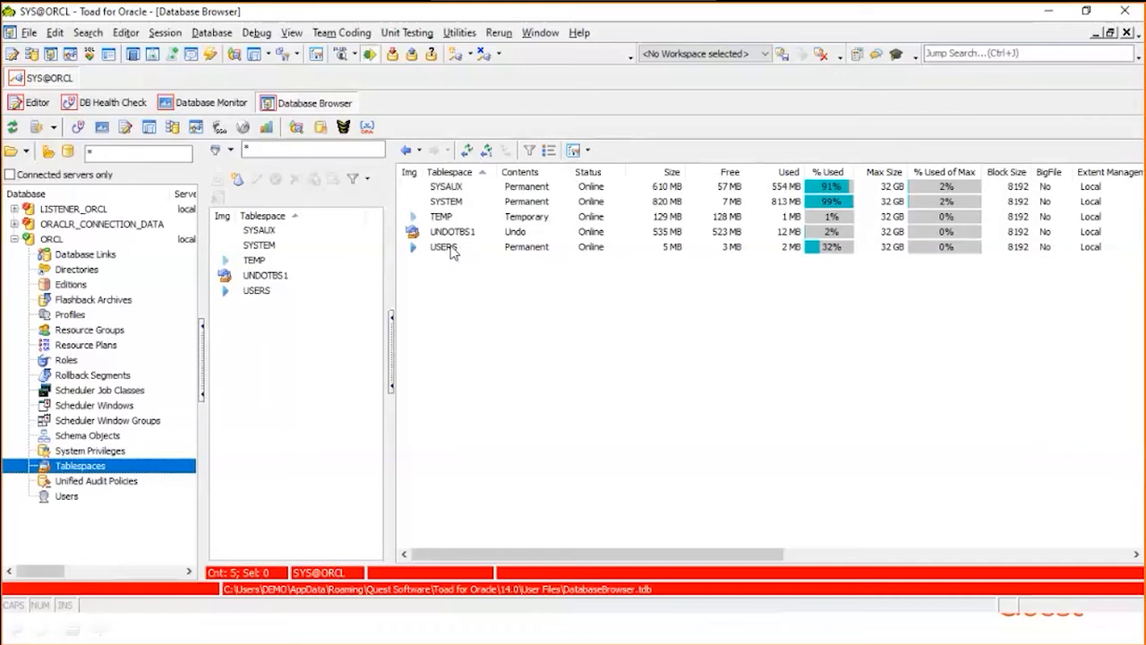
pyautogui.click(443, 247)
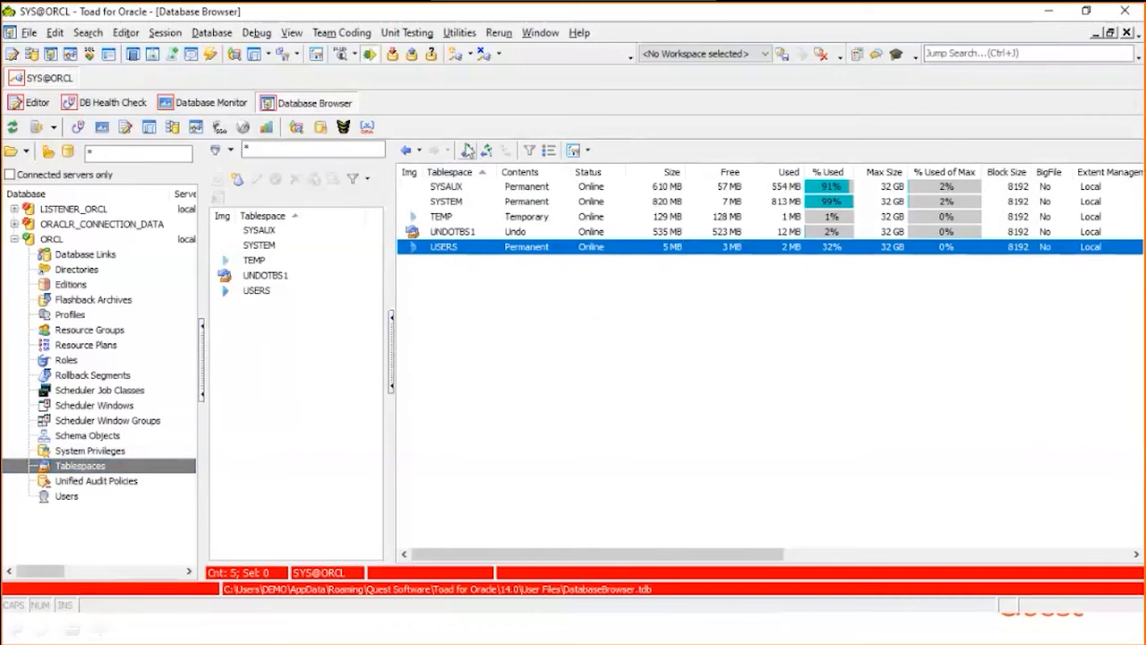
pyautogui.moveTo(506, 149)
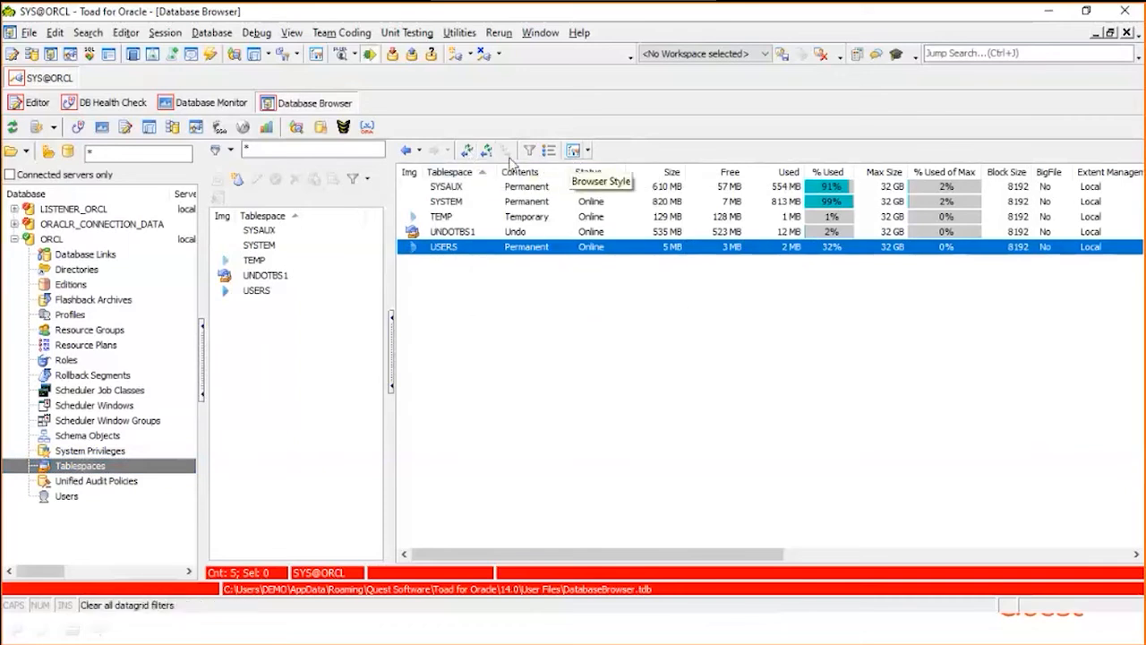
pyautogui.rightClick(443, 246)
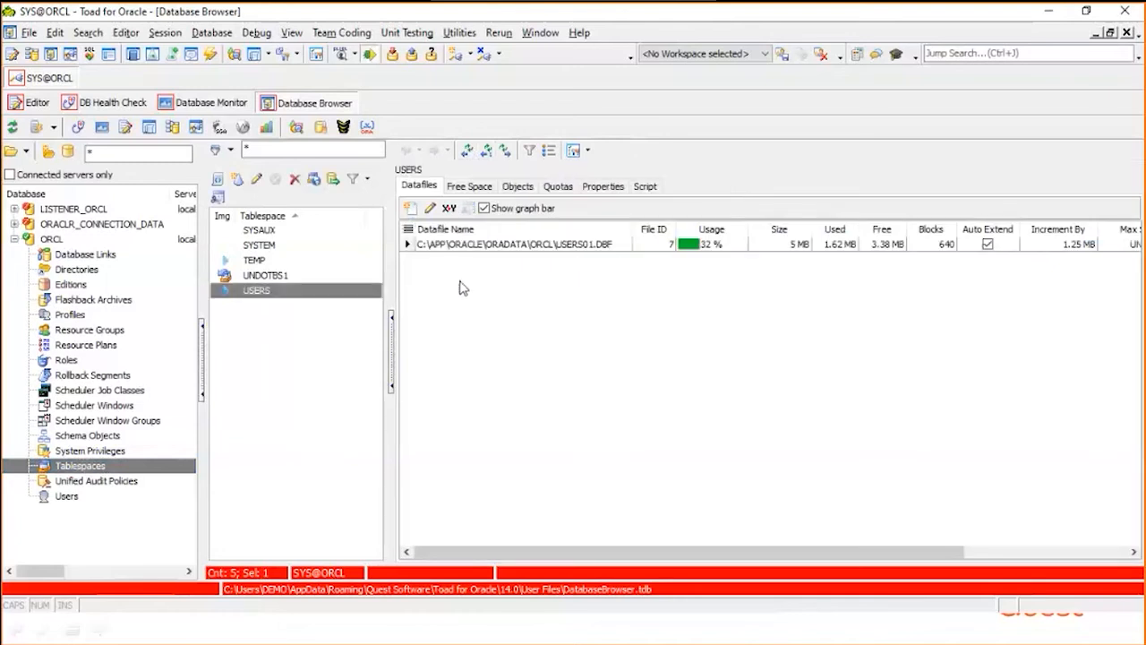
pyautogui.moveTo(432, 208)
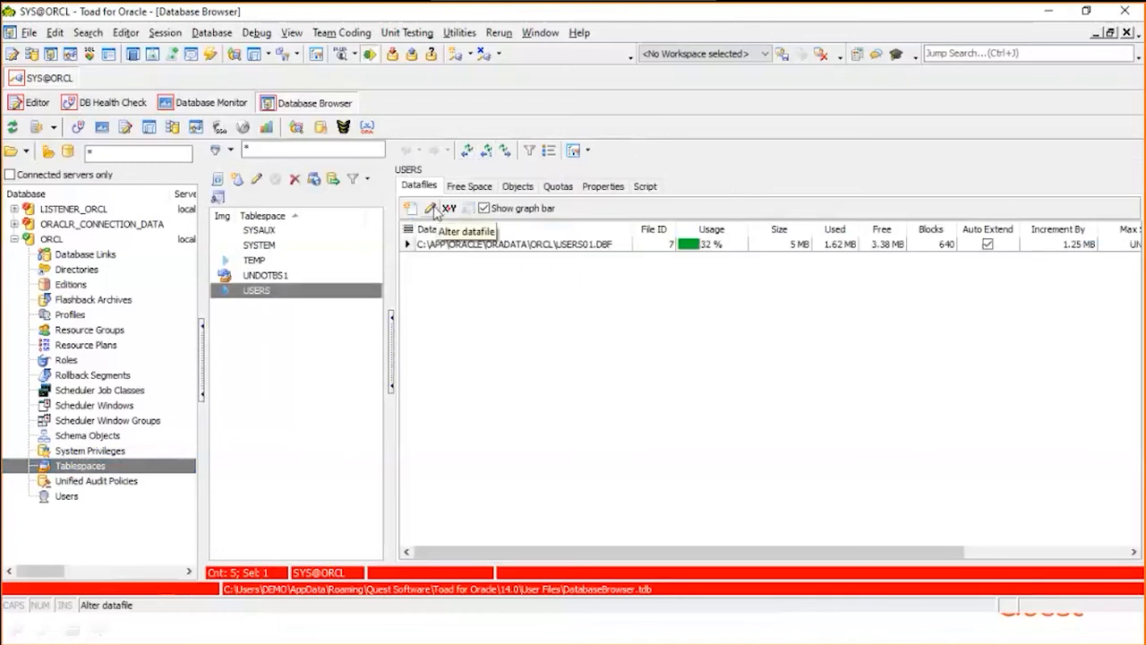
pyautogui.moveTo(260, 346)
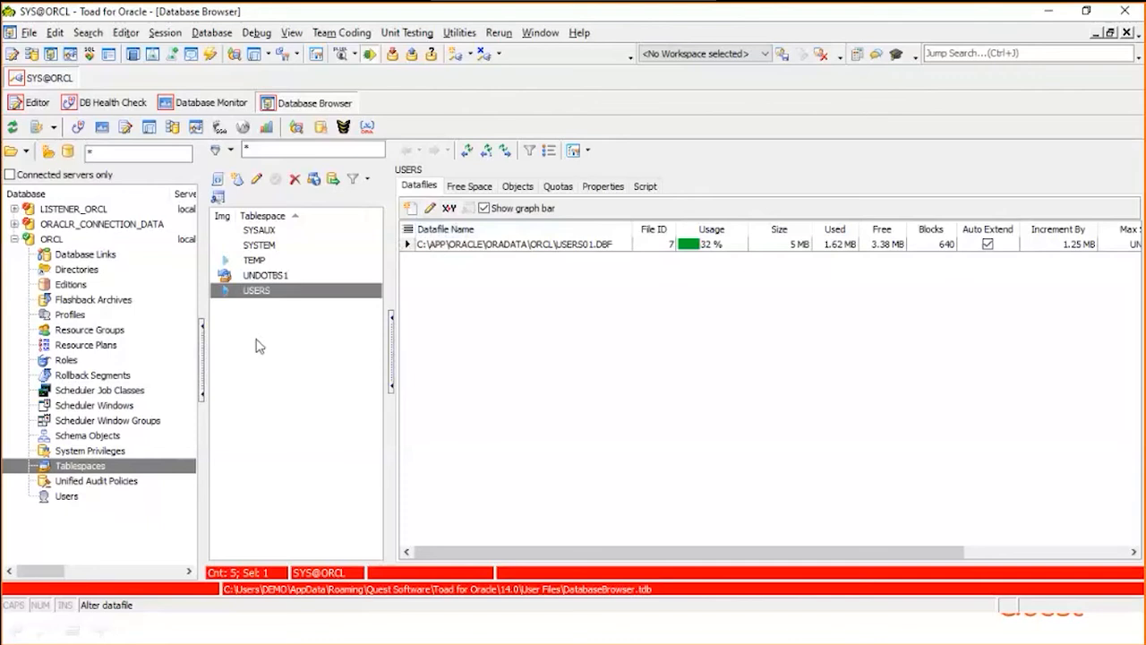
pyautogui.moveTo(230, 266)
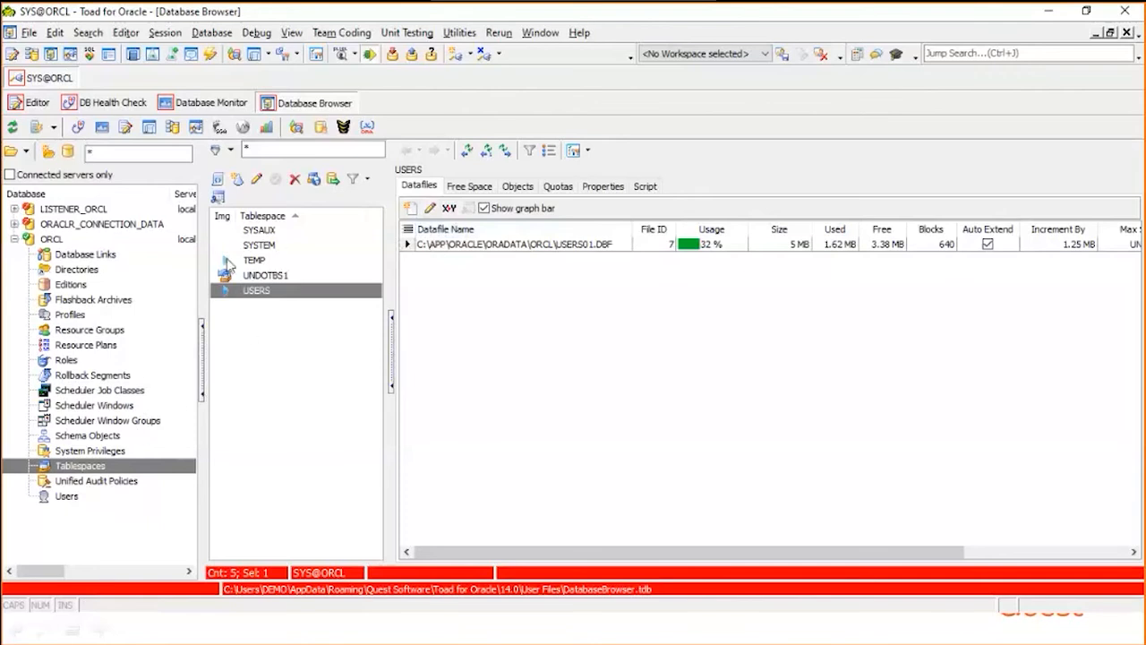
pyautogui.moveTo(64, 368)
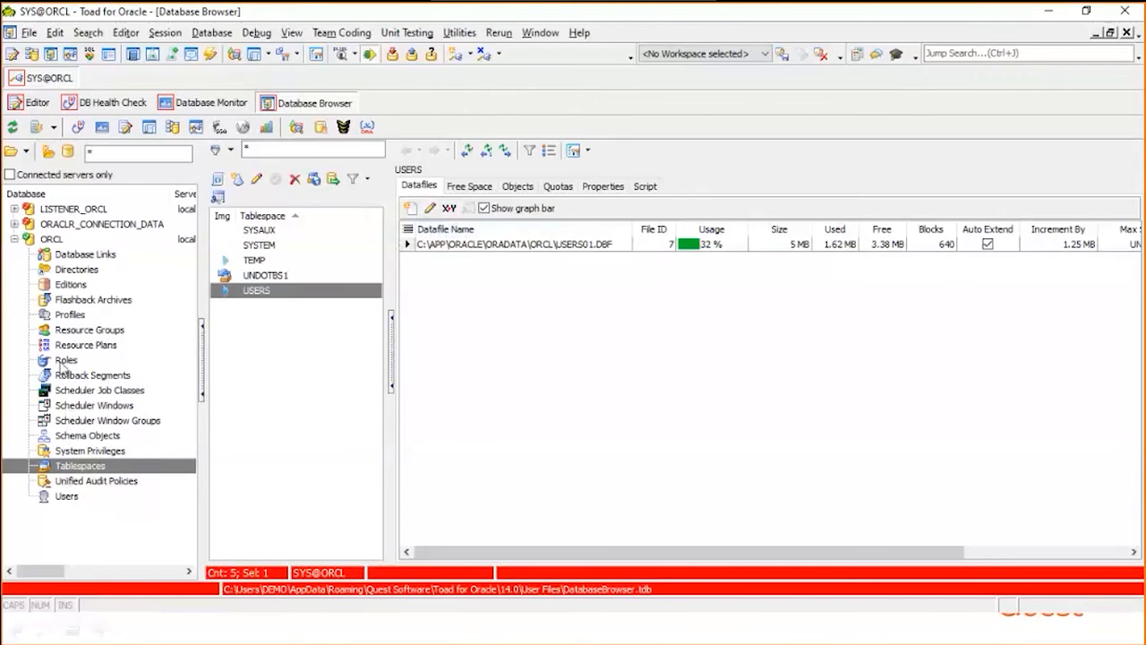
pyautogui.moveTo(83, 433)
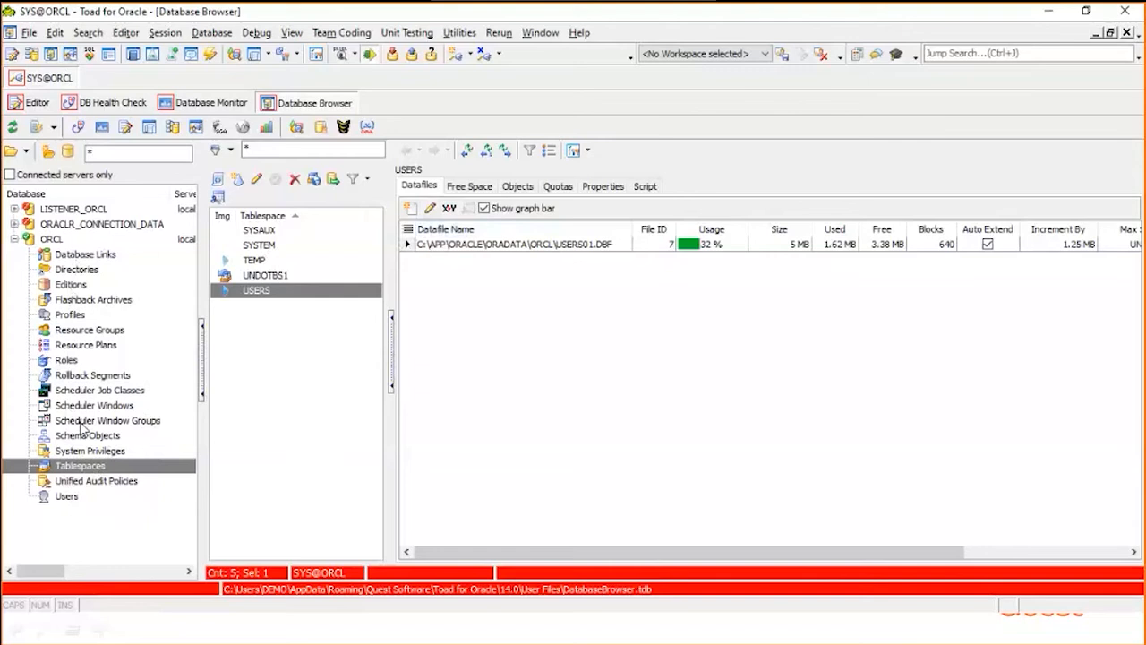
pyautogui.moveTo(185, 264)
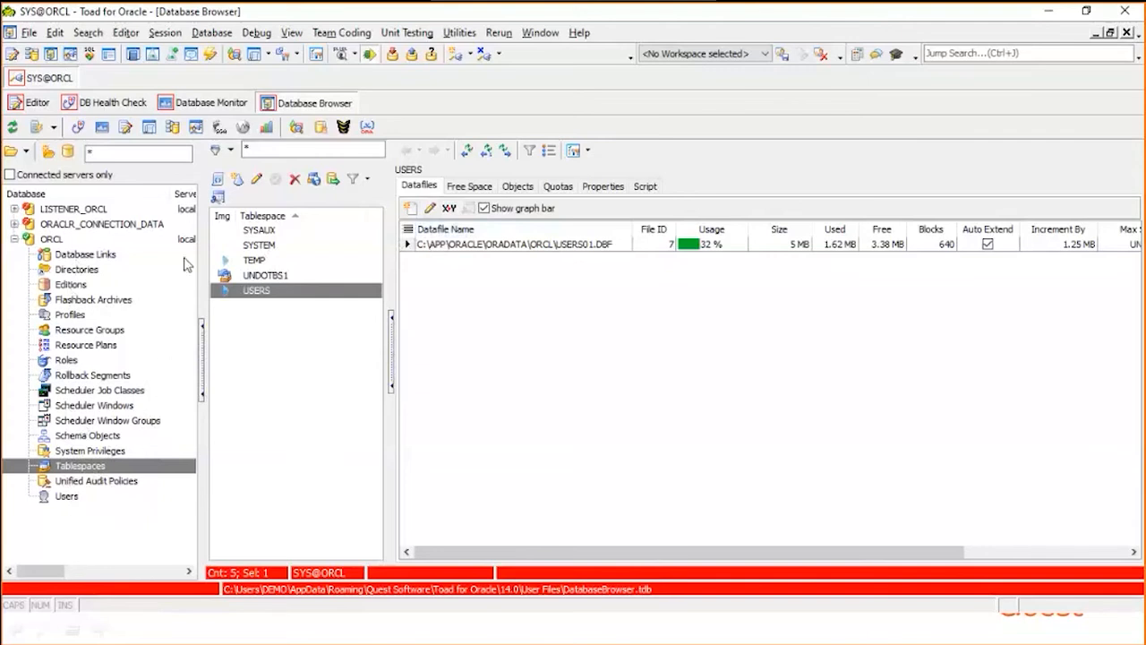
# Scroll through the ORCL health check Report Output, then view Diffs Since Last Run
pyautogui.click(113, 102)
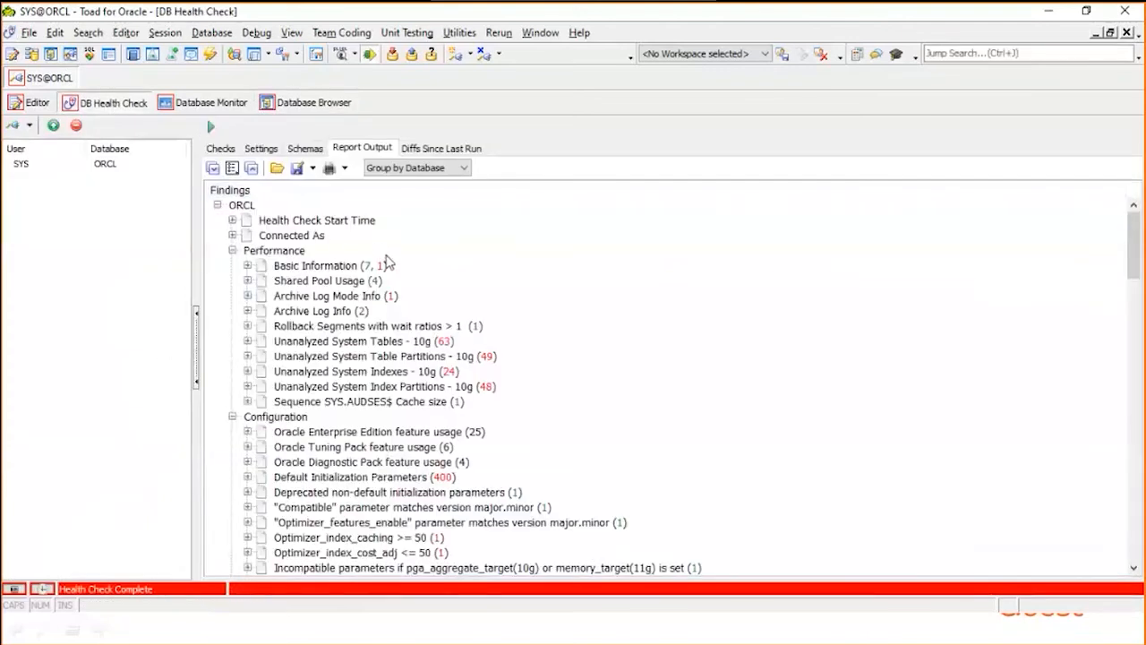
pyautogui.moveTo(371, 246)
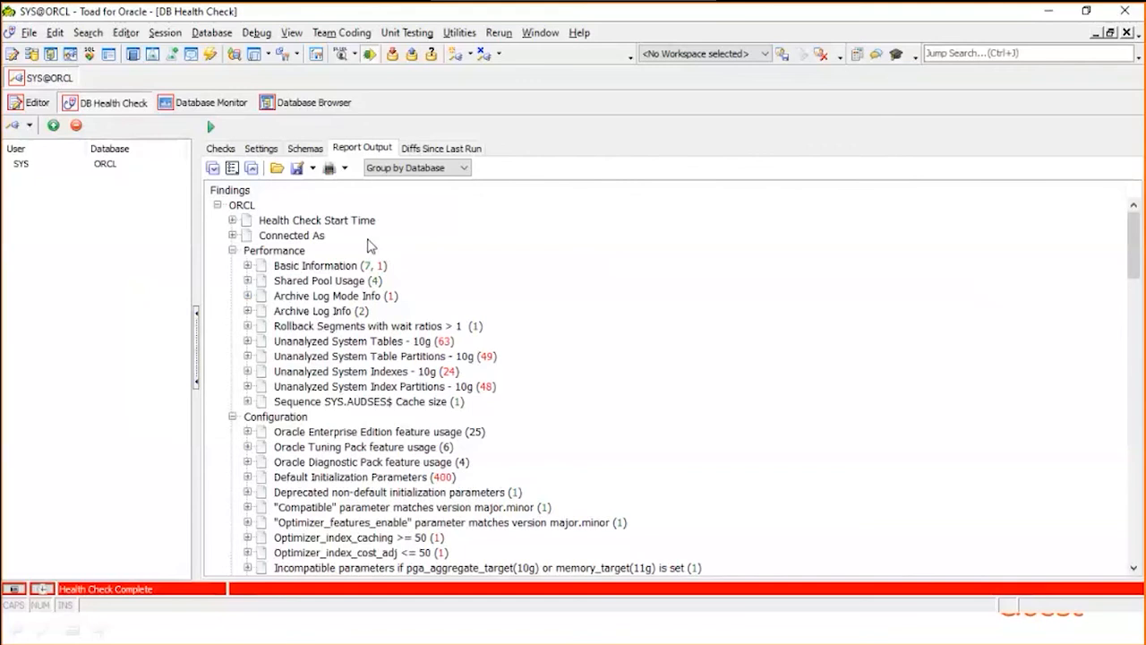
pyautogui.scroll(-3)
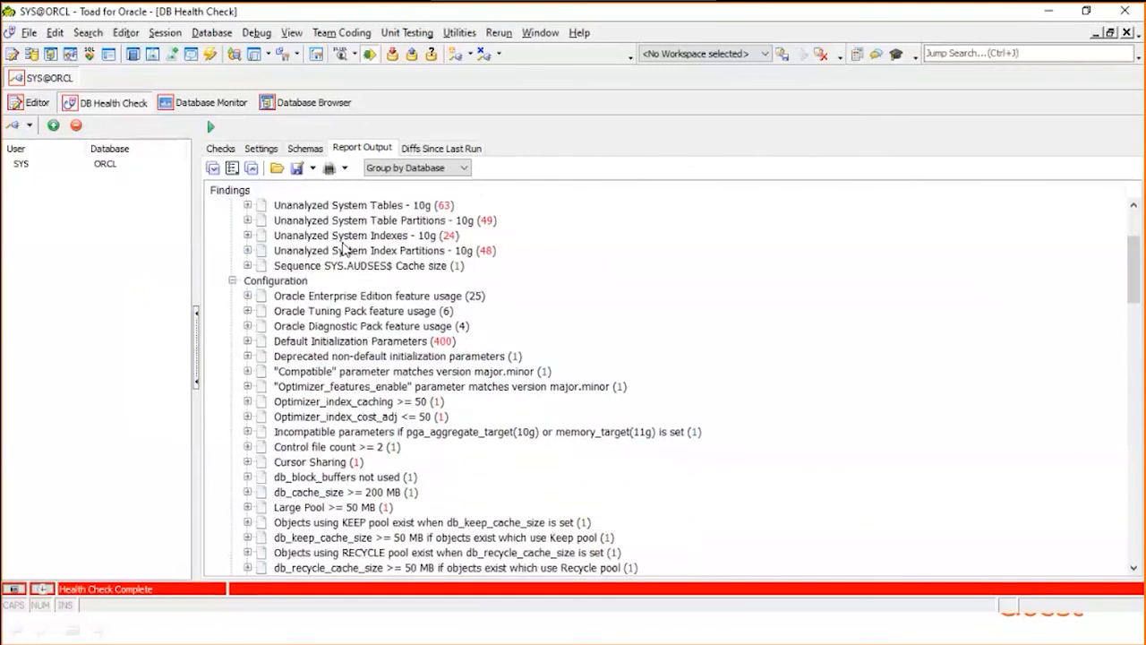
pyautogui.scroll(-3)
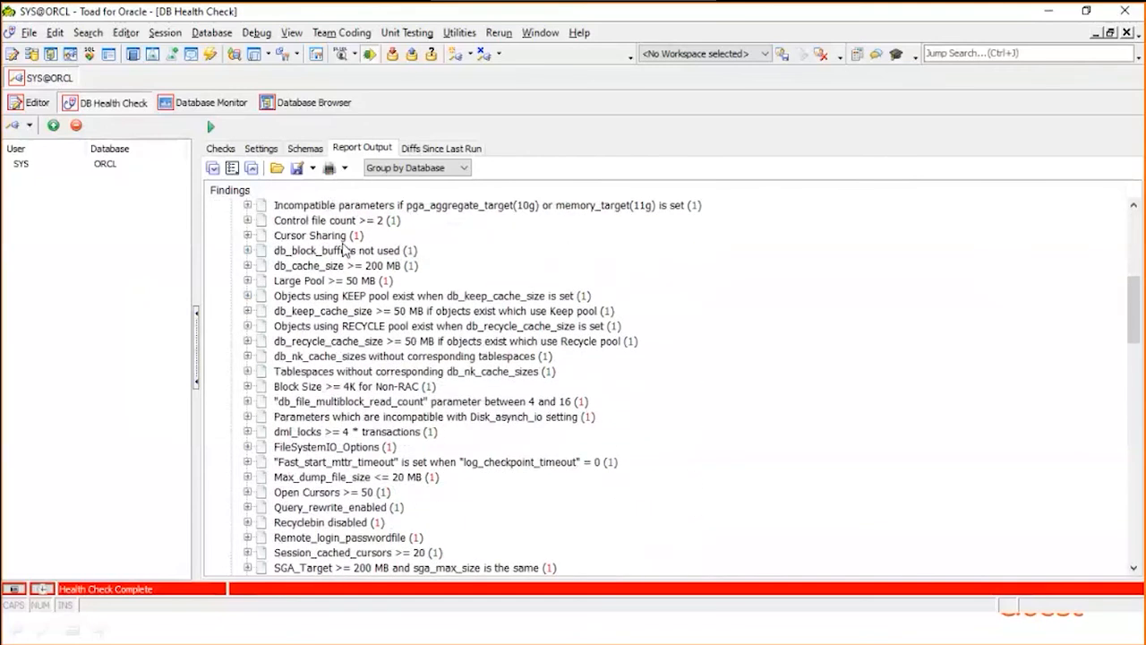
pyautogui.scroll(-3)
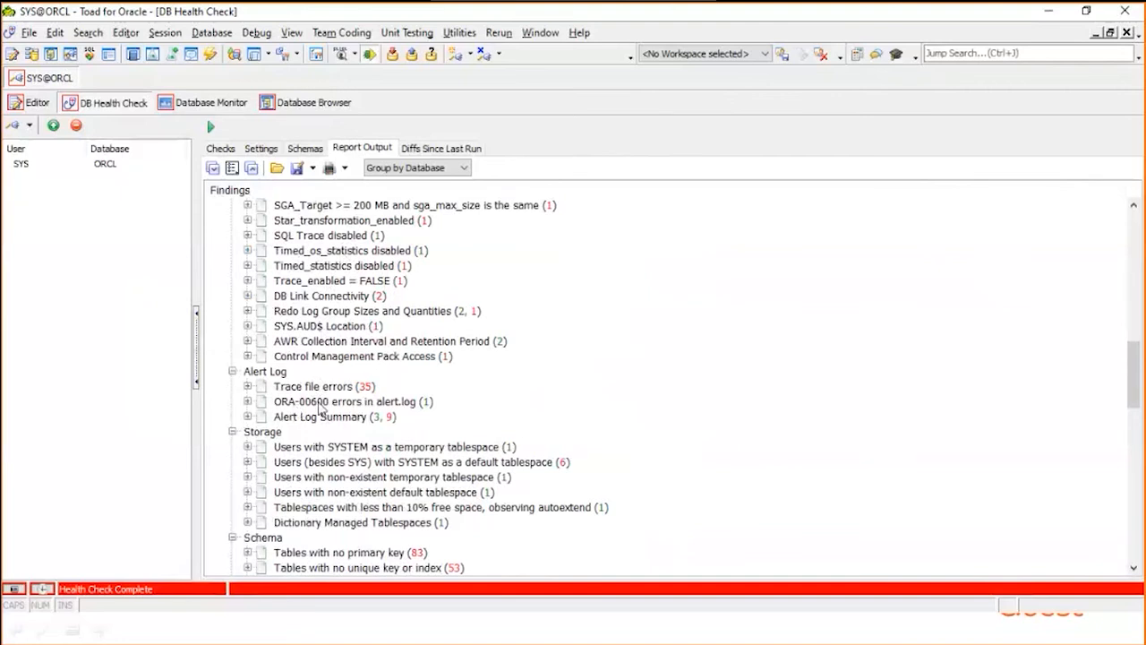
pyautogui.moveTo(375, 416)
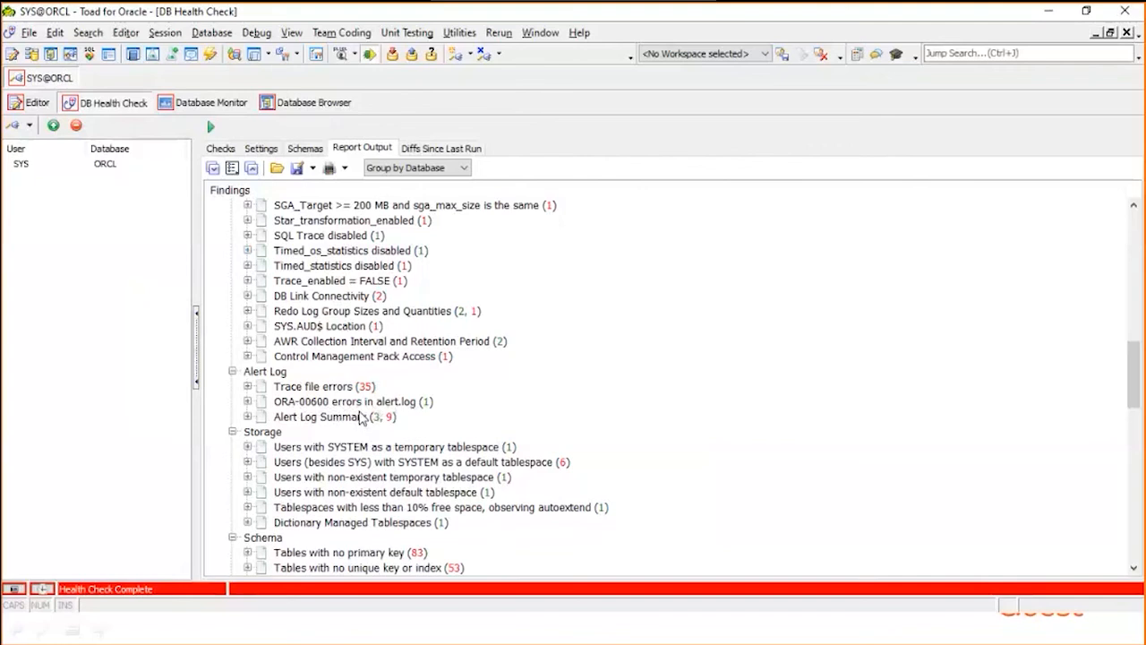
pyautogui.scroll(3)
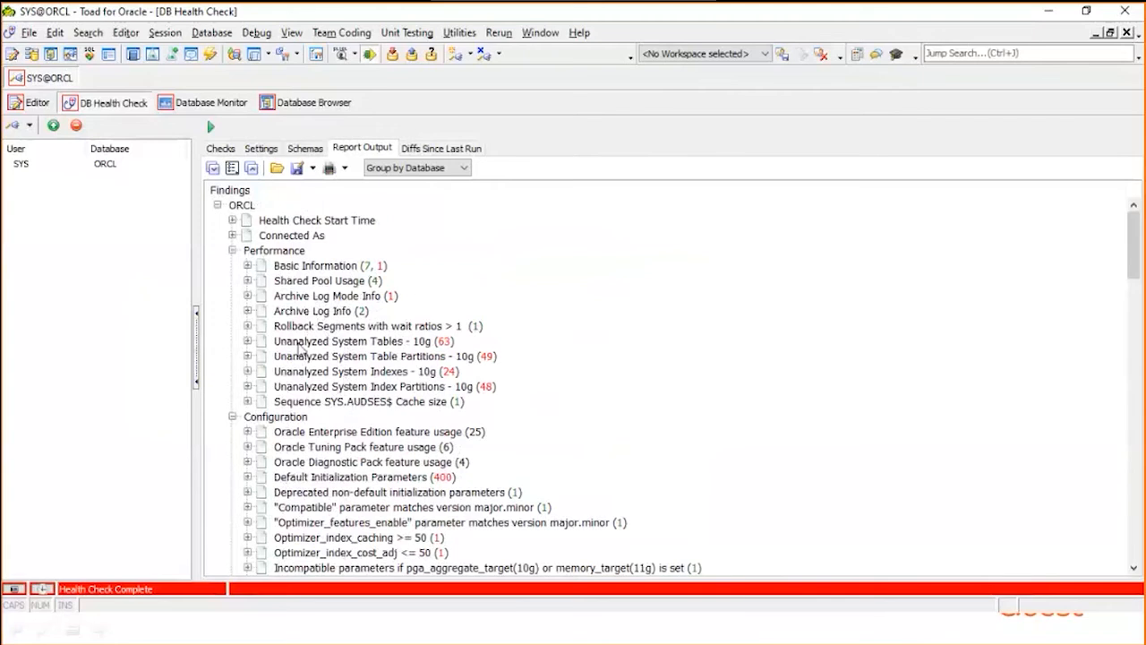
pyautogui.moveTo(302, 349)
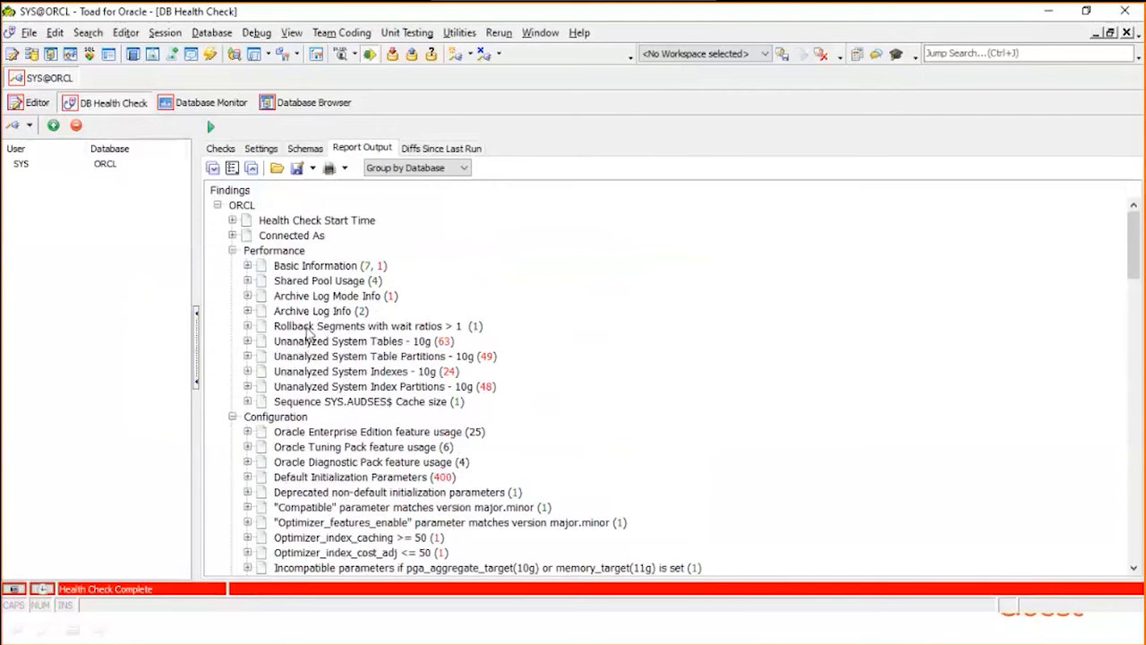
pyautogui.moveTo(309, 380)
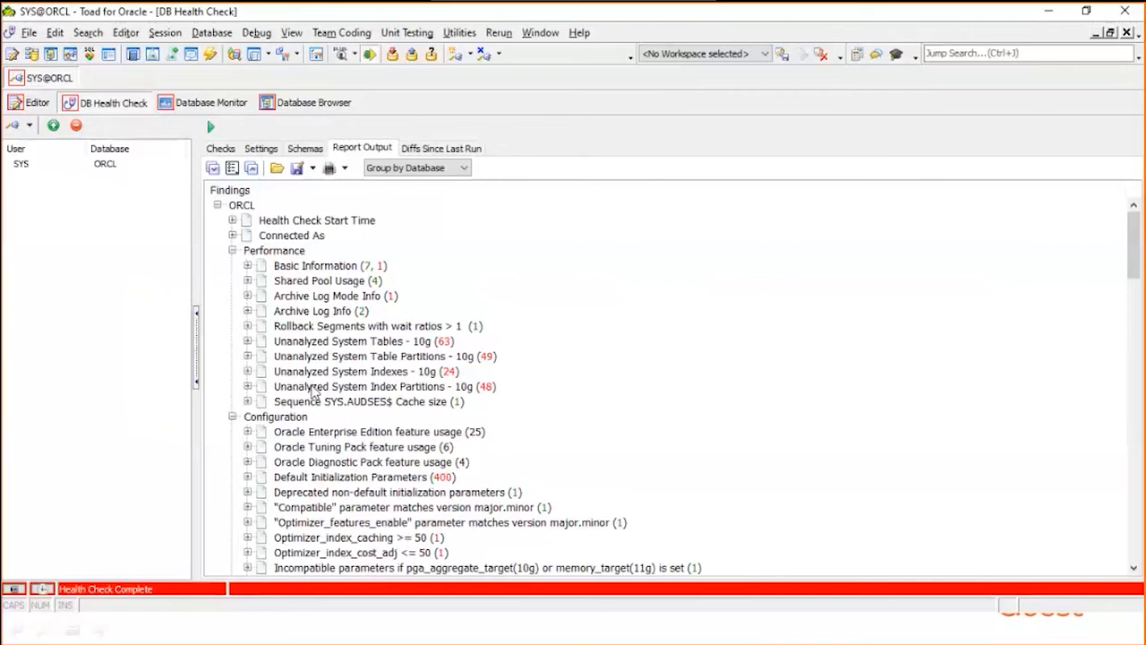
pyautogui.moveTo(325, 352)
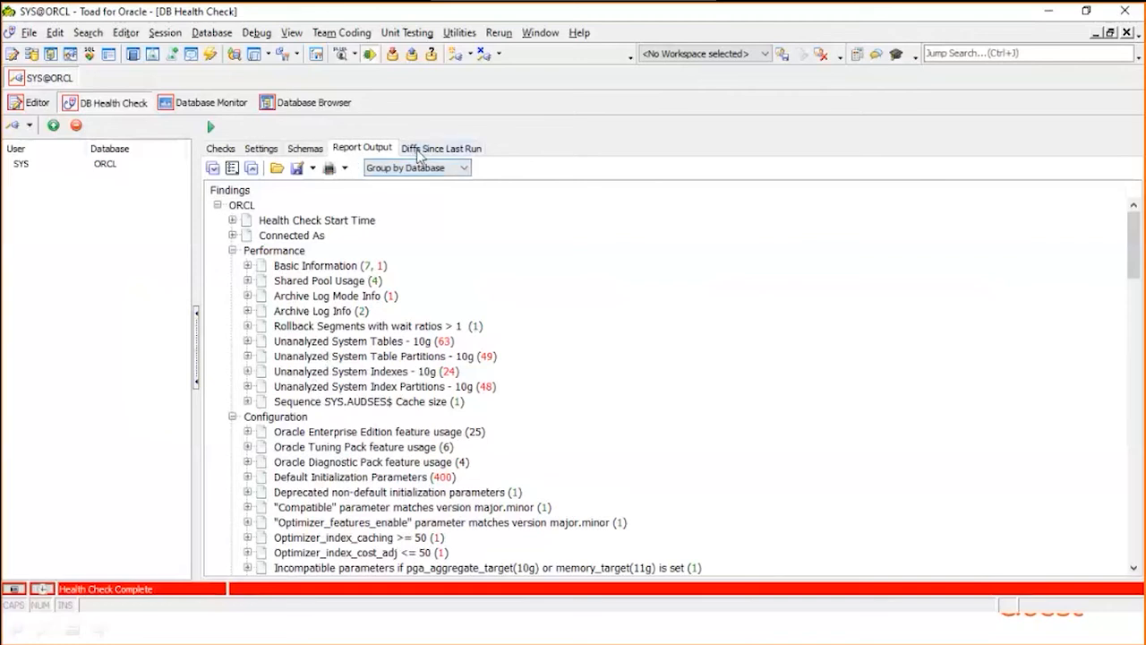
pyautogui.moveTo(435, 156)
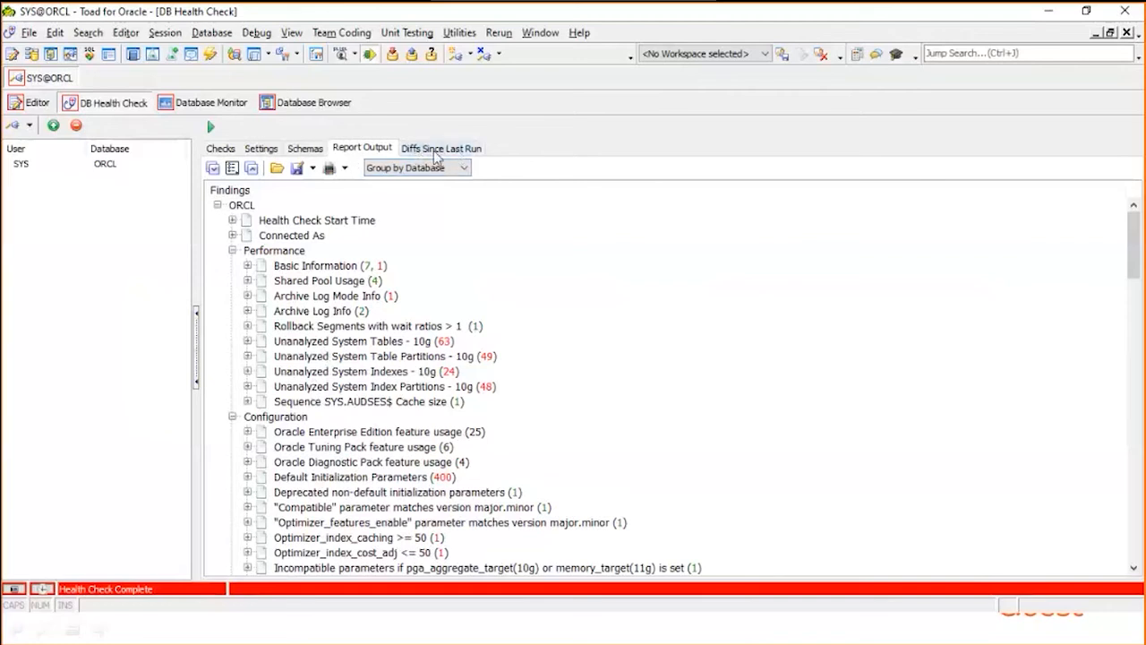
pyautogui.click(440, 148)
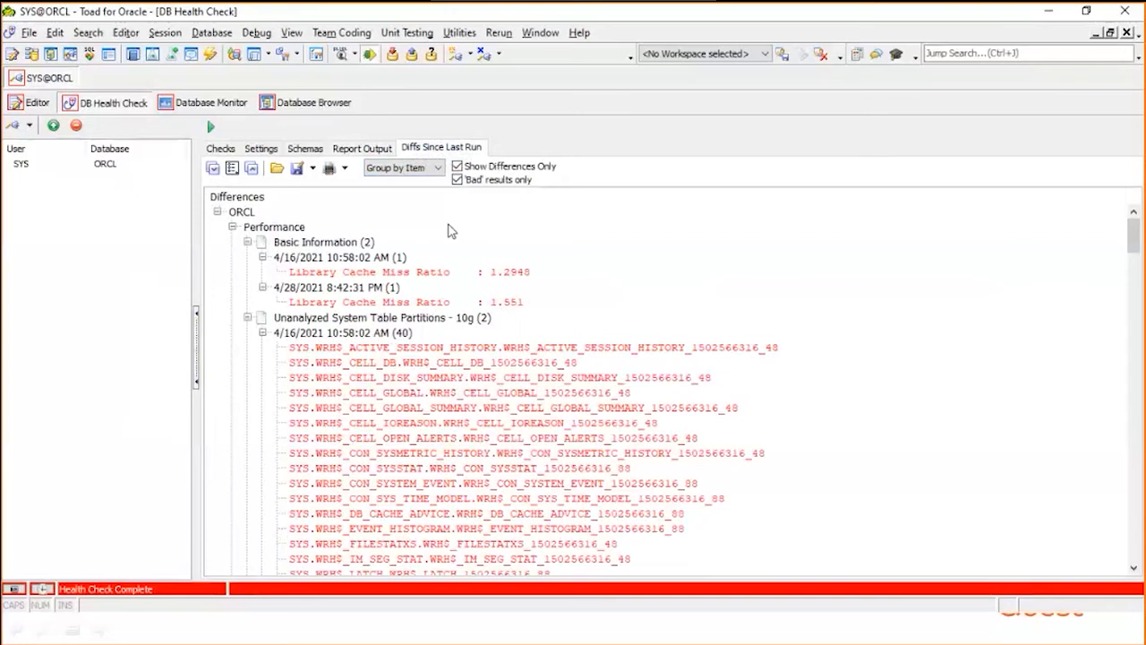
pyautogui.moveTo(482, 379)
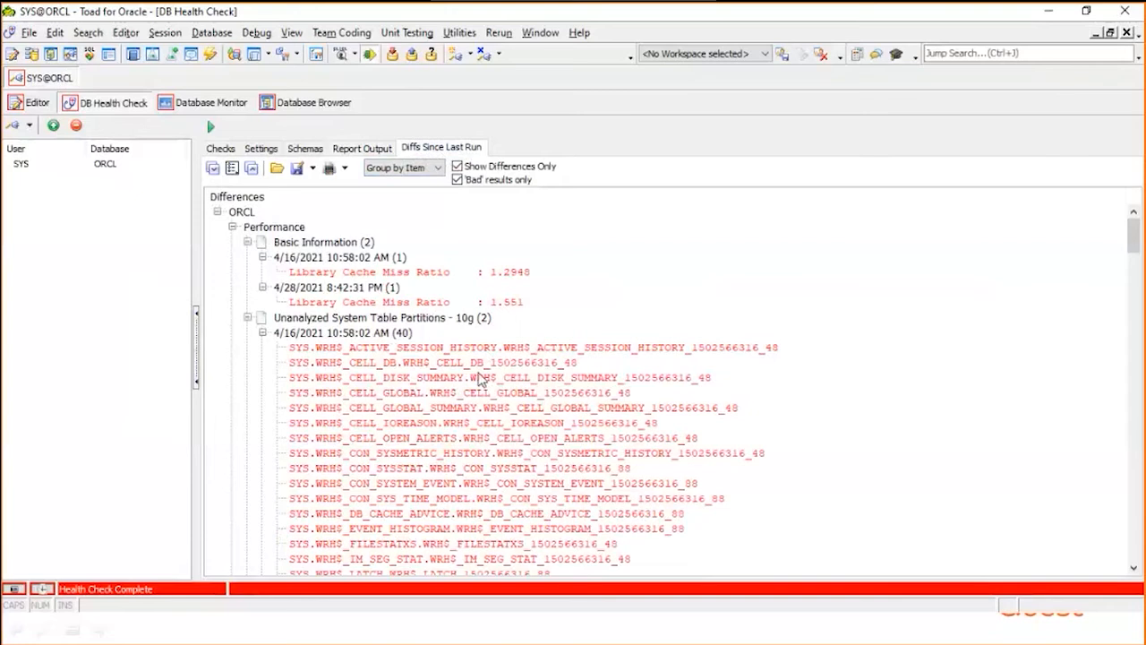
pyautogui.moveTo(479, 367)
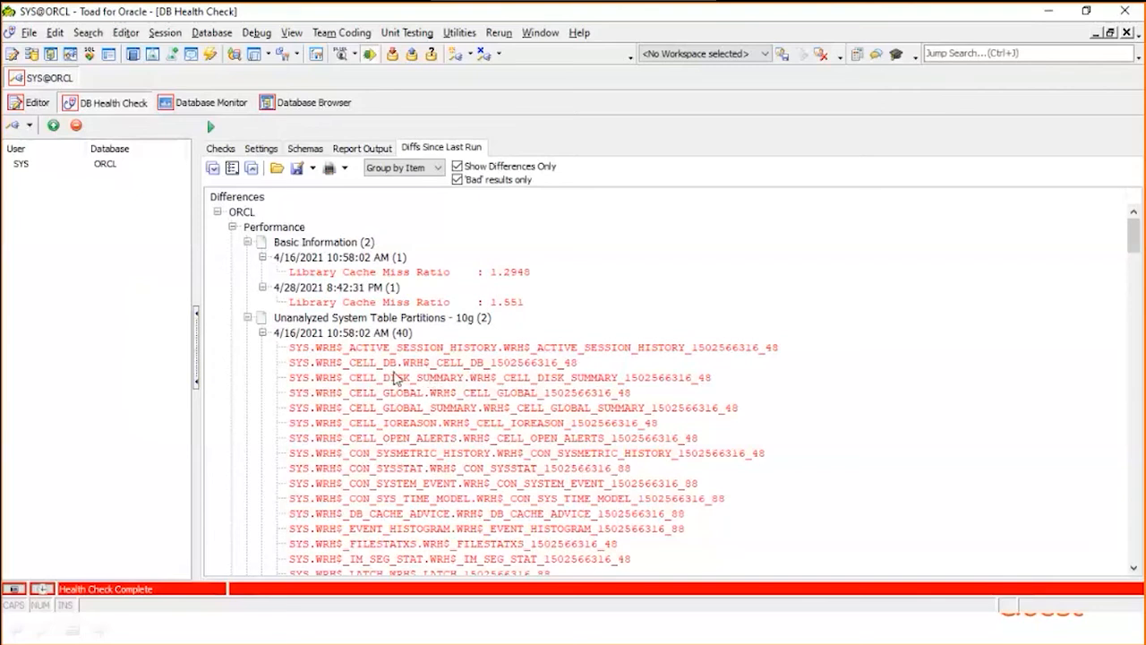
pyautogui.moveTo(413, 289)
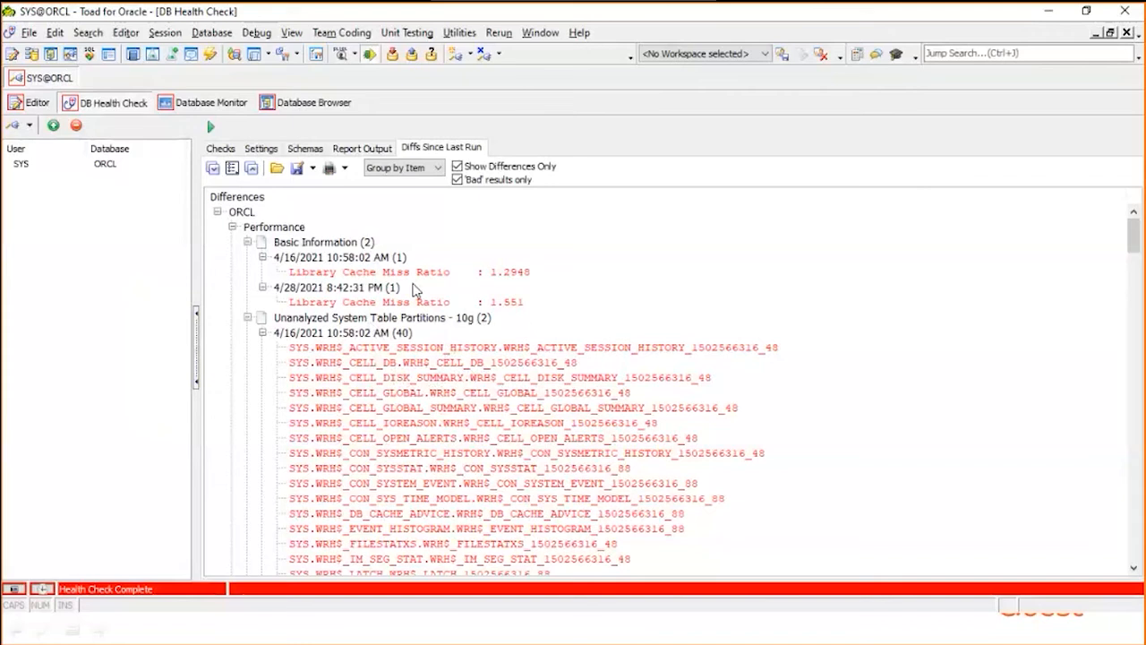
pyautogui.moveTo(421, 270)
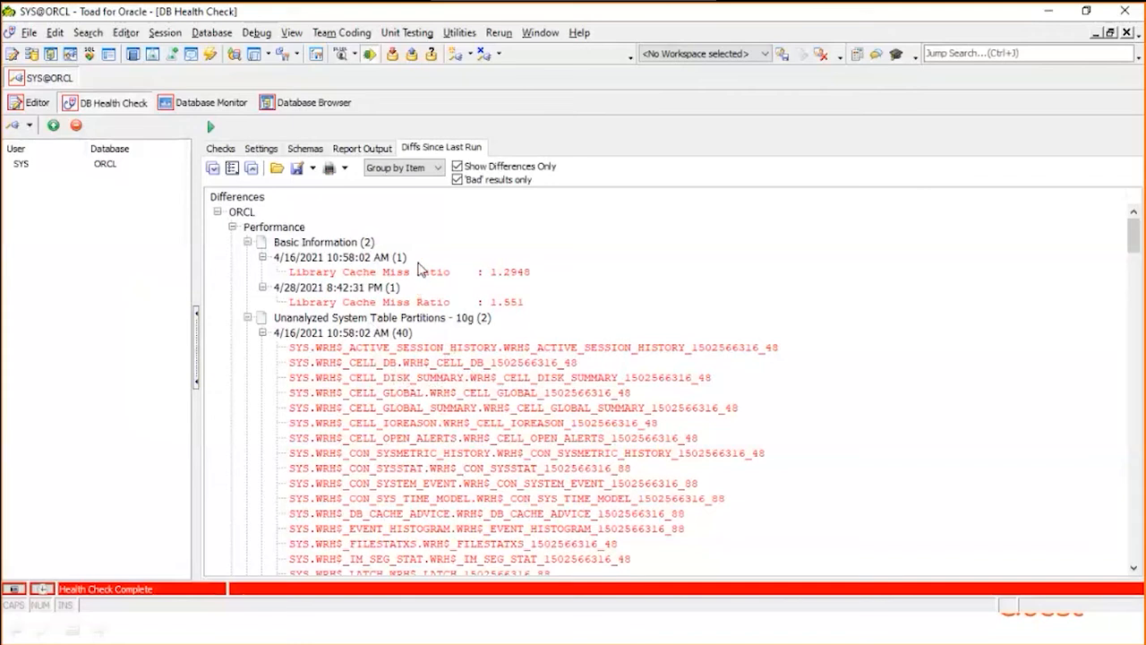
pyautogui.moveTo(372, 201)
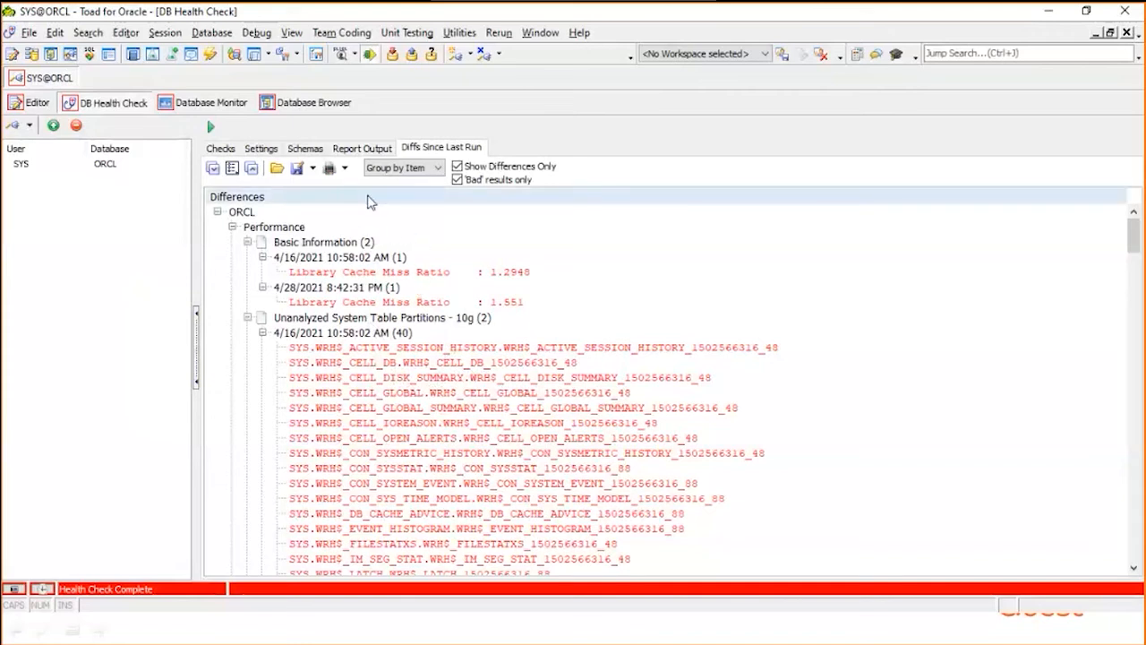
pyautogui.moveTo(332, 187)
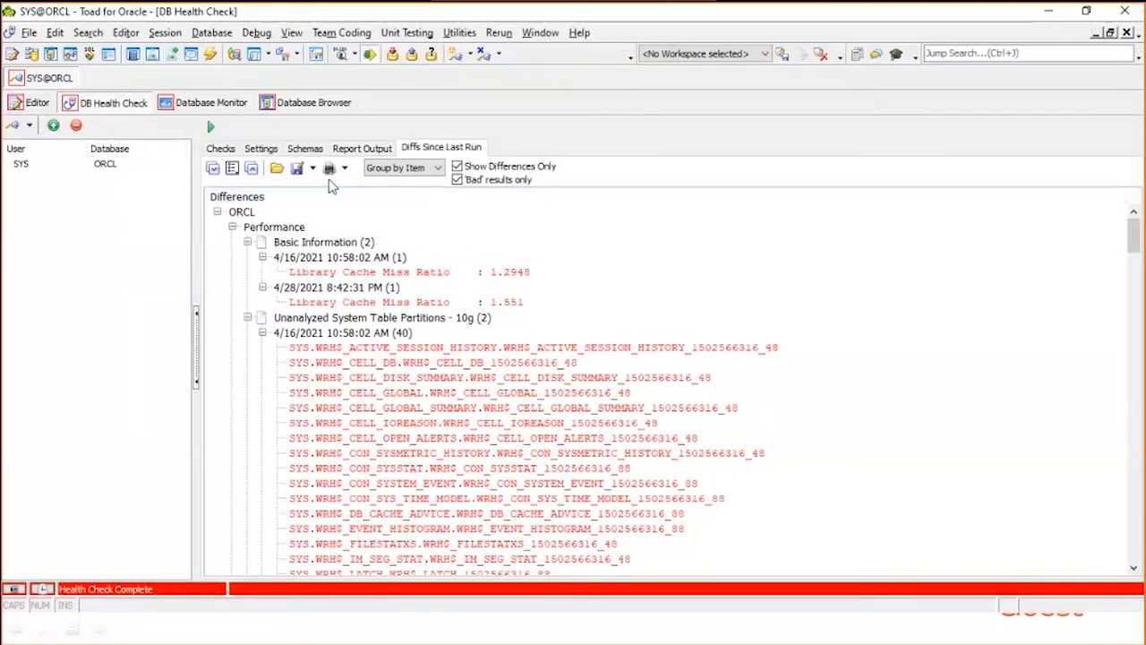
pyautogui.moveTo(329, 167)
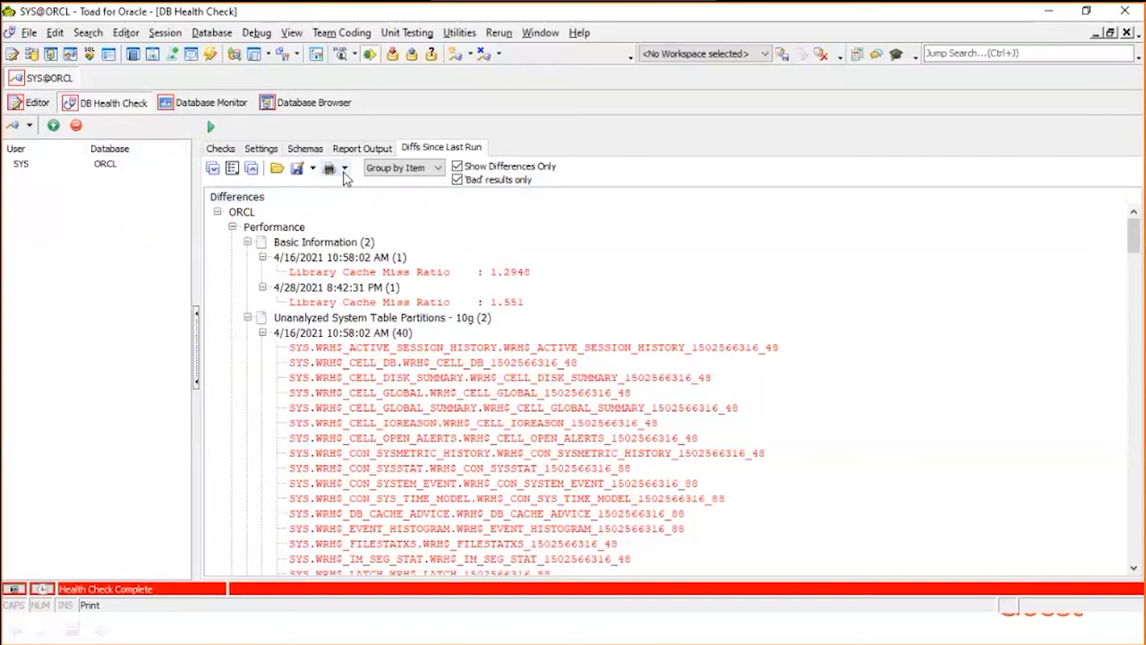
pyautogui.moveTo(285, 95)
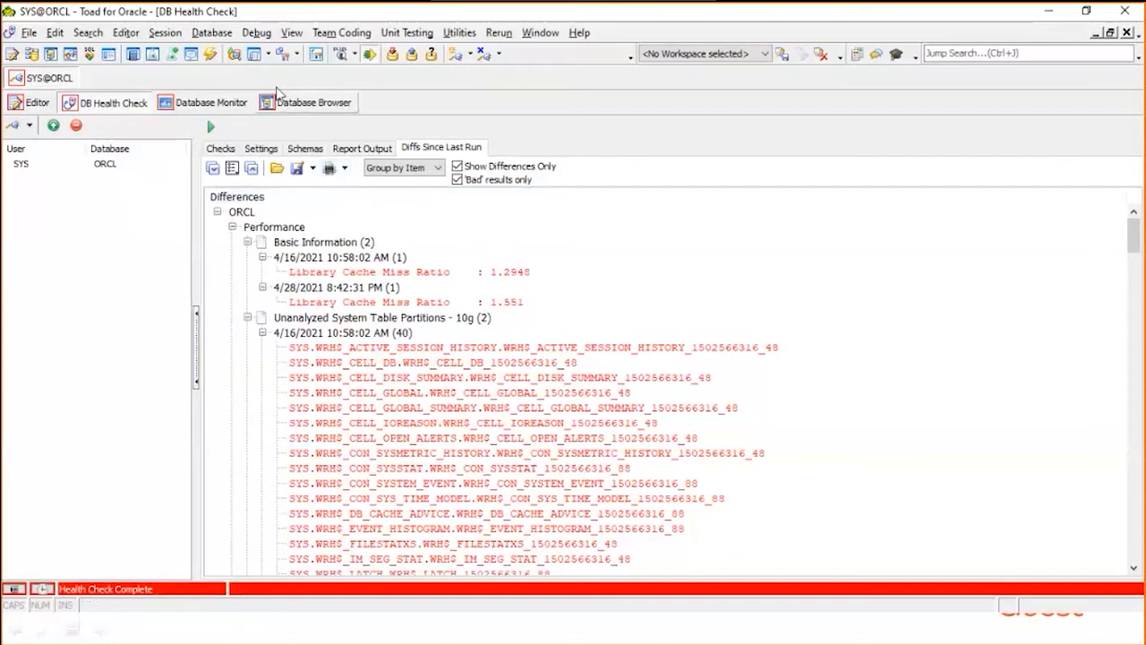
pyautogui.click(211, 32)
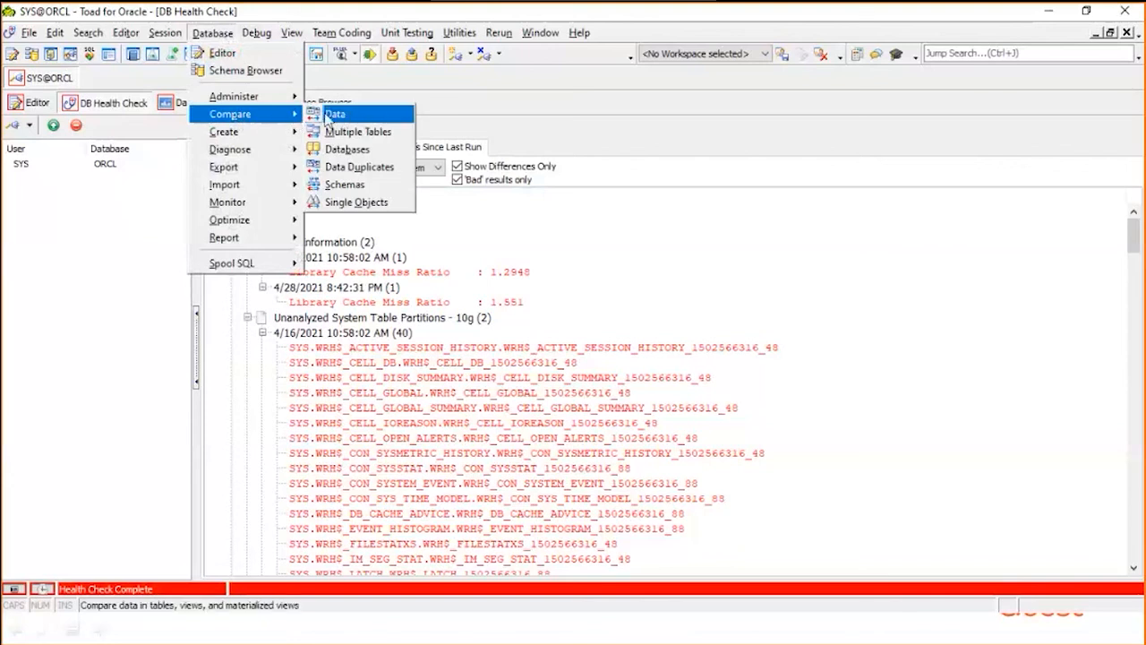
pyautogui.moveTo(359, 132)
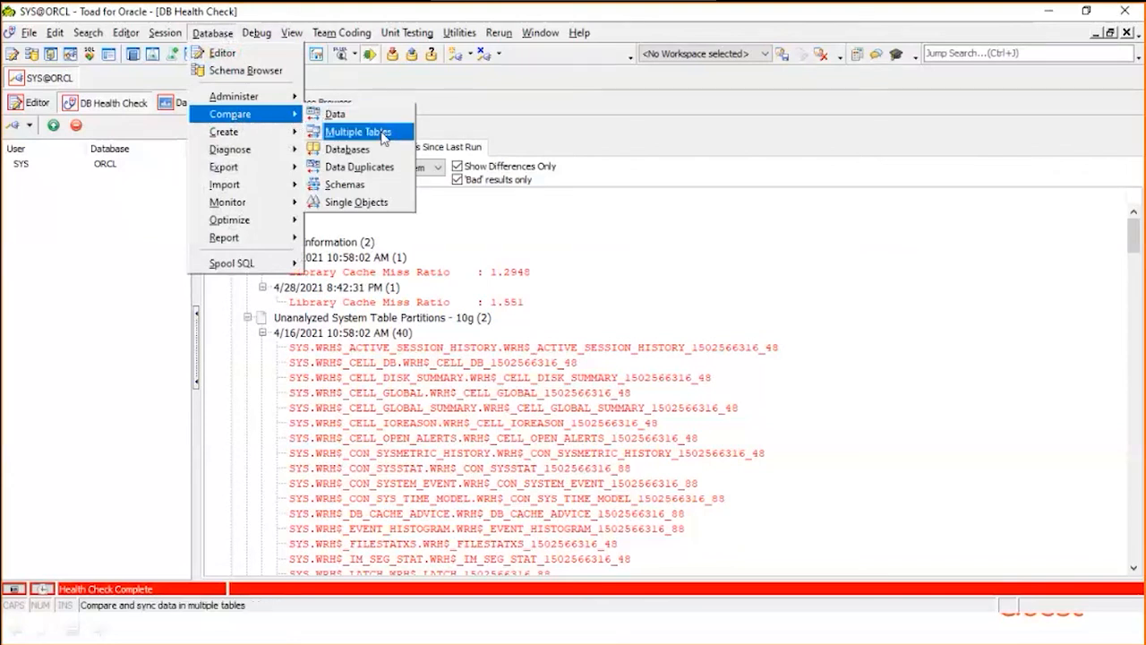
pyautogui.moveTo(347, 149)
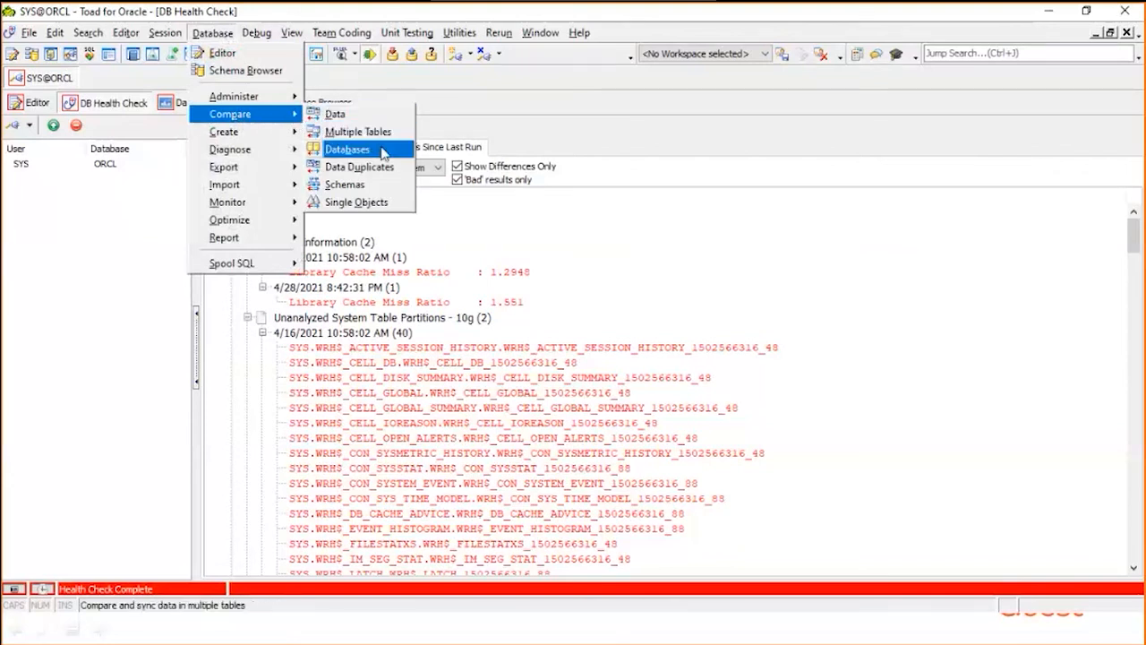
pyautogui.moveTo(359, 167)
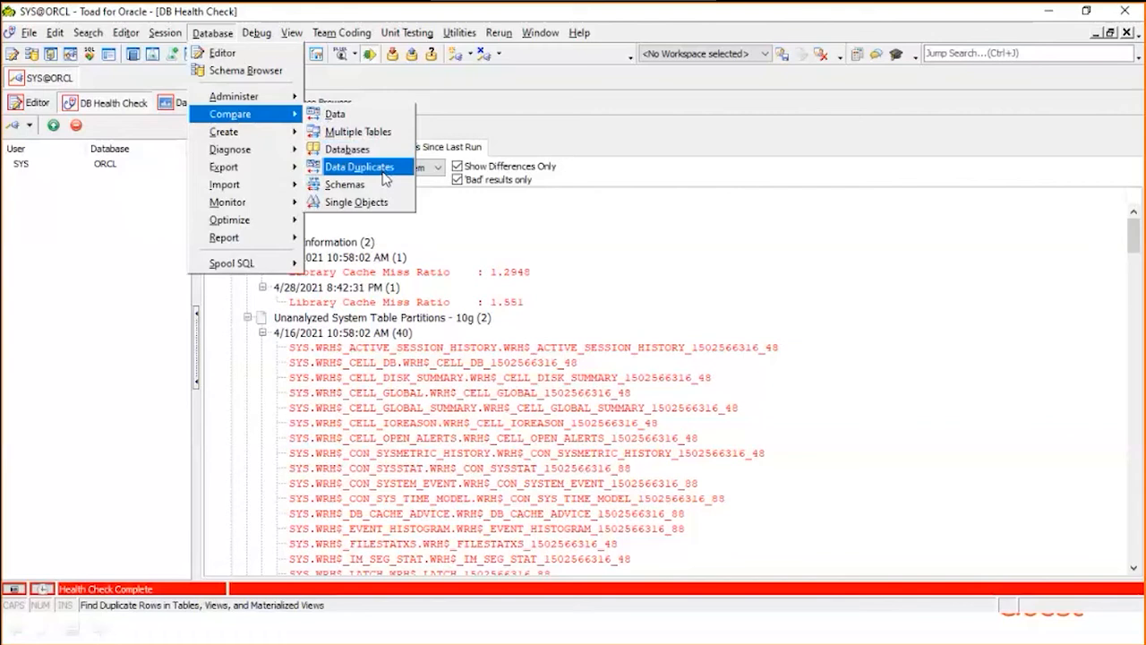
pyautogui.moveTo(344, 185)
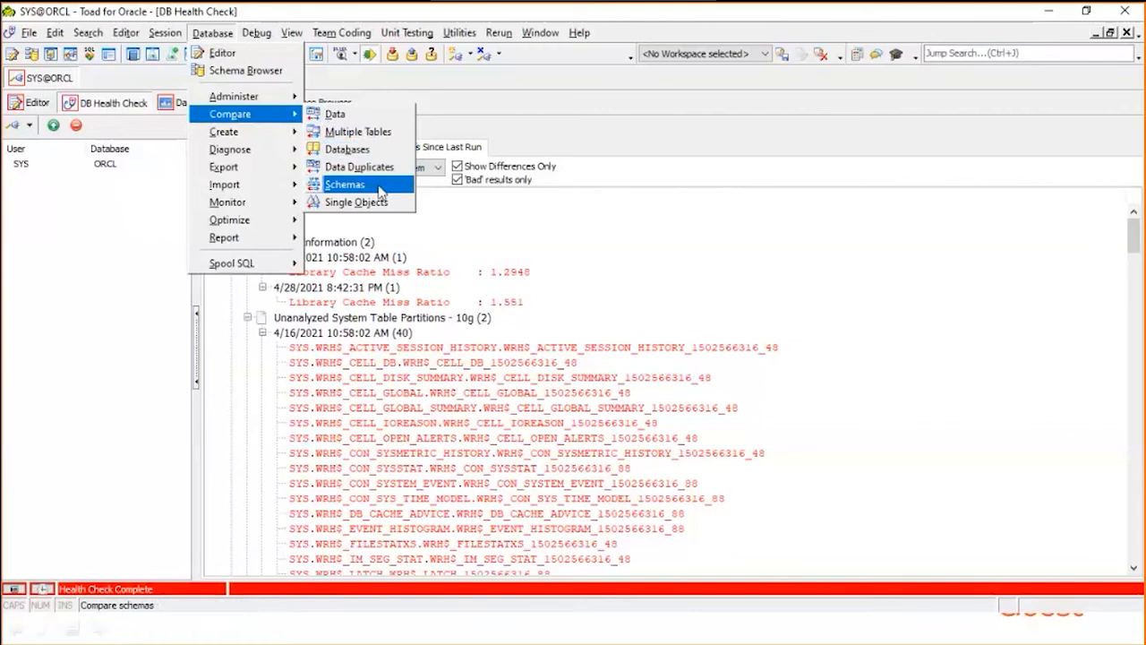
pyautogui.moveTo(356, 202)
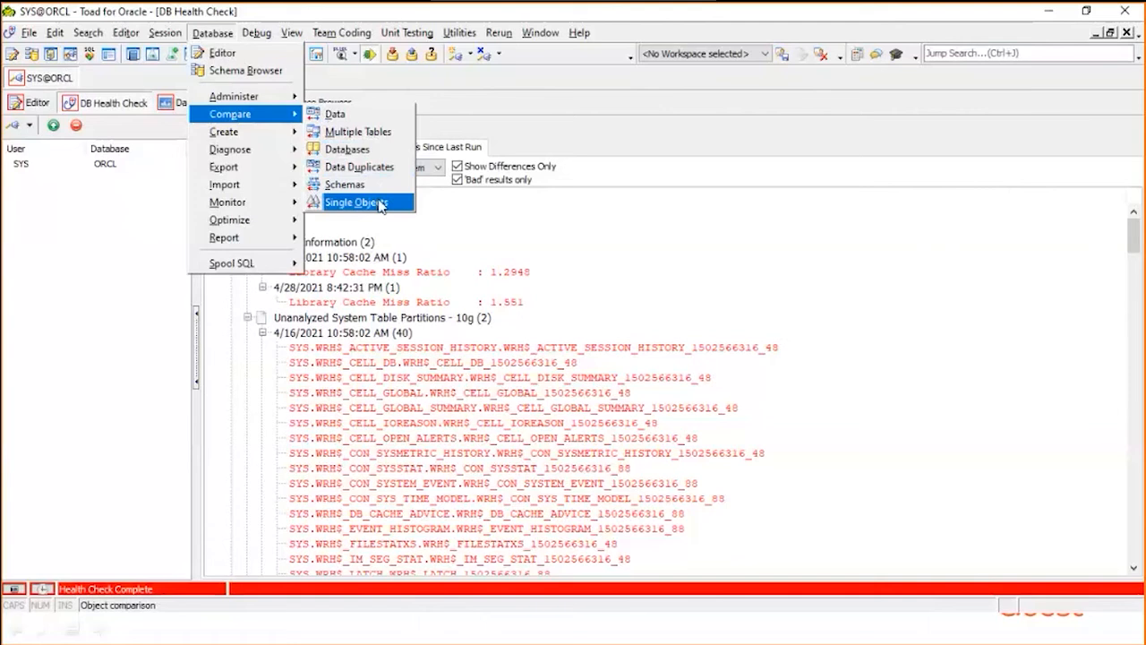
pyautogui.moveTo(398, 205)
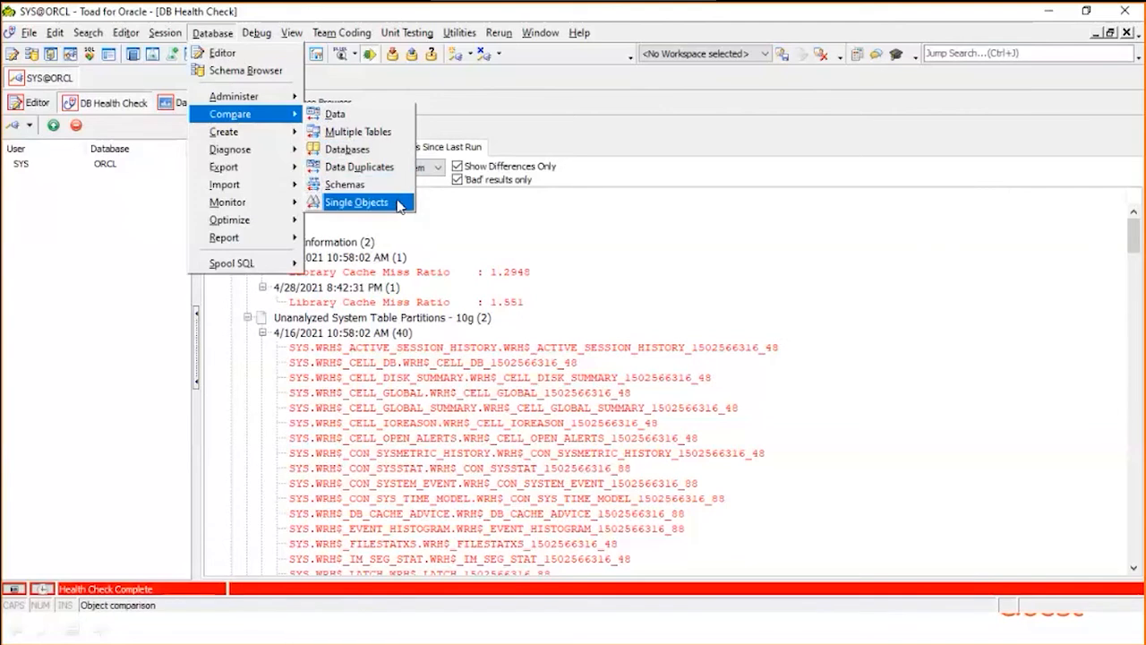
pyautogui.moveTo(394, 206)
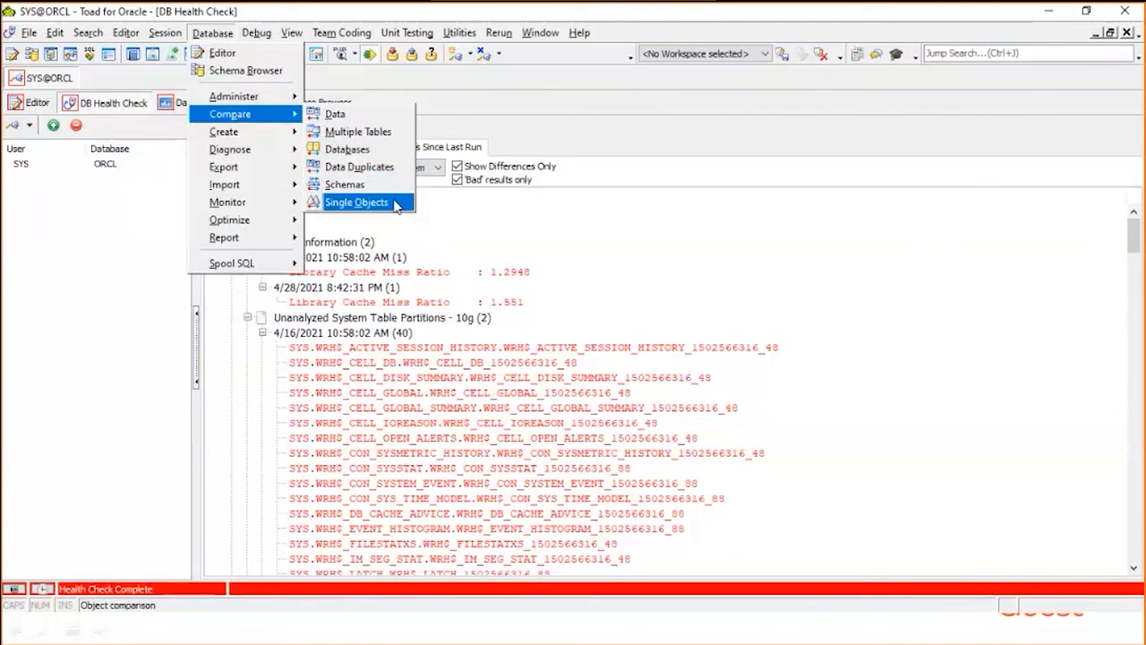
pyautogui.moveTo(419, 212)
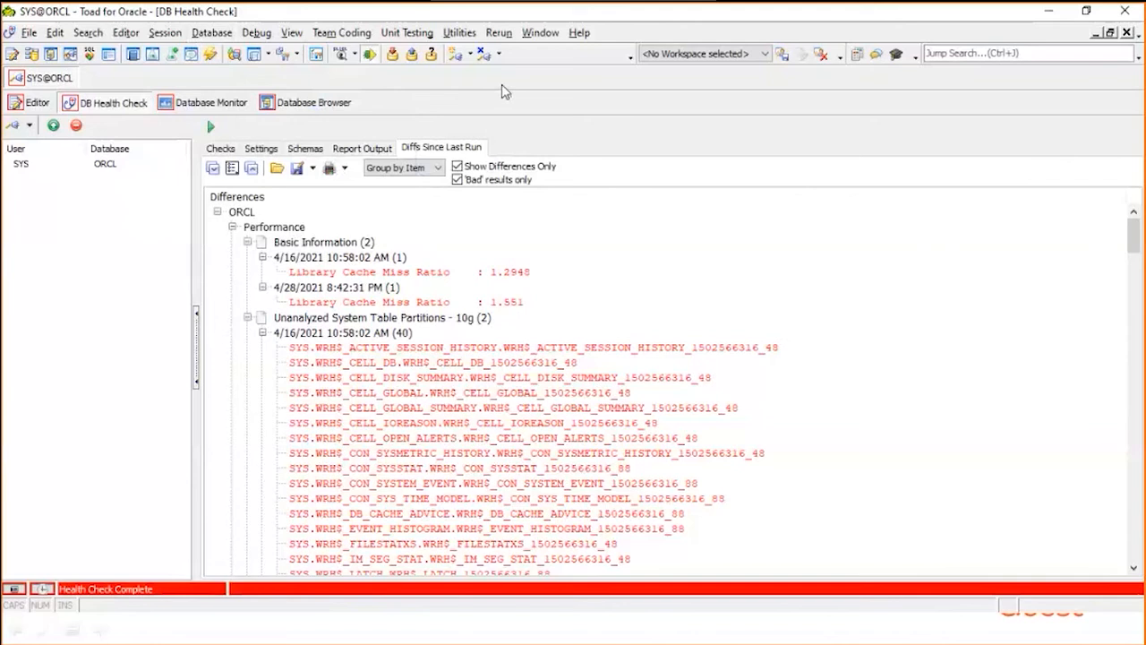
pyautogui.moveTo(395, 107)
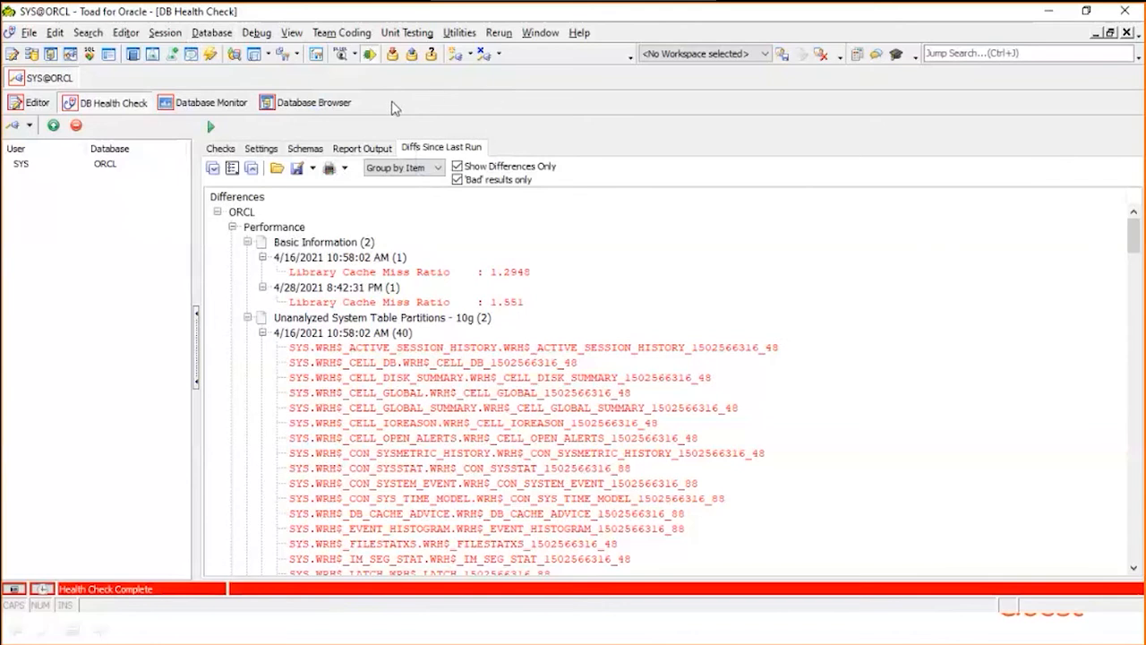
pyautogui.moveTo(385, 107)
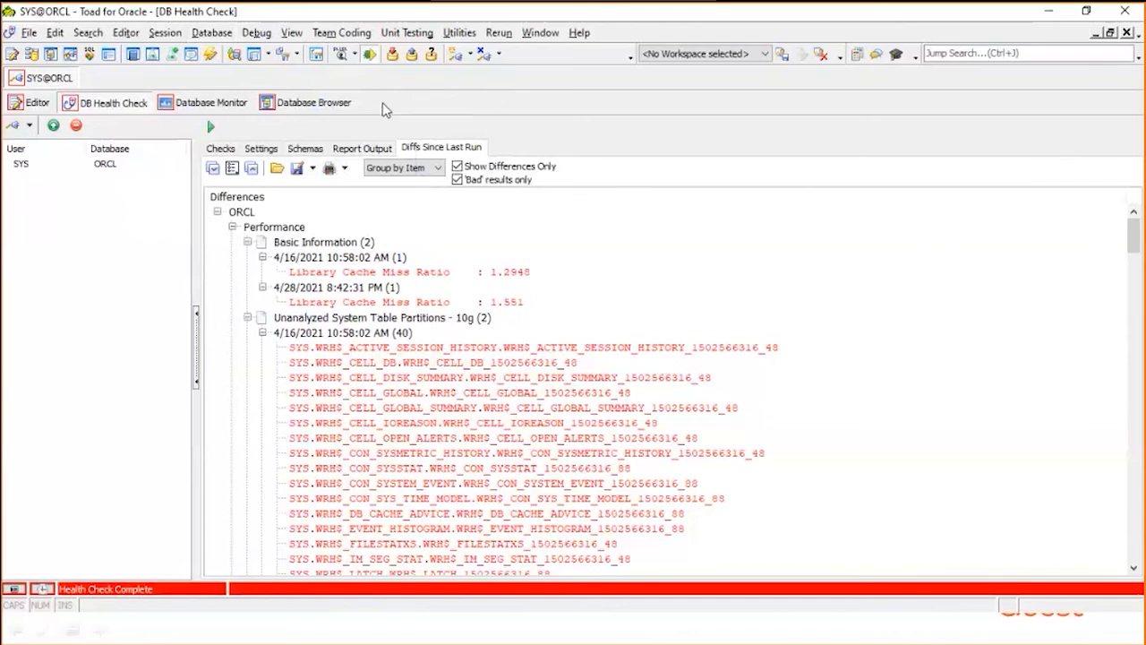
# Open the Alert Log Viewer under Database > Diagnose and load ORCL's alert log
pyautogui.click(212, 32)
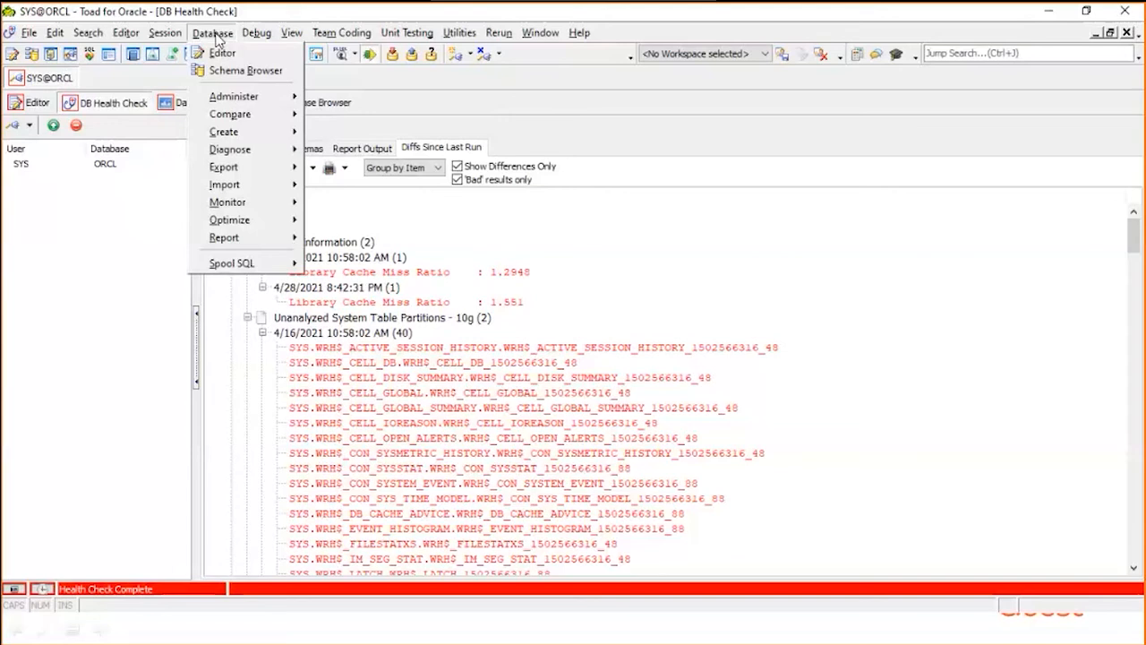
pyautogui.moveTo(230, 148)
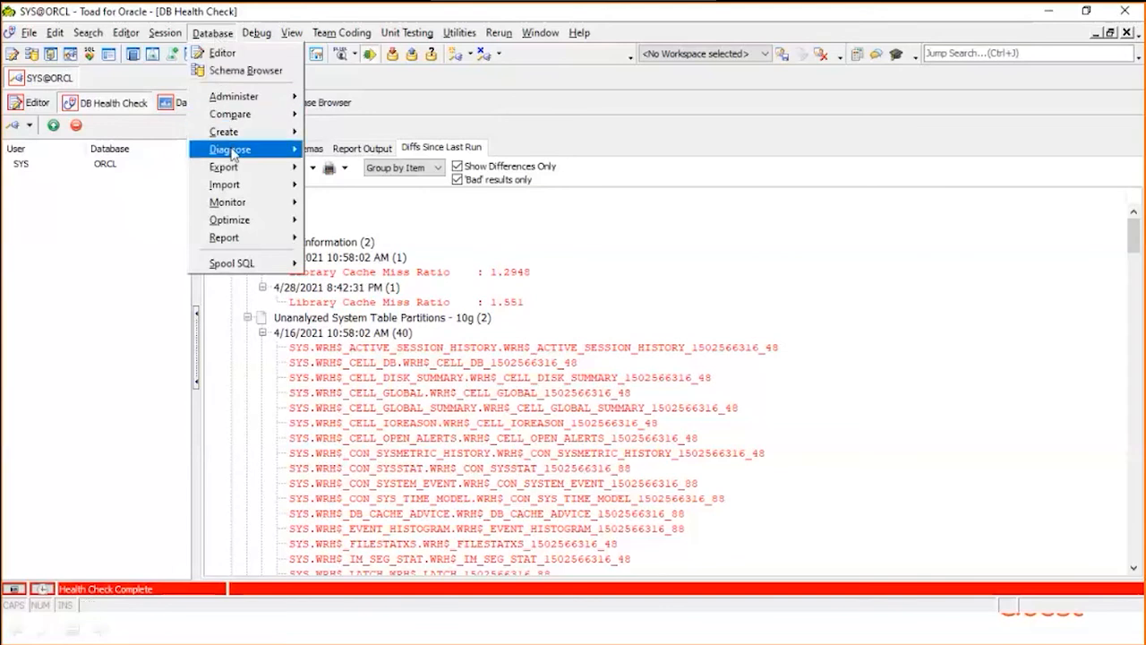
pyautogui.click(231, 148)
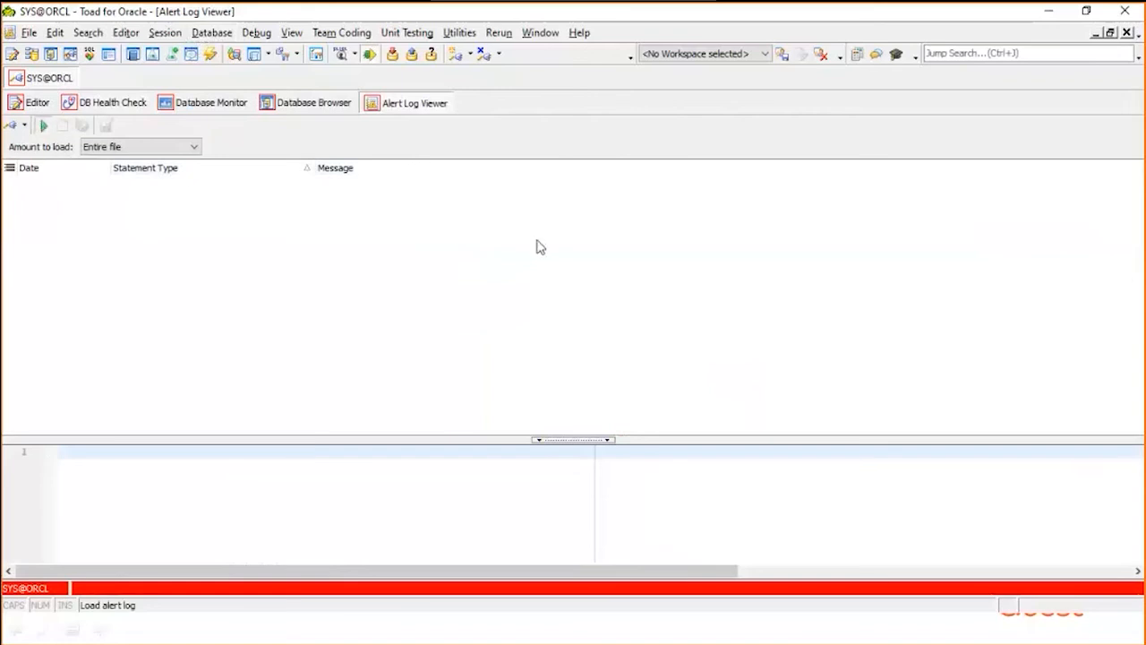
pyautogui.click(43, 124)
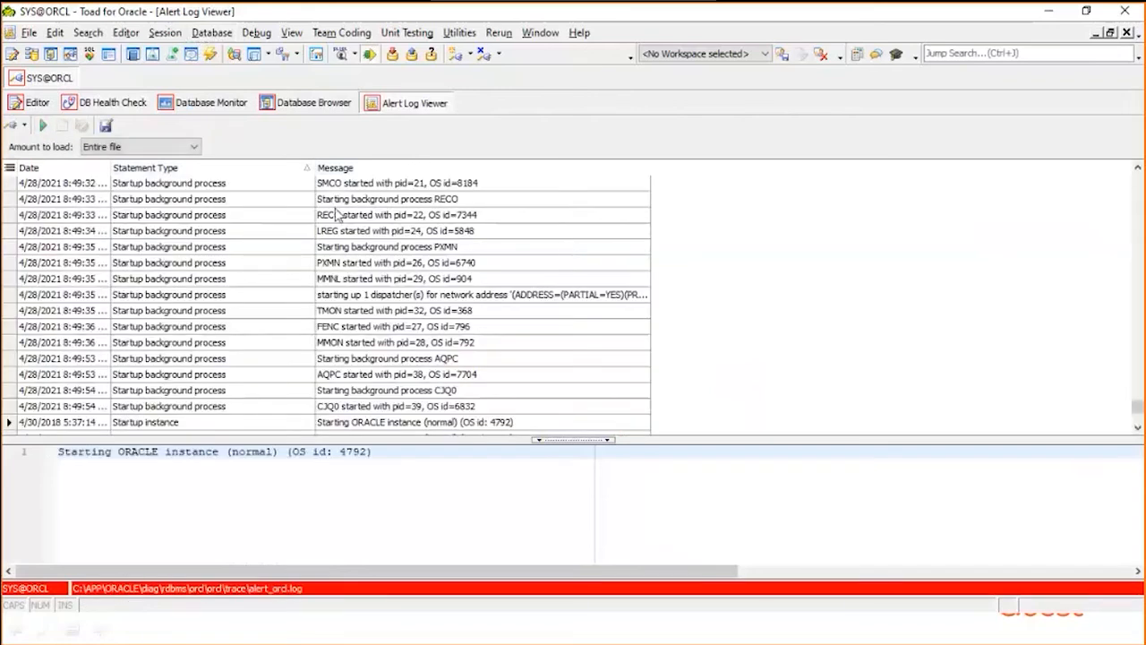
pyautogui.moveTo(389, 303)
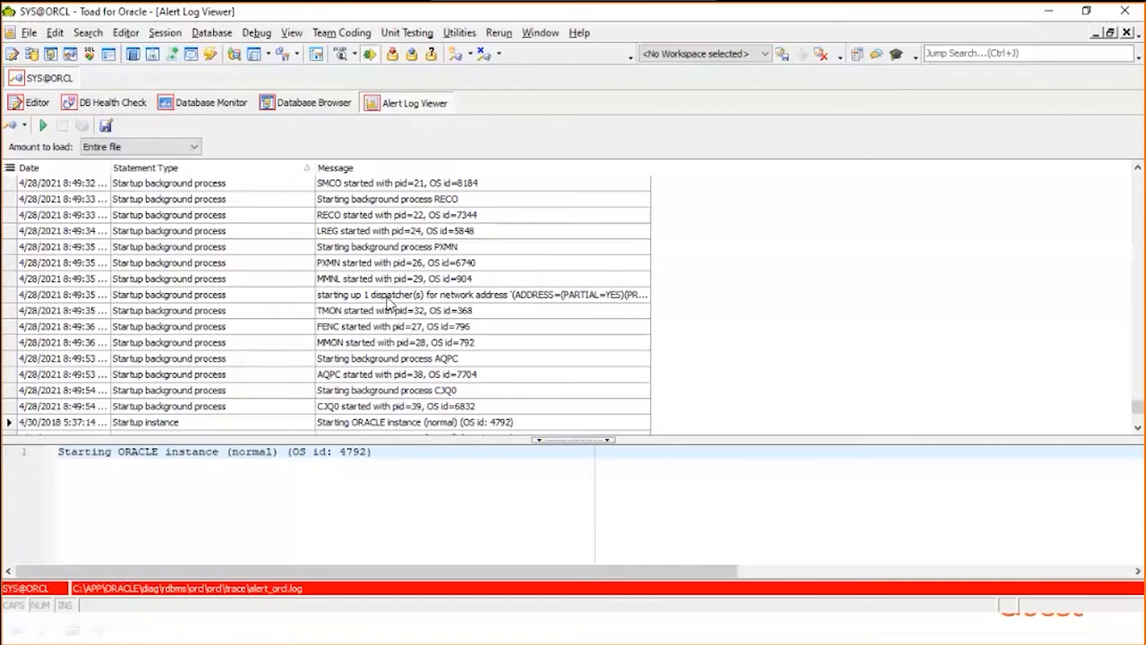
# Scroll through the alert log's instance startup and background process entries
pyautogui.scroll(-3)
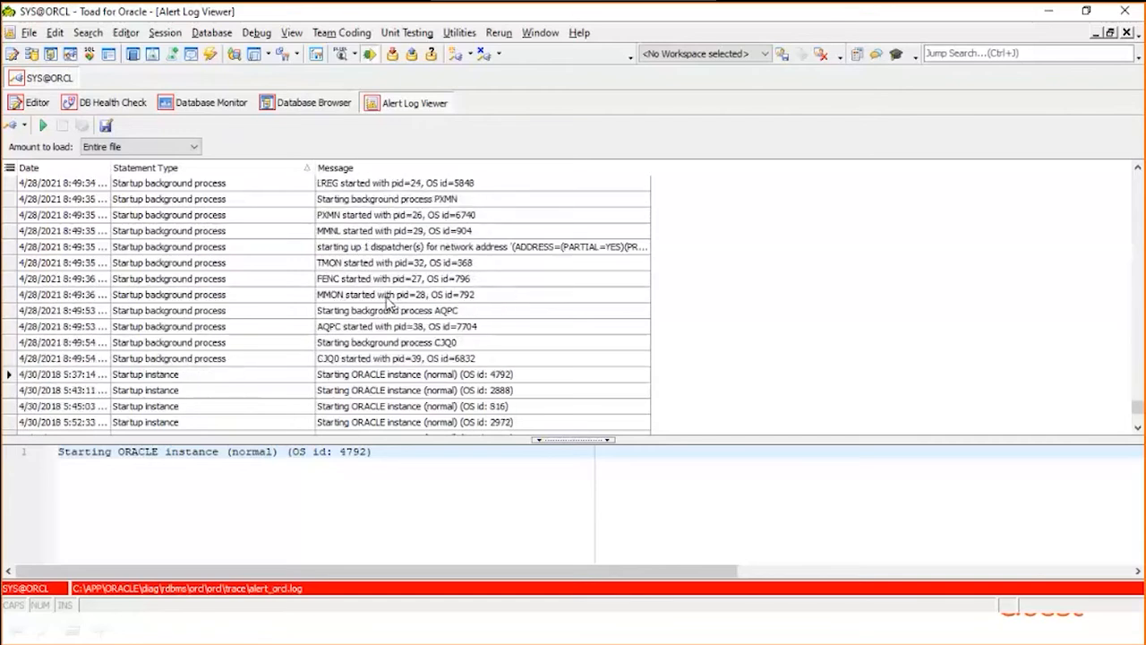
pyautogui.scroll(-3)
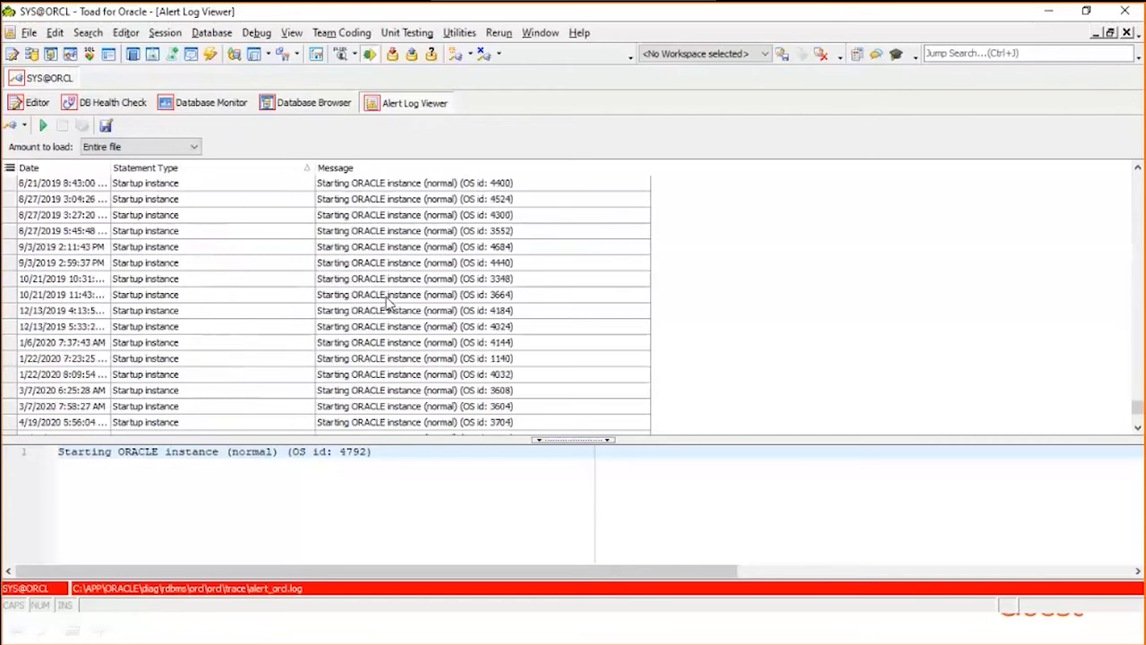
pyautogui.scroll(-3)
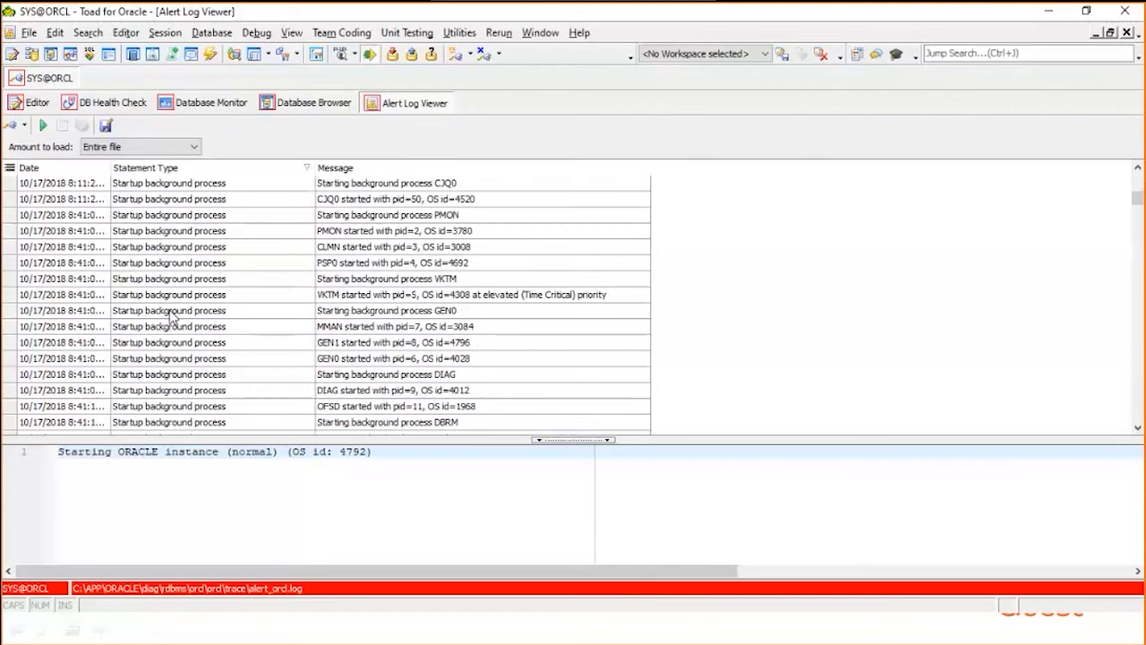
pyautogui.moveTo(260, 251)
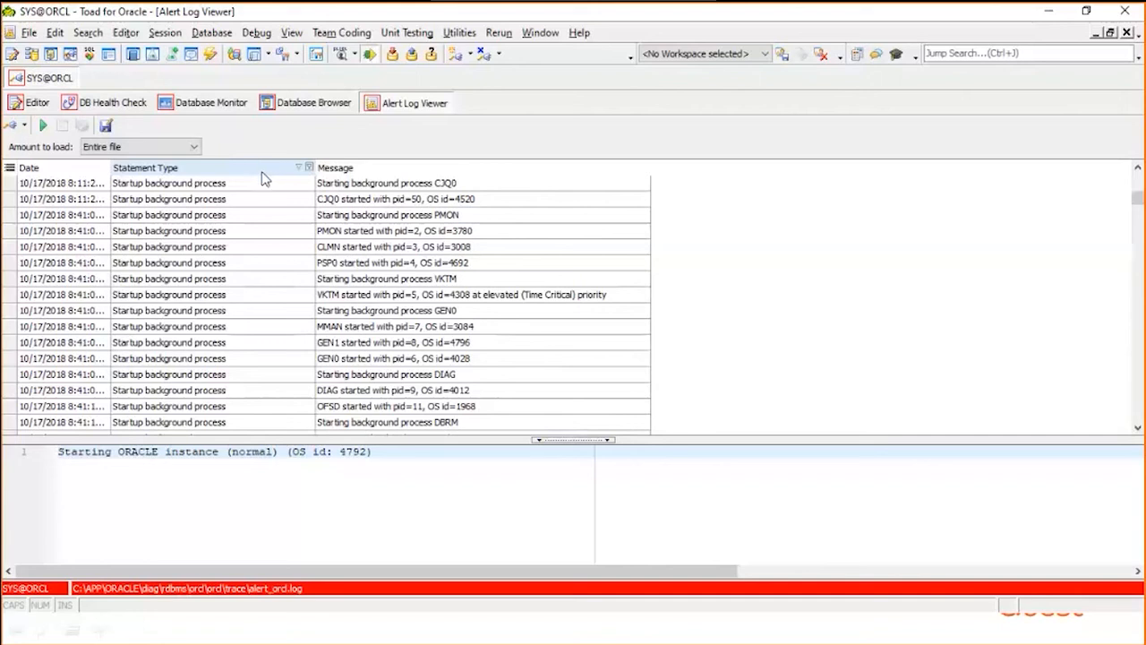
pyautogui.moveTo(212, 102)
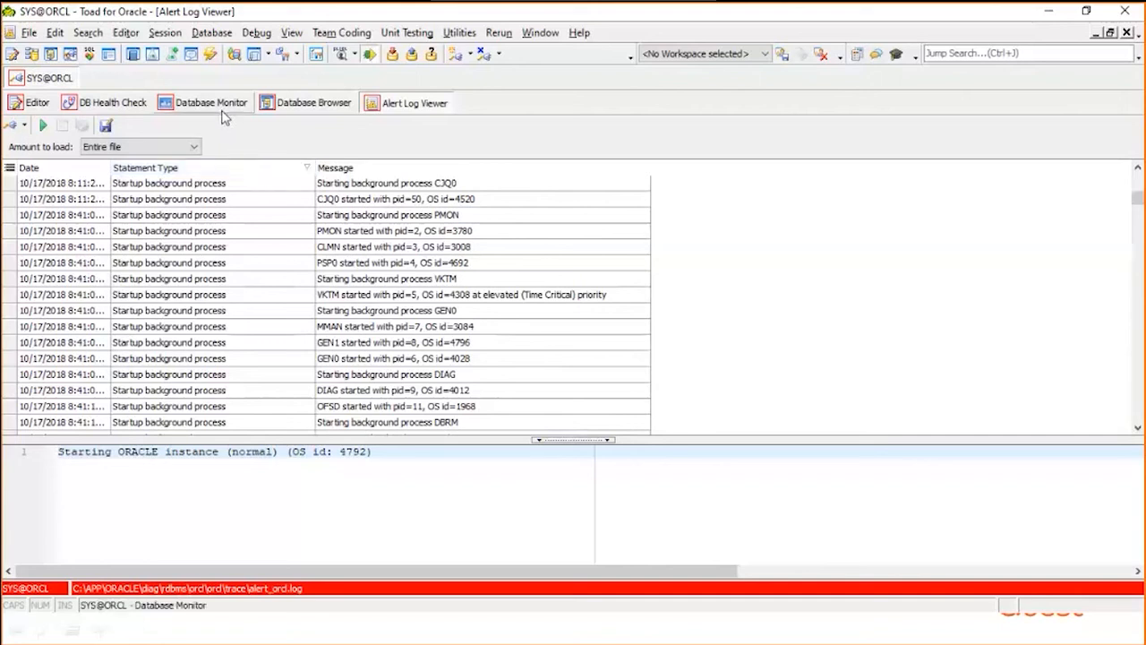
pyautogui.moveTo(213, 80)
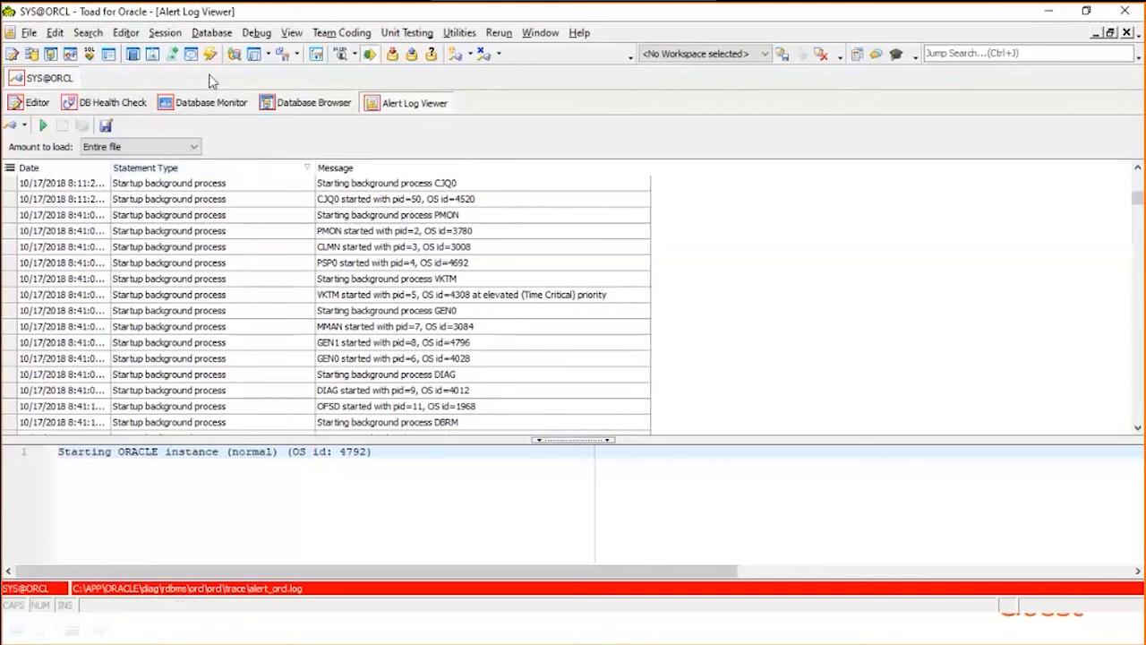
pyautogui.moveTo(190, 54)
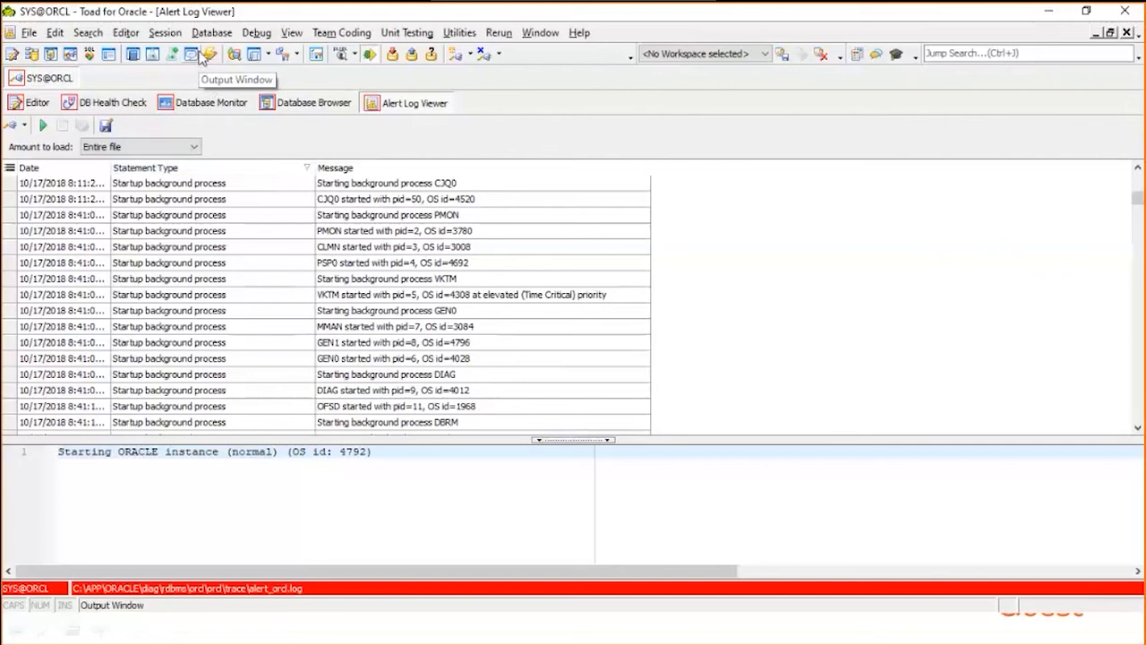
pyautogui.moveTo(208, 40)
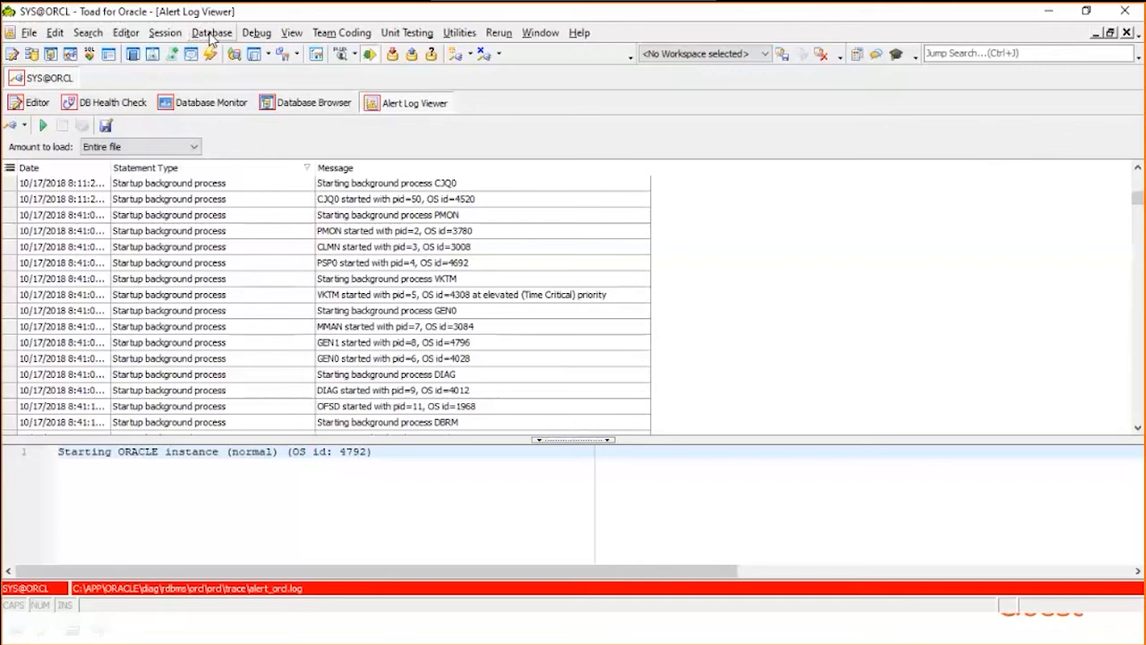
pyautogui.click(212, 32)
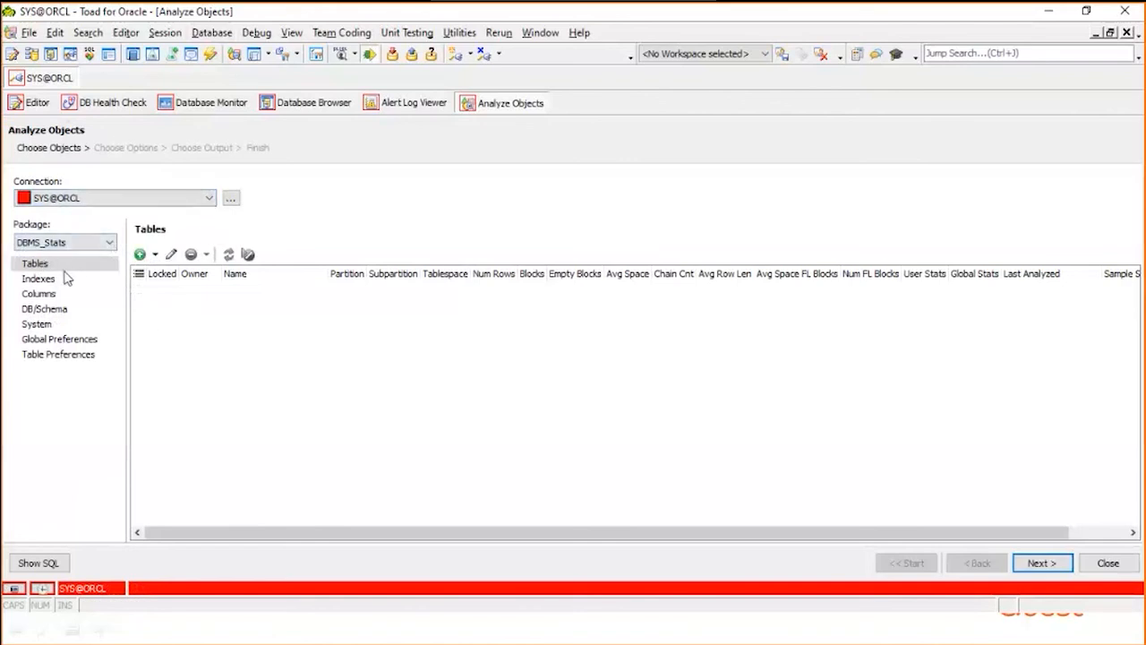
pyautogui.moveTo(47, 268)
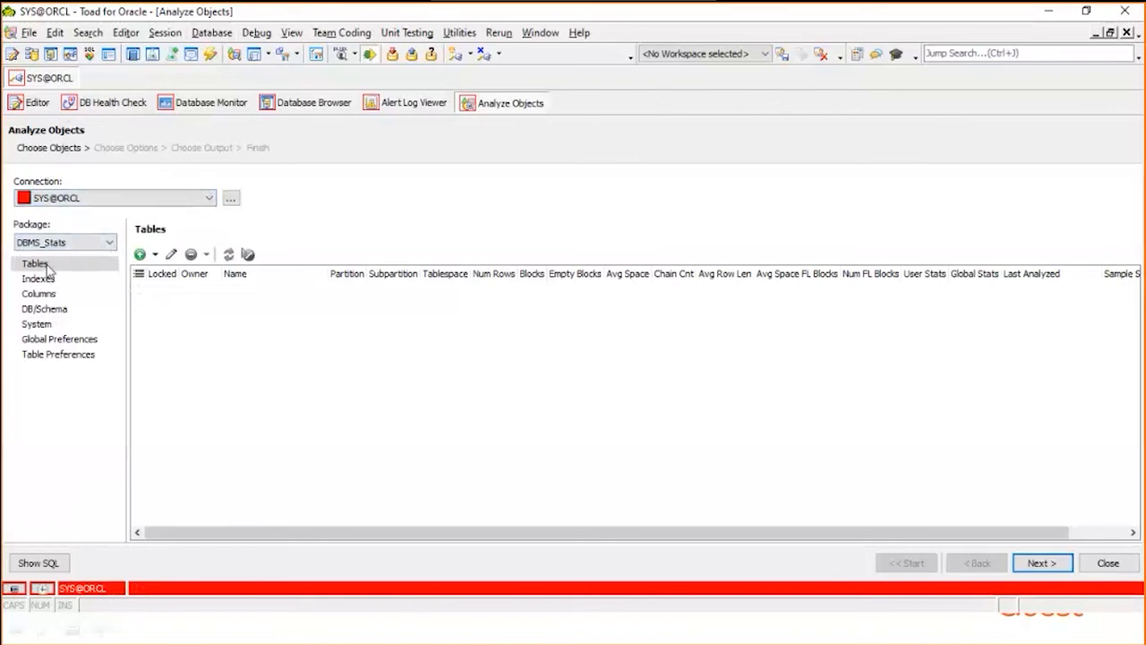
pyautogui.click(34, 263)
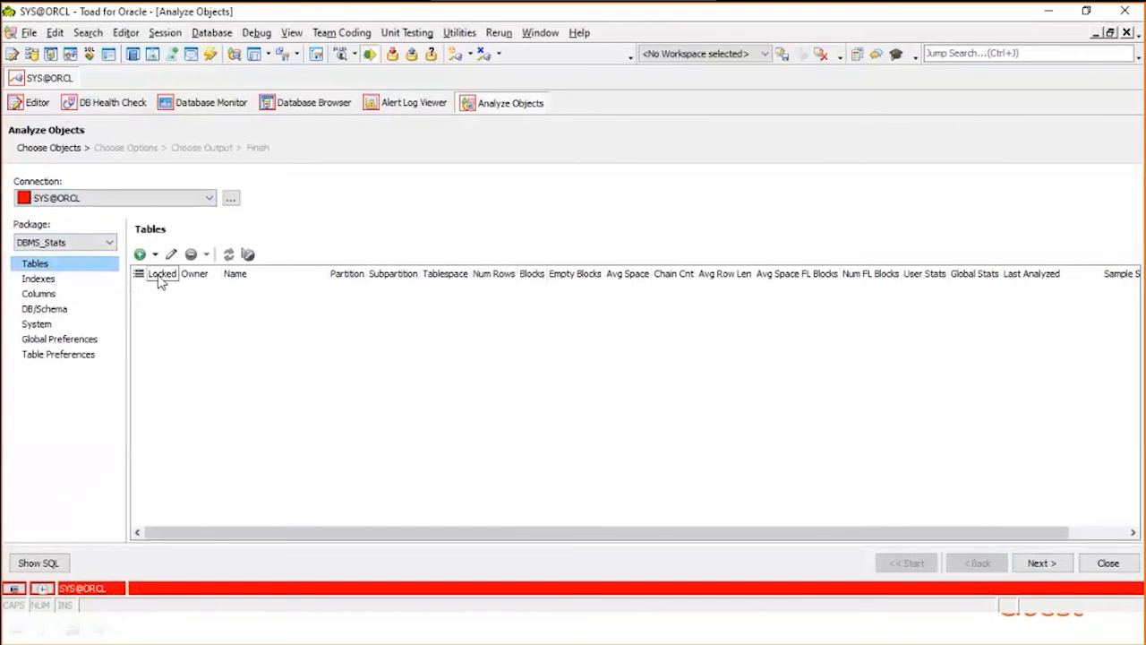
# Load the eight STUDENT-owned tables, including BONUS, DEPT, EMP and SALGRADE, via Load tables by user
pyautogui.click(154, 255)
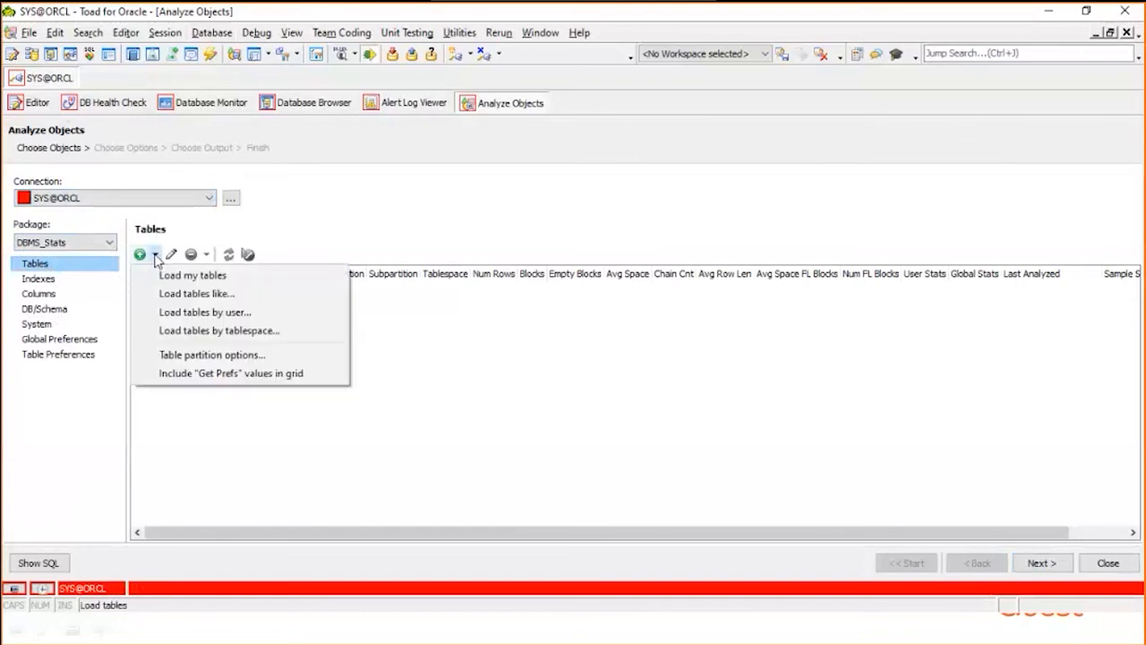
pyautogui.moveTo(204, 312)
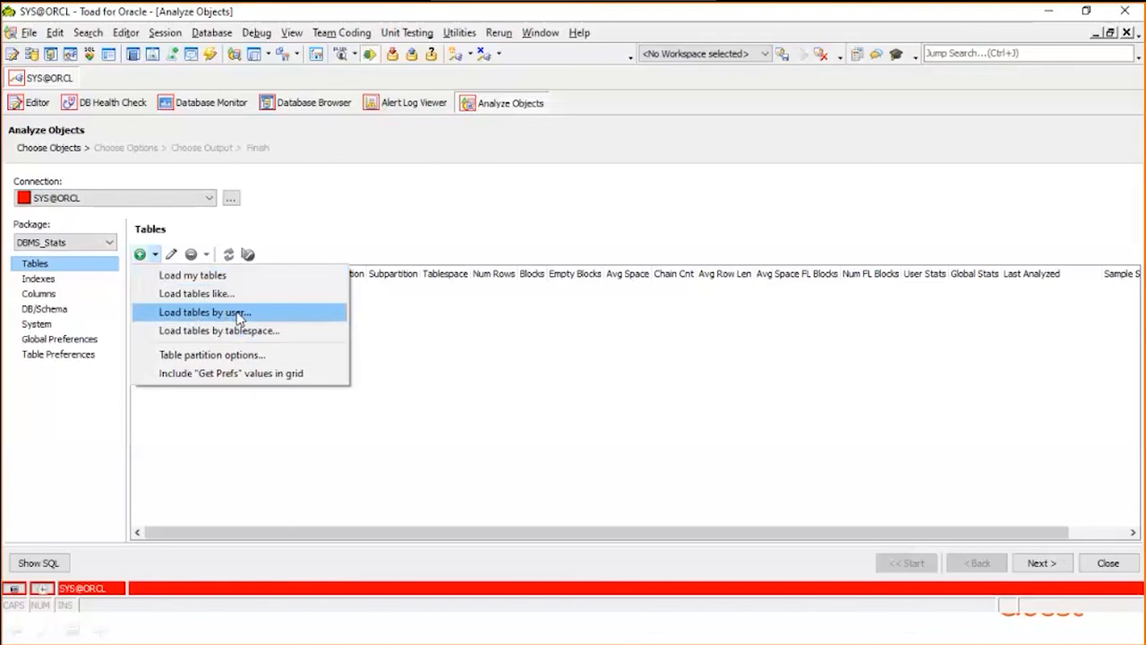
pyautogui.moveTo(242, 319)
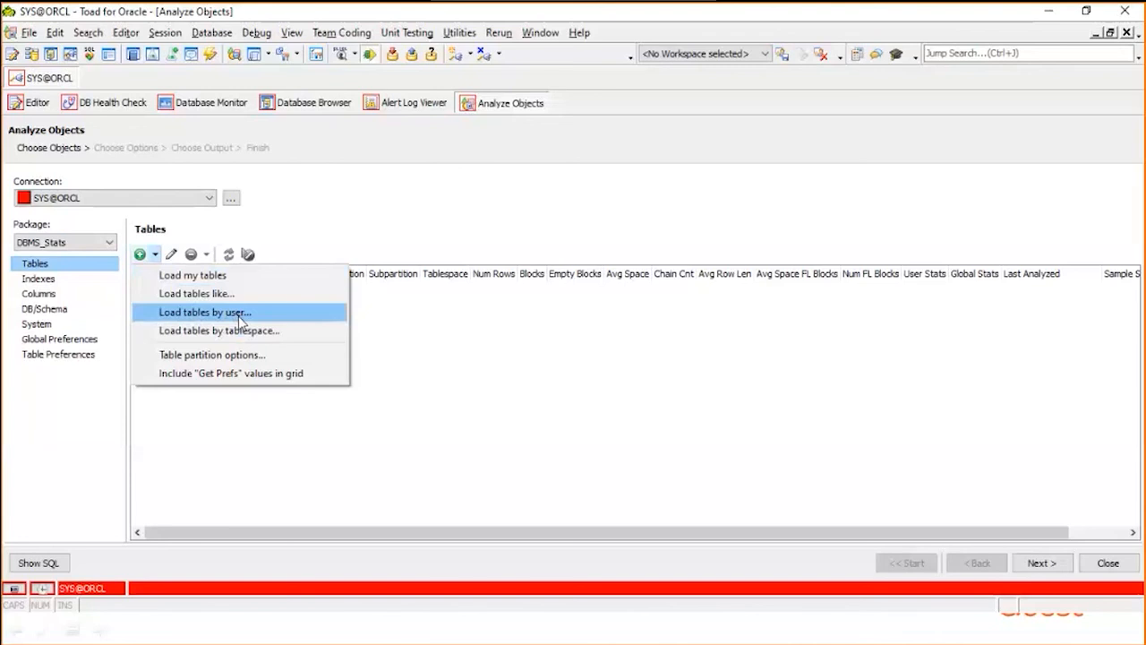
pyautogui.moveTo(192, 275)
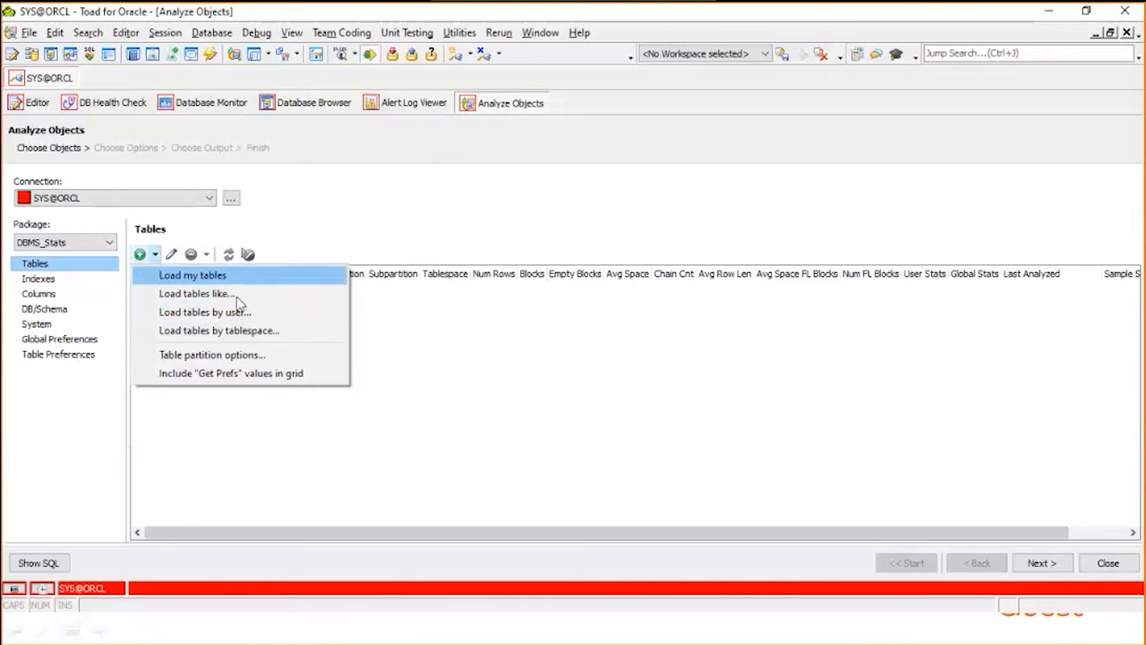
pyautogui.moveTo(329, 336)
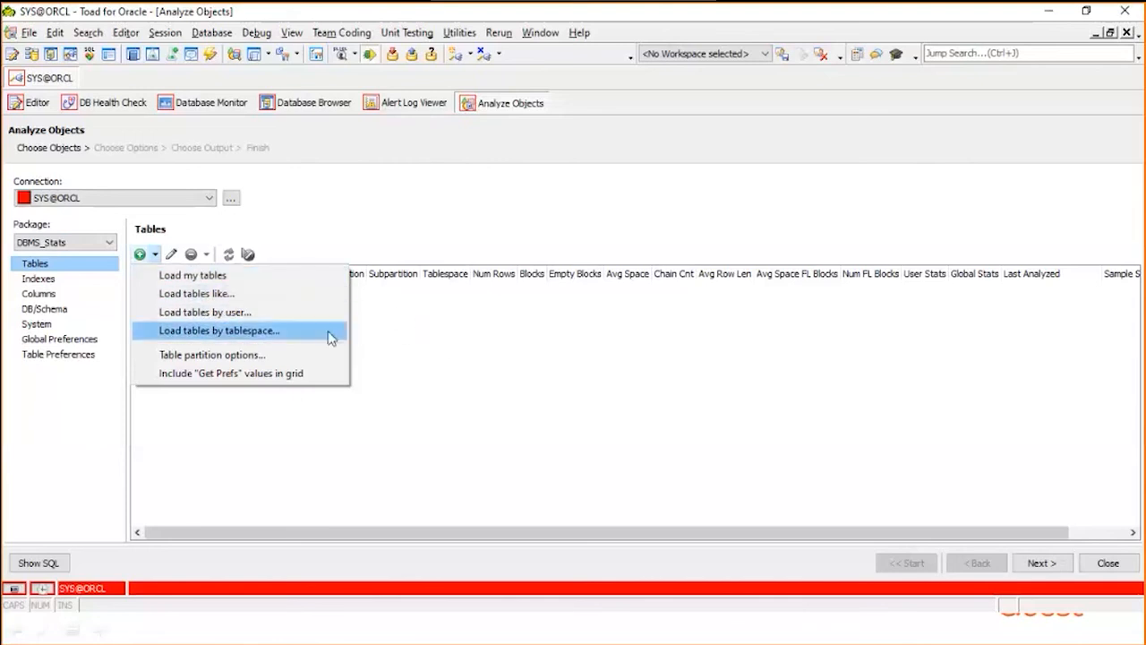
pyautogui.moveTo(240, 332)
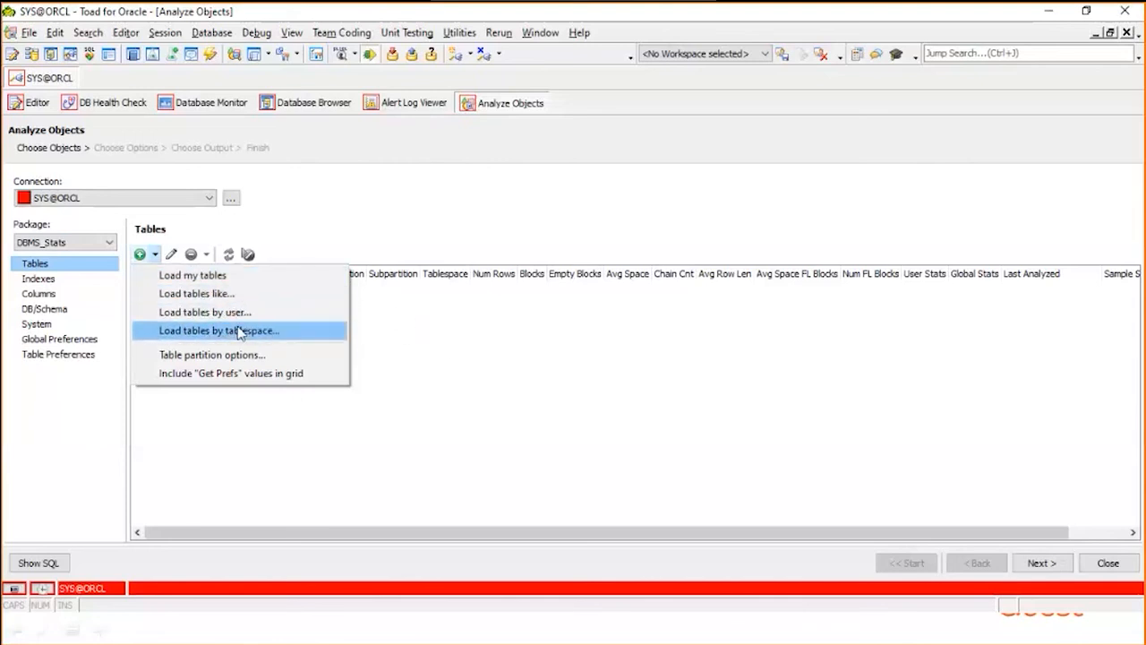
pyautogui.click(205, 311)
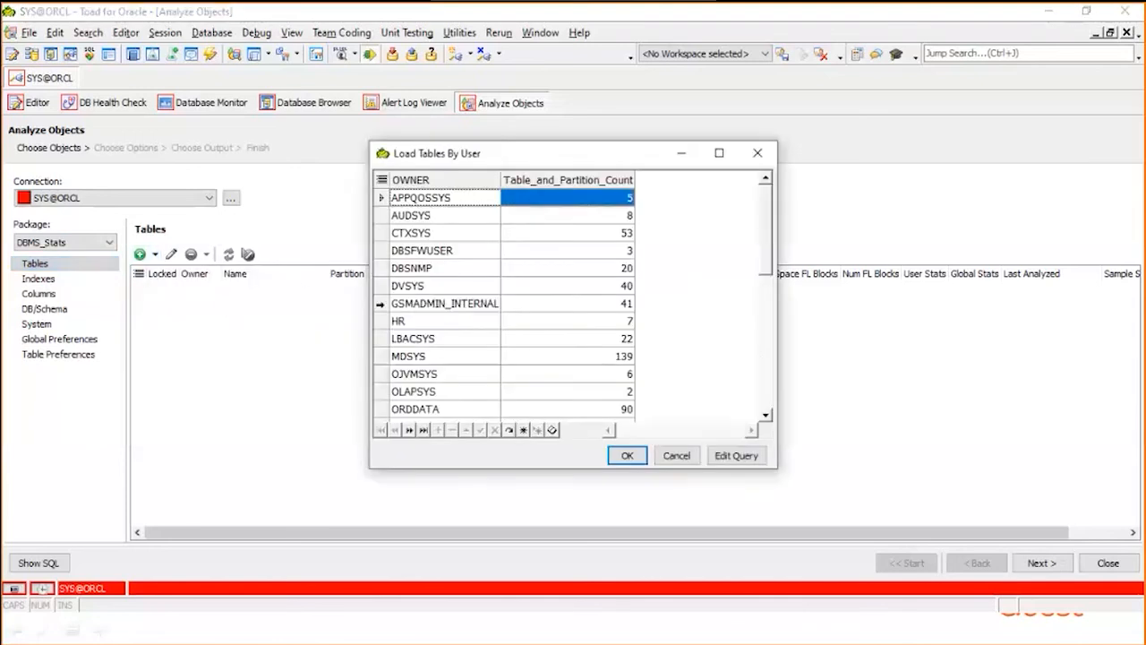
pyautogui.scroll(-3)
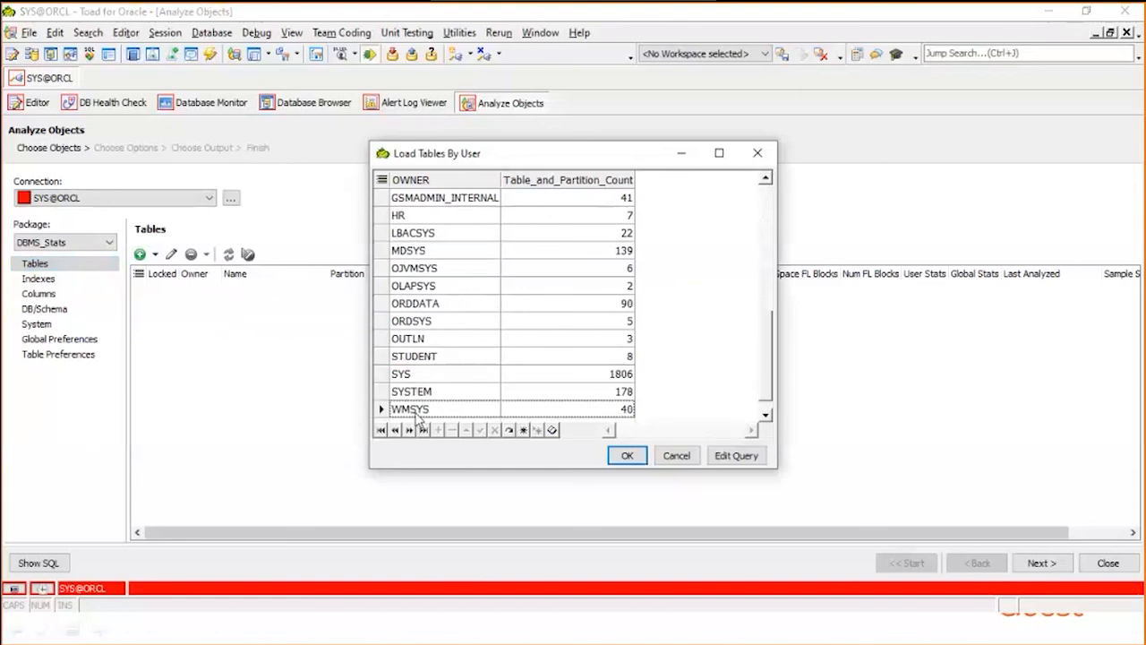
pyautogui.click(414, 356)
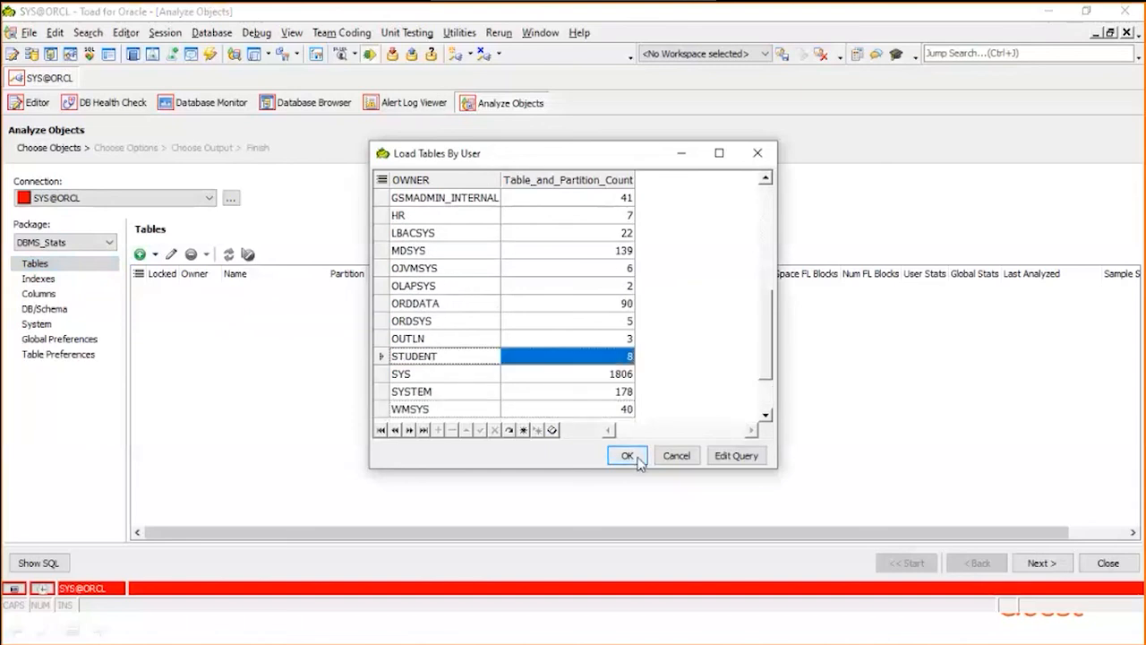
pyautogui.click(627, 455)
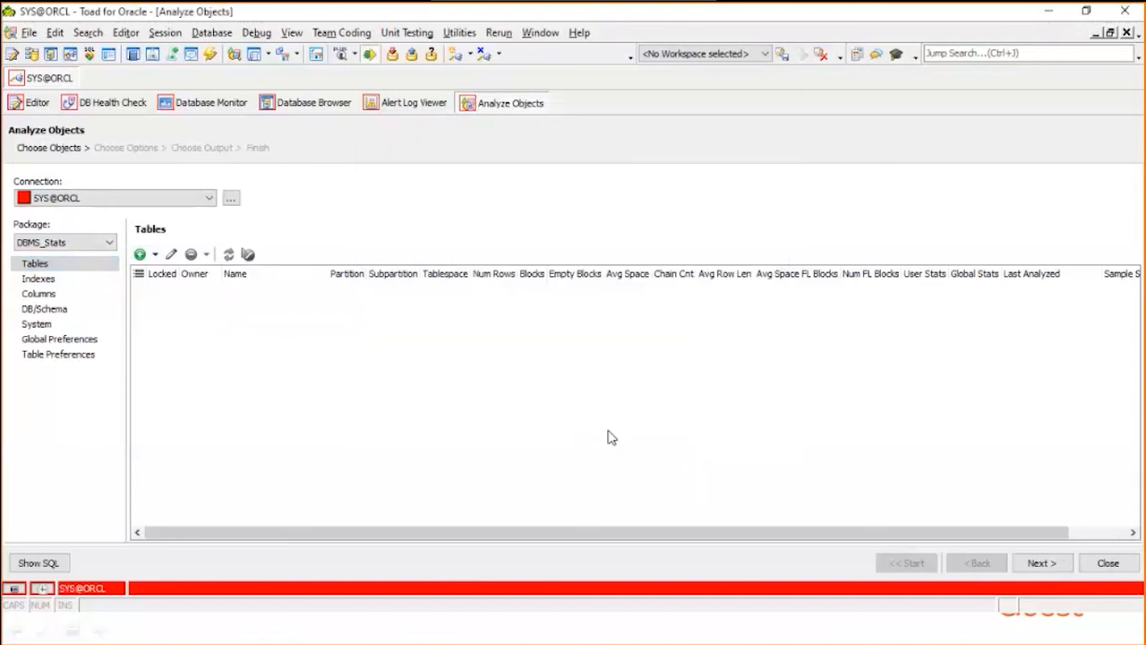
pyautogui.click(227, 254)
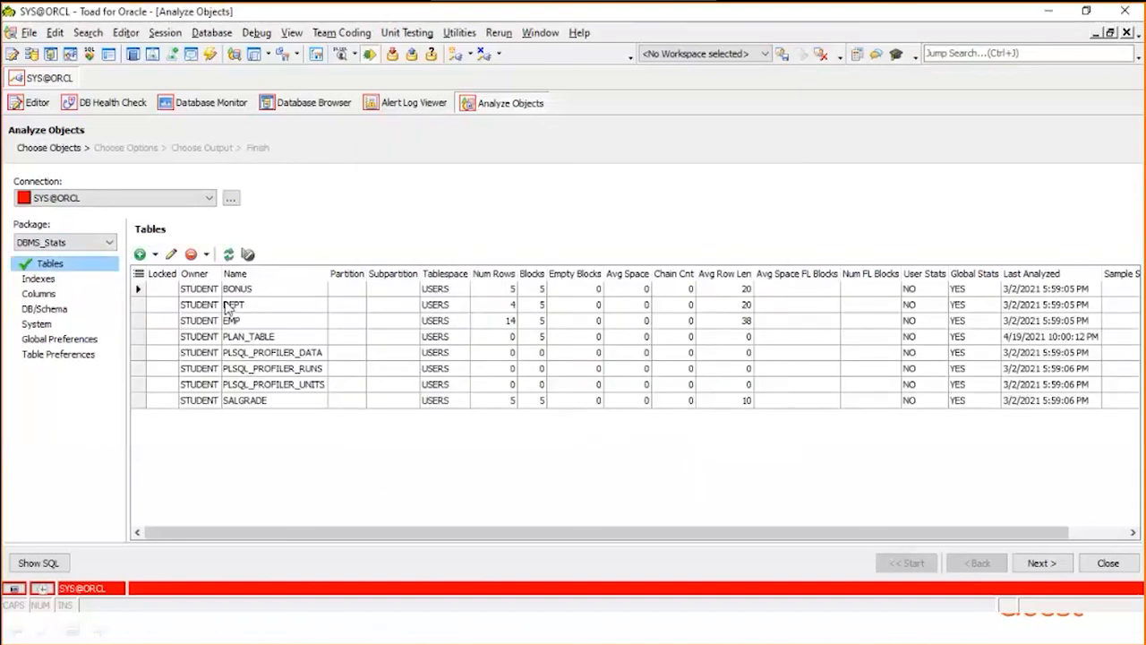
pyautogui.moveTo(618, 347)
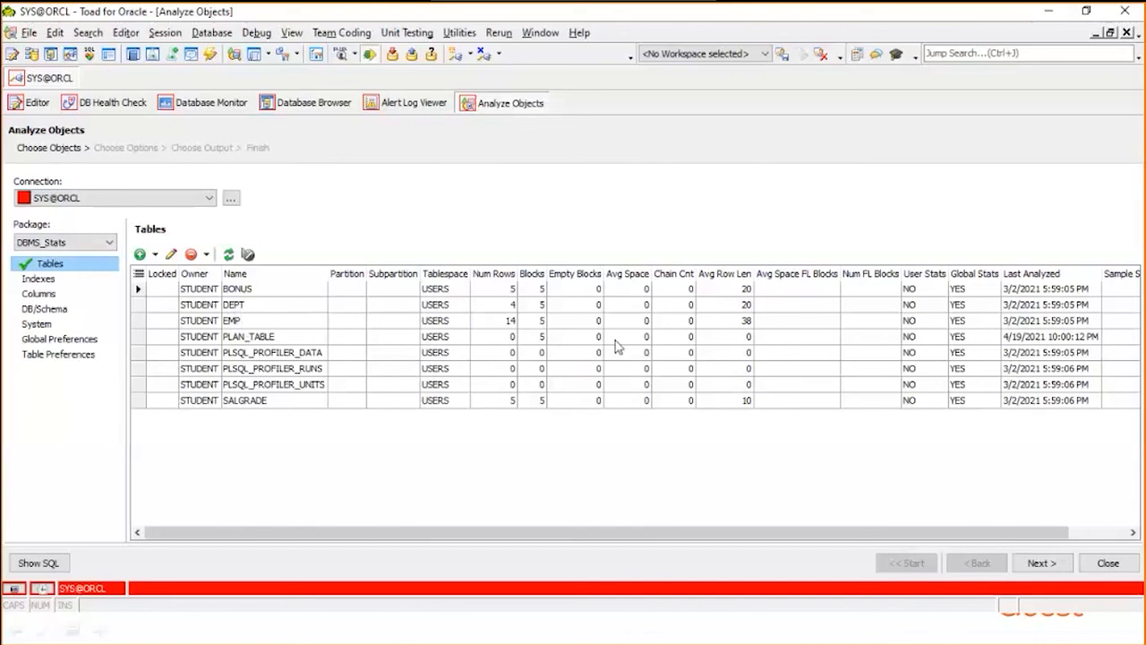
pyautogui.moveTo(985, 342)
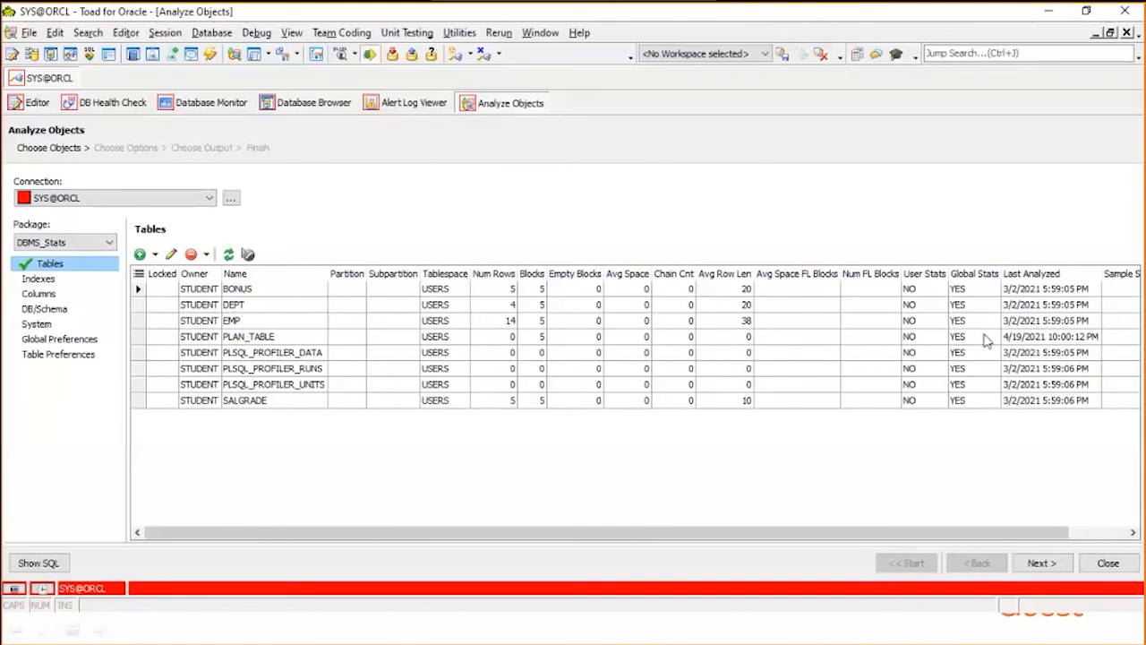
pyautogui.moveTo(514, 332)
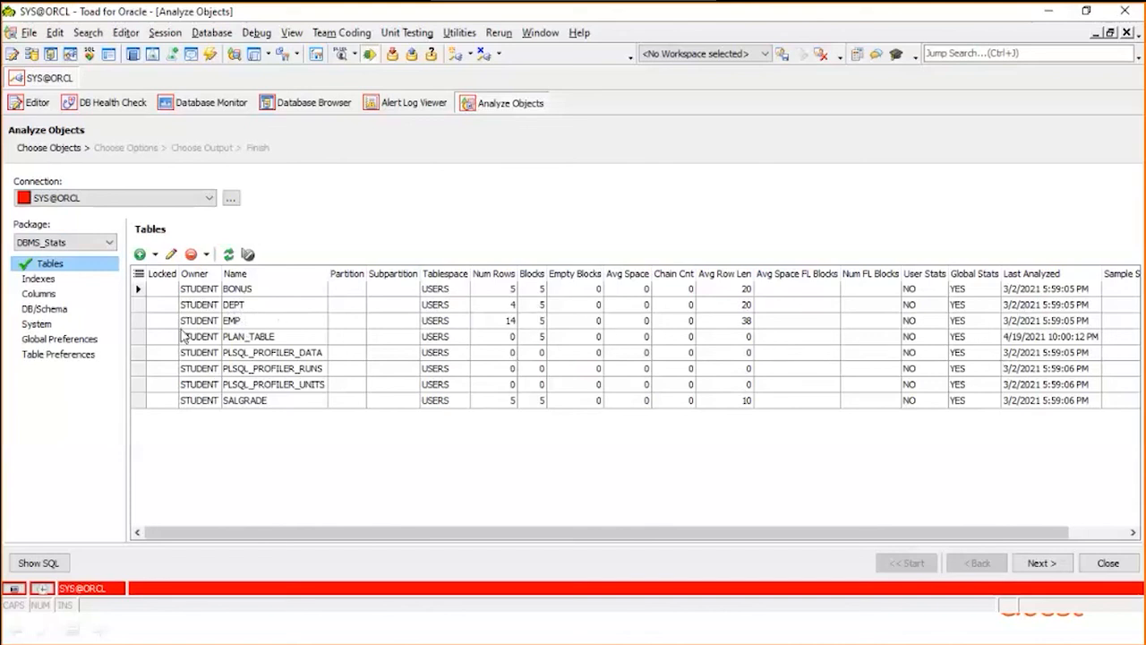
pyautogui.moveTo(174, 326)
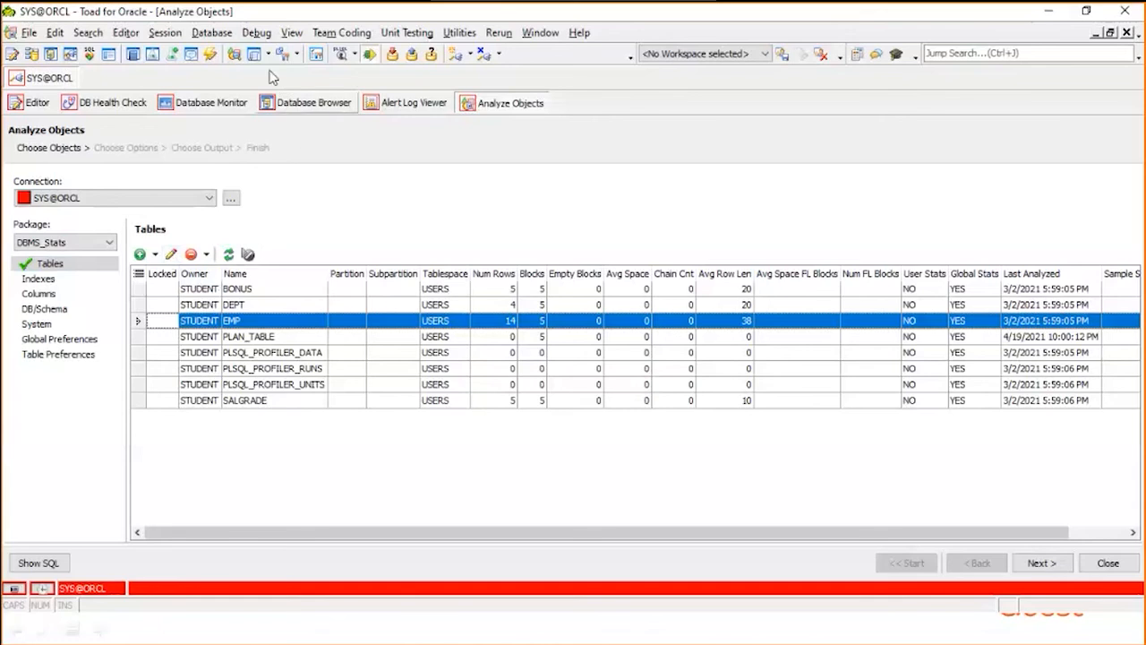
# Browse the Database Export tools, including Generate Database Script and Generate Schema Script
pyautogui.click(212, 33)
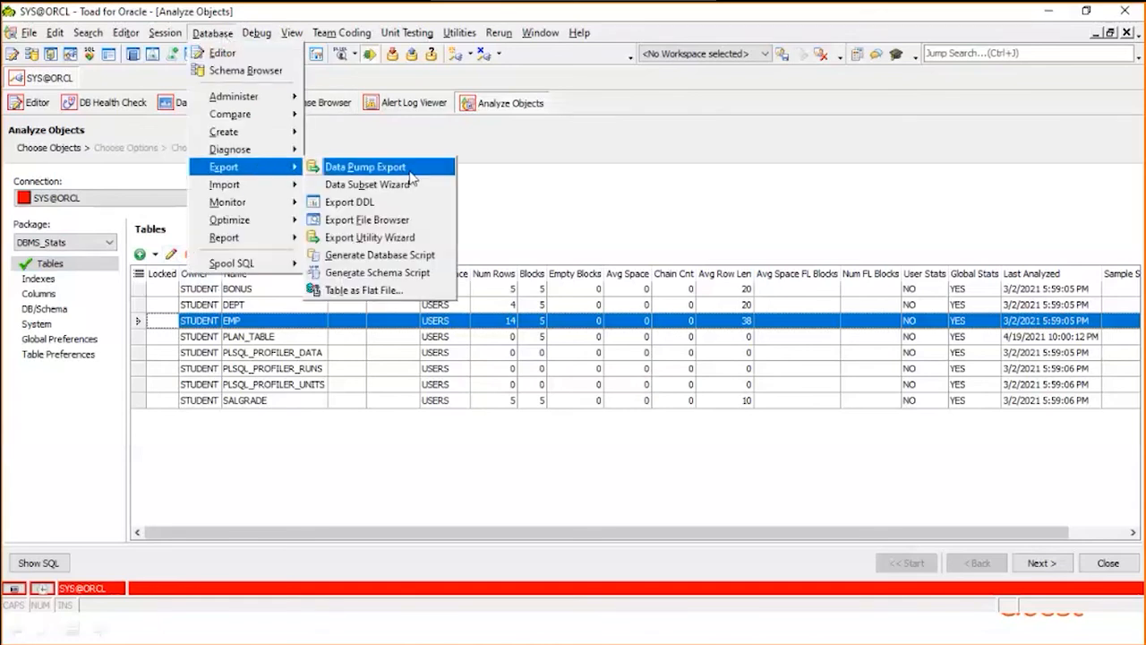
pyautogui.moveTo(403, 172)
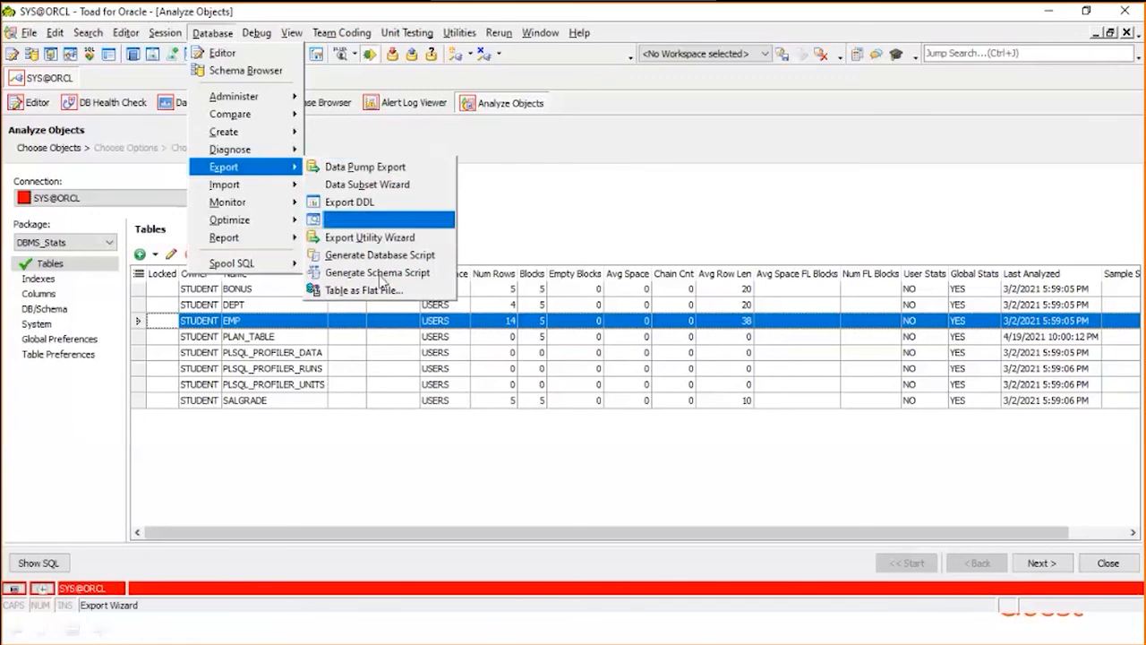
pyautogui.moveTo(367, 219)
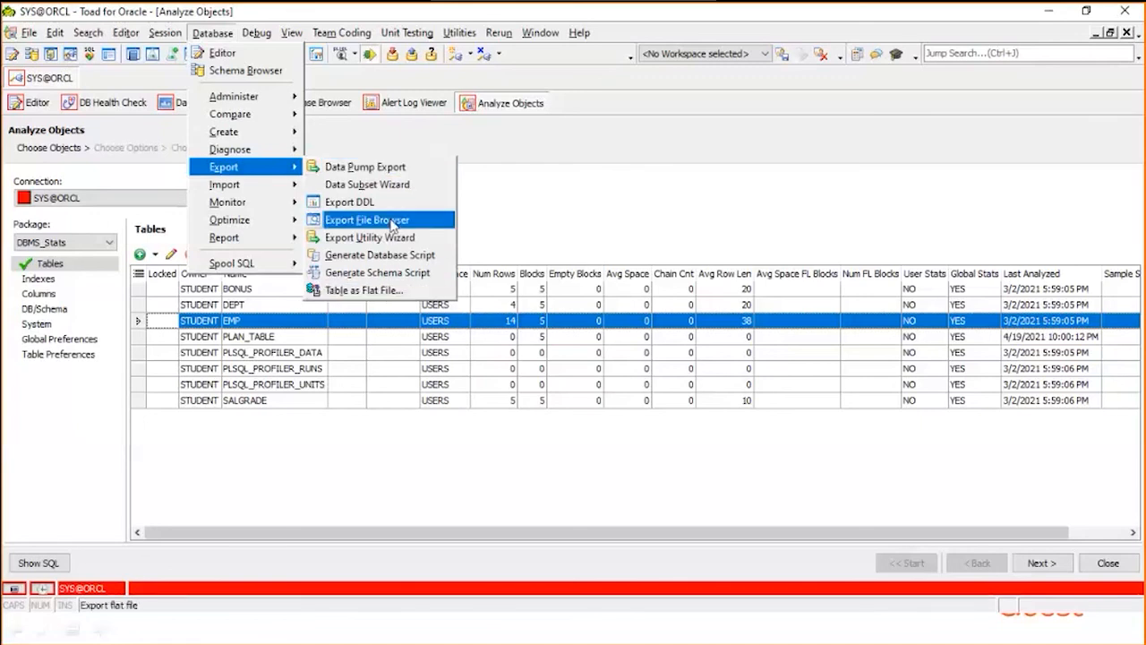
pyautogui.moveTo(390, 174)
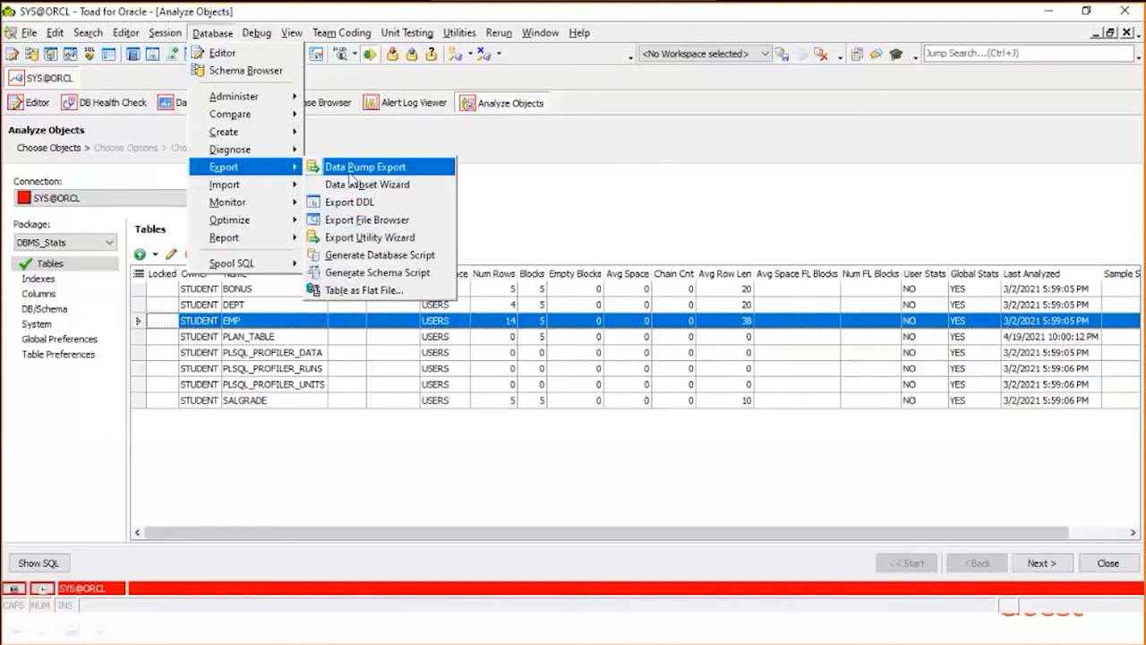
pyautogui.moveTo(225, 184)
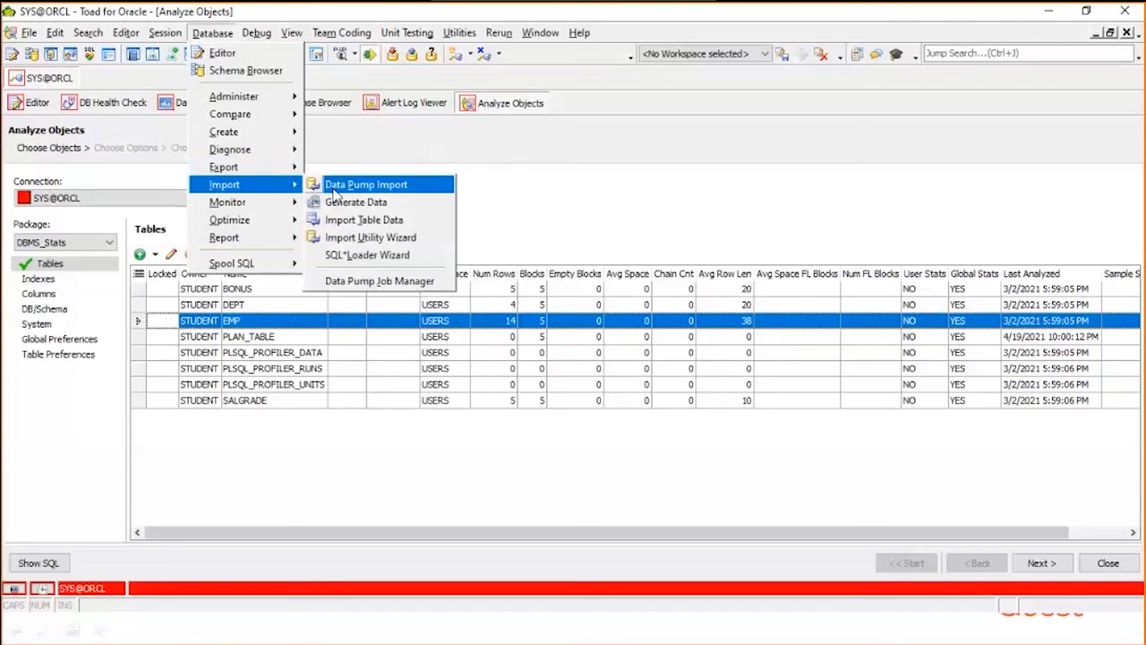
pyautogui.moveTo(407, 189)
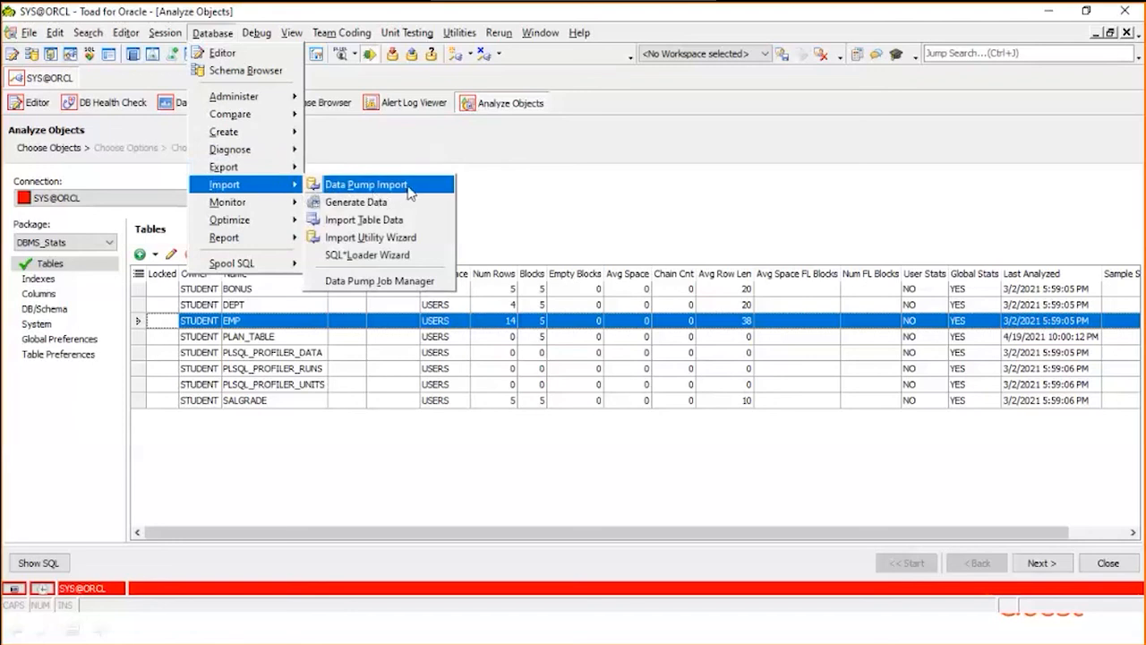
pyautogui.moveTo(364, 219)
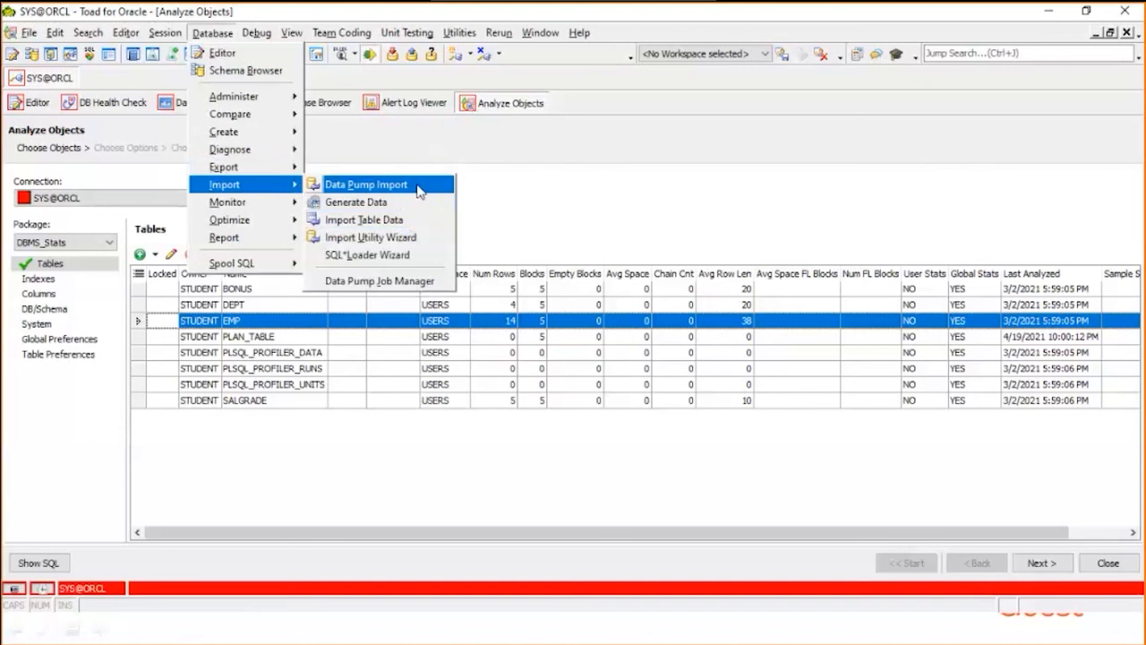
pyautogui.moveTo(379, 281)
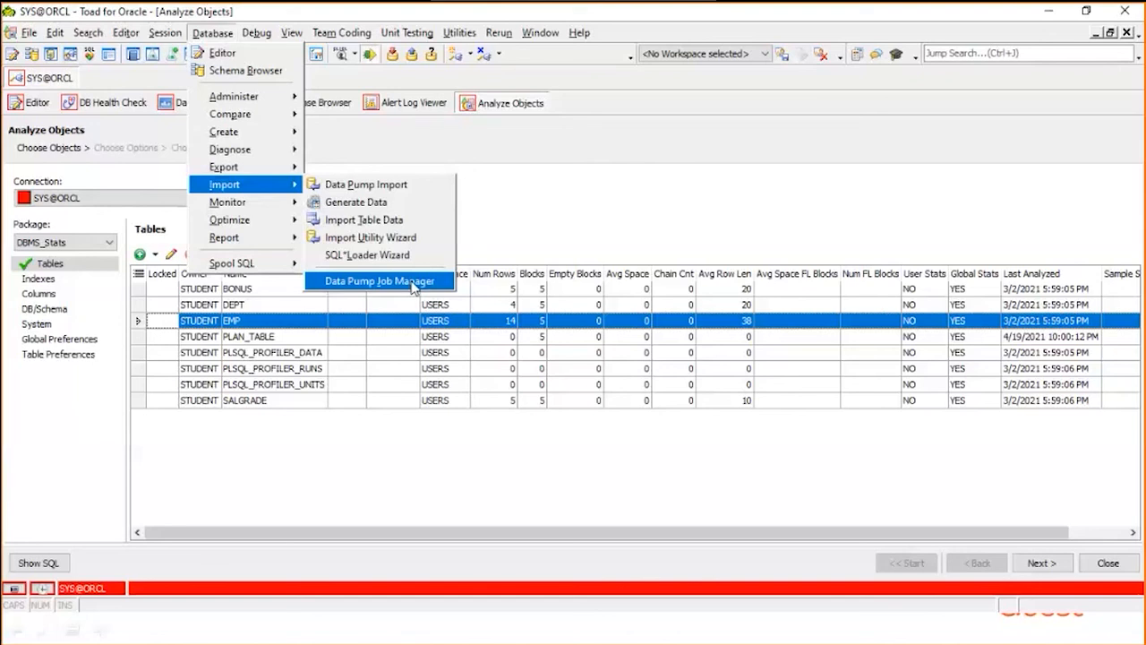
pyautogui.moveTo(230, 132)
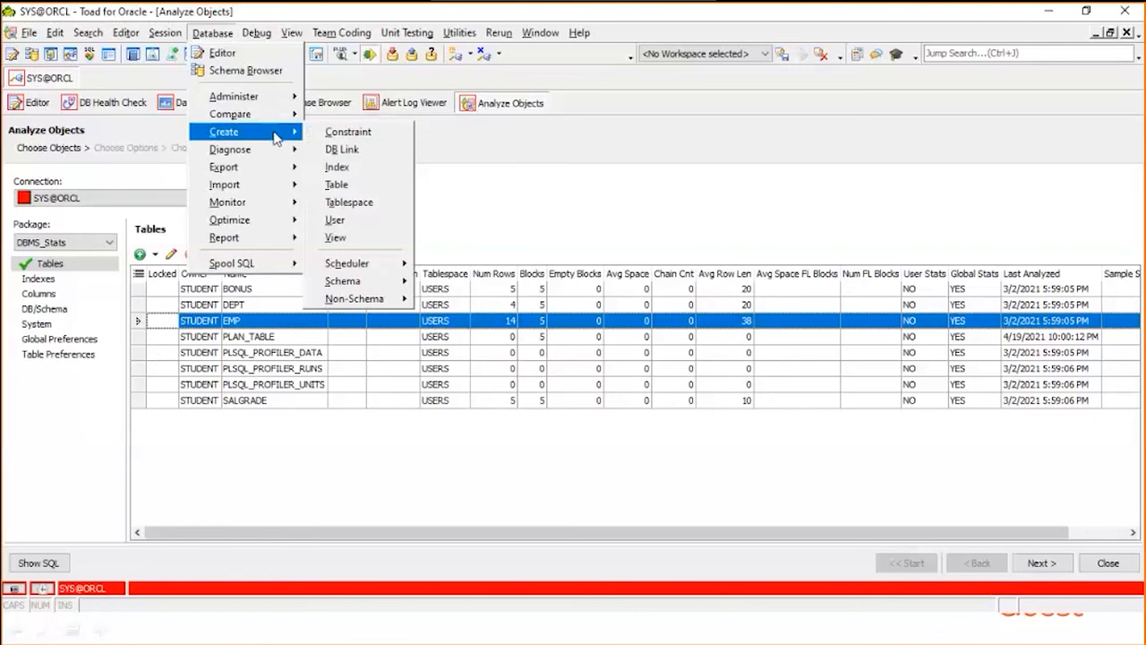
pyautogui.moveTo(224, 166)
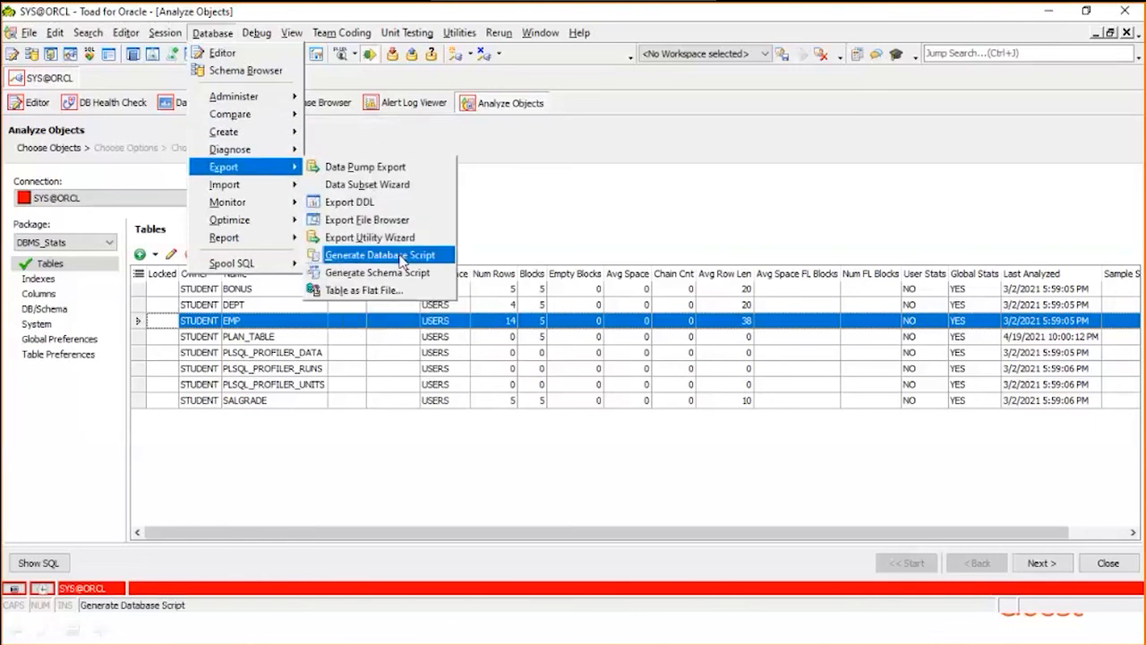
pyautogui.moveTo(376, 272)
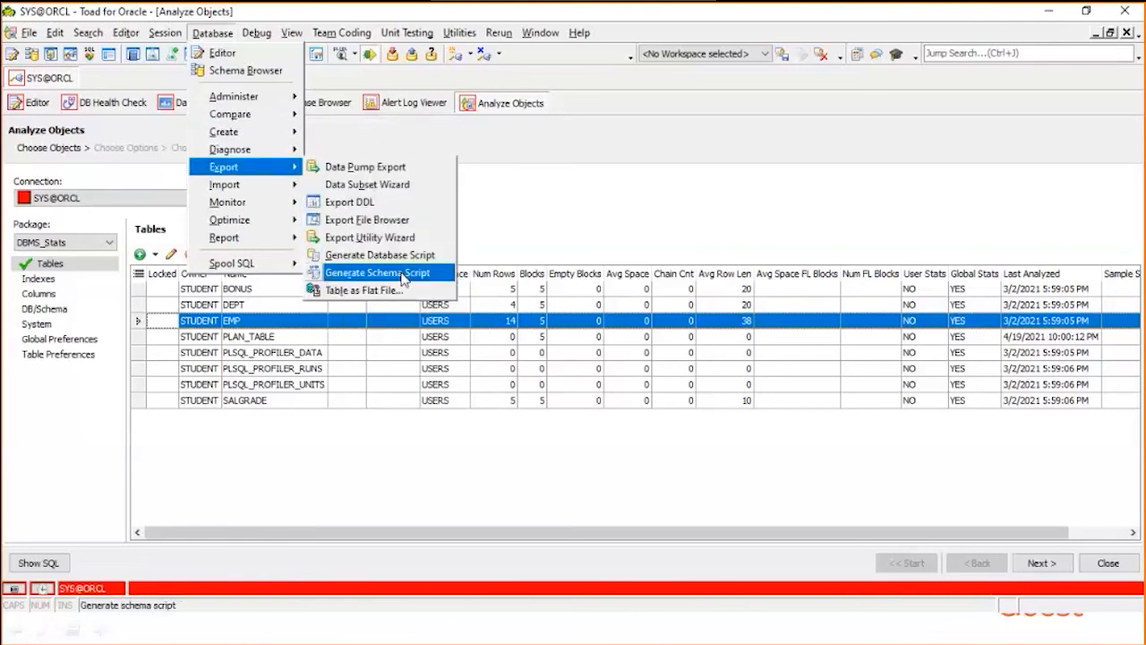
pyautogui.moveTo(379, 254)
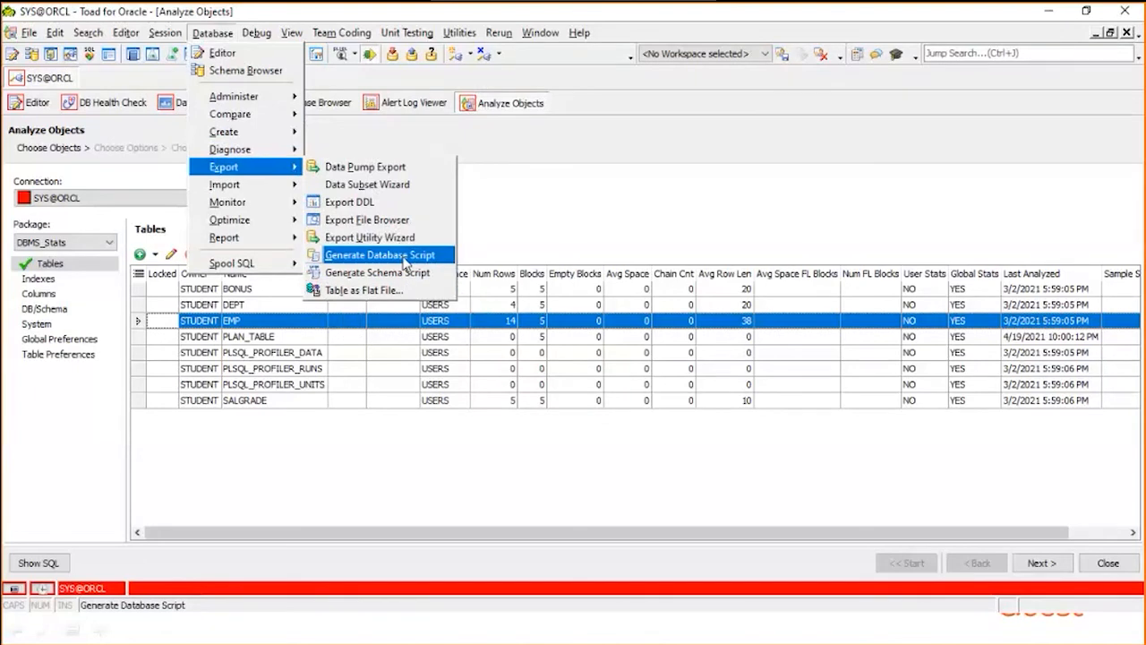
# Open Generate Schema Script and add the STUDENT schema to the job
pyautogui.click(377, 272)
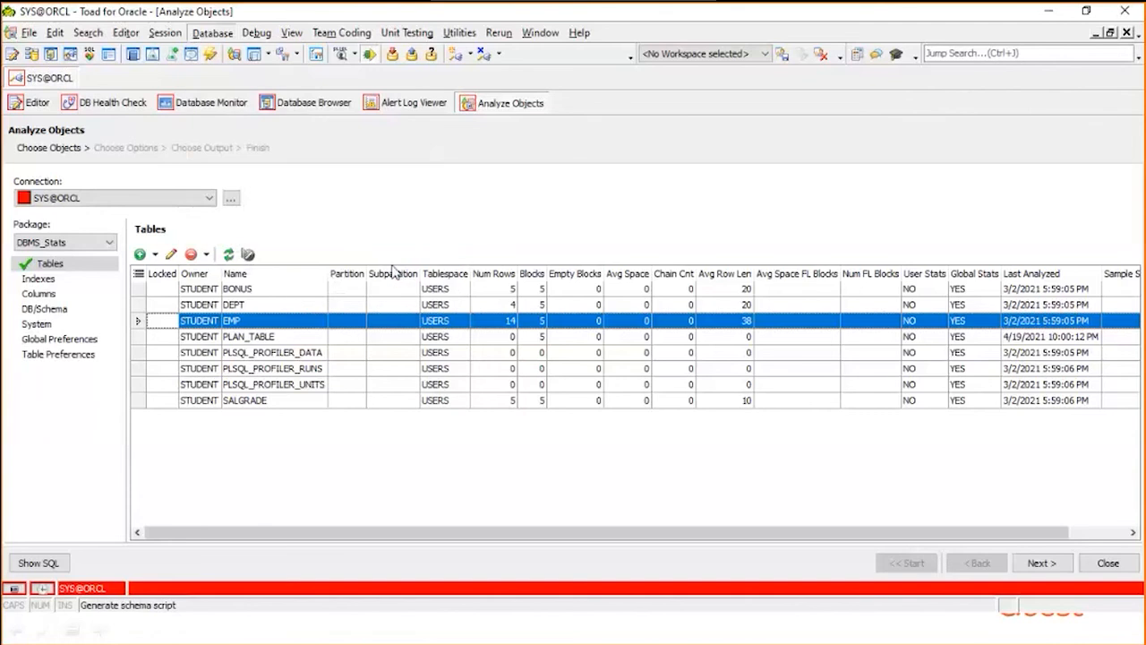
pyautogui.moveTo(378, 257)
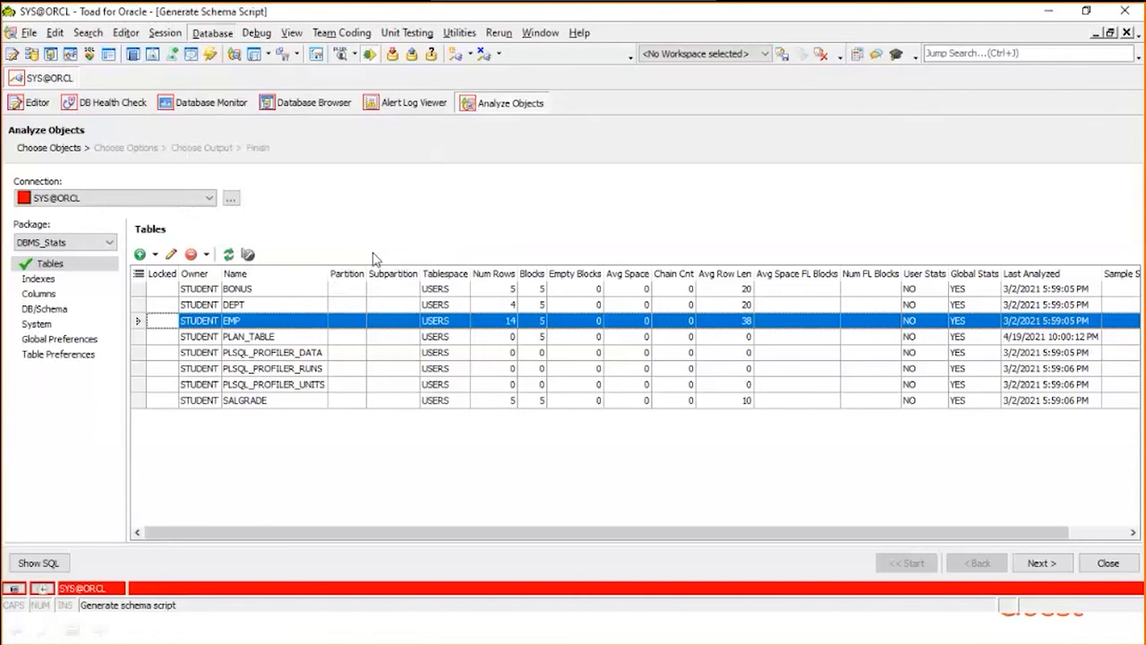
pyautogui.click(613, 102)
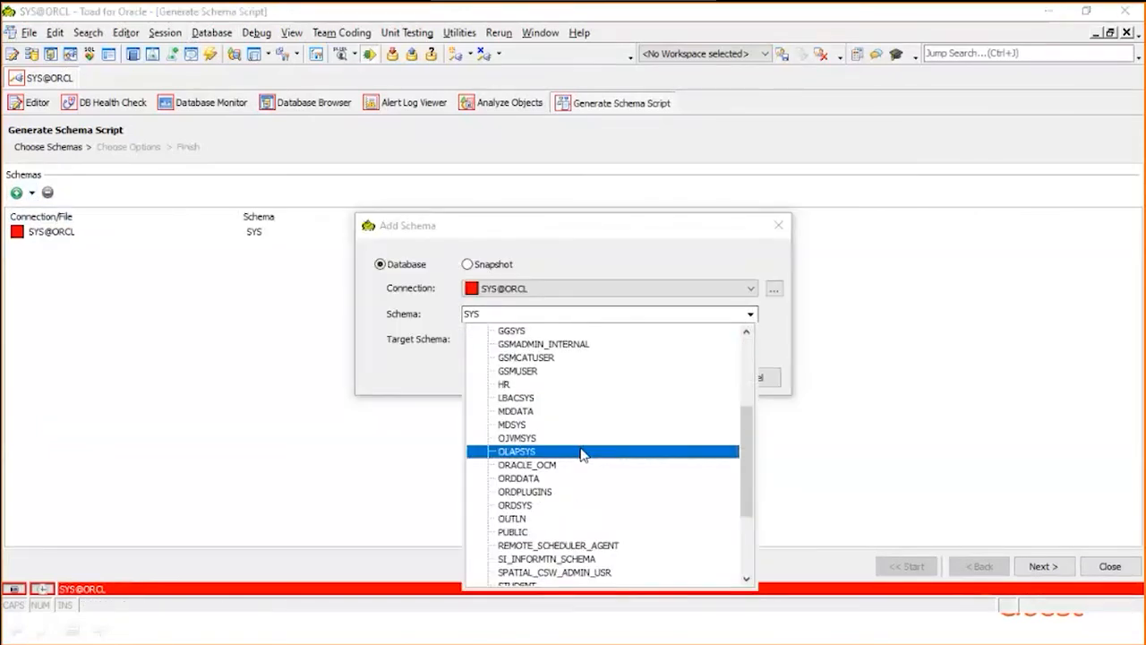
pyautogui.click(517, 584)
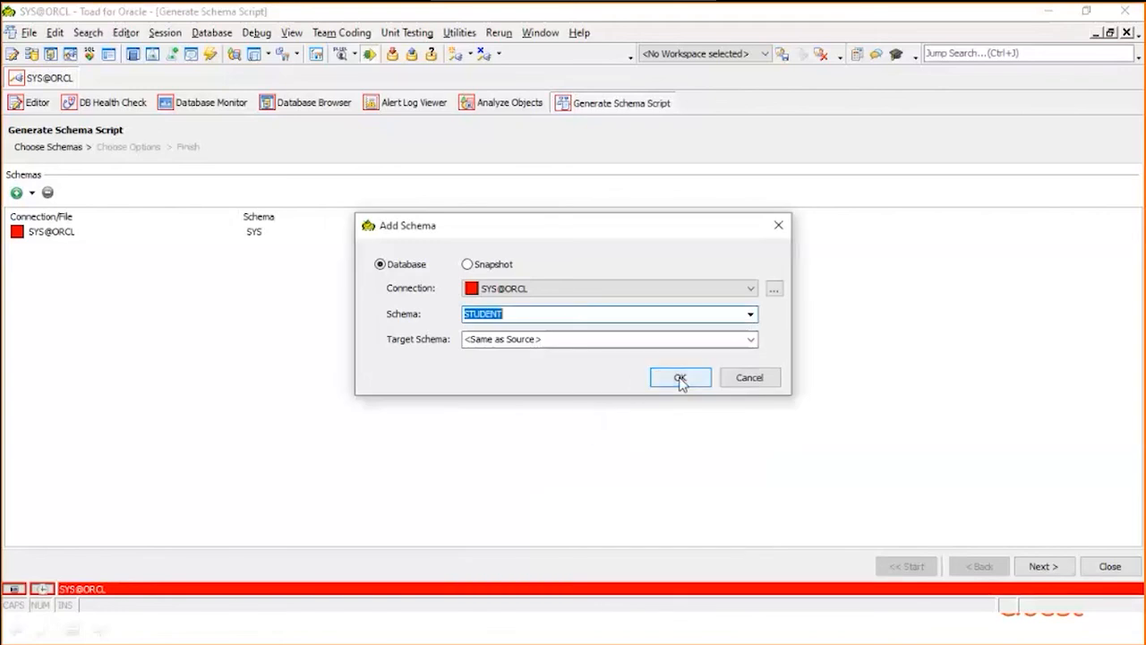
pyautogui.click(680, 377)
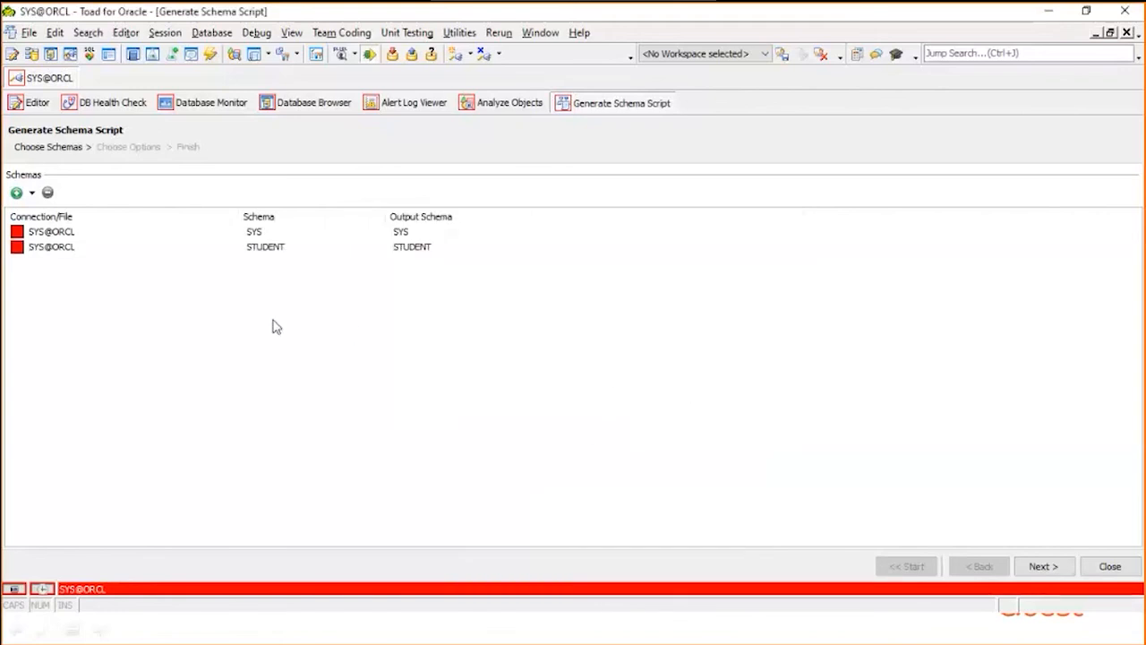
# Review the STUDENT schema settings unchanged, then remove SYS from the schema list
pyautogui.doubleClick(51, 246)
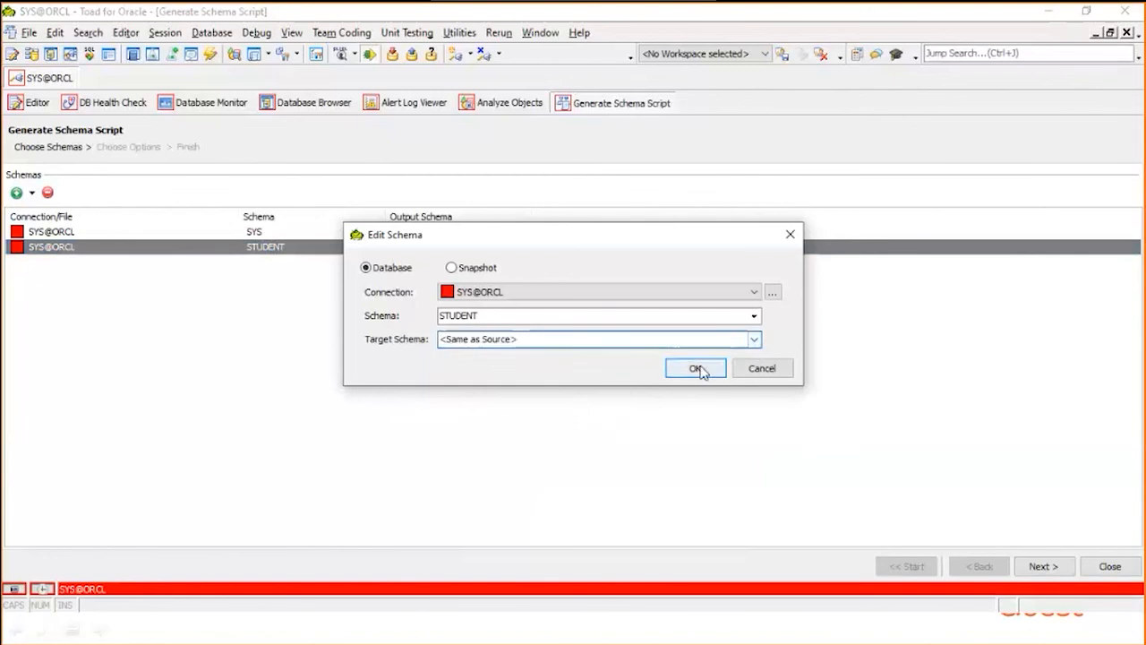
pyautogui.click(696, 368)
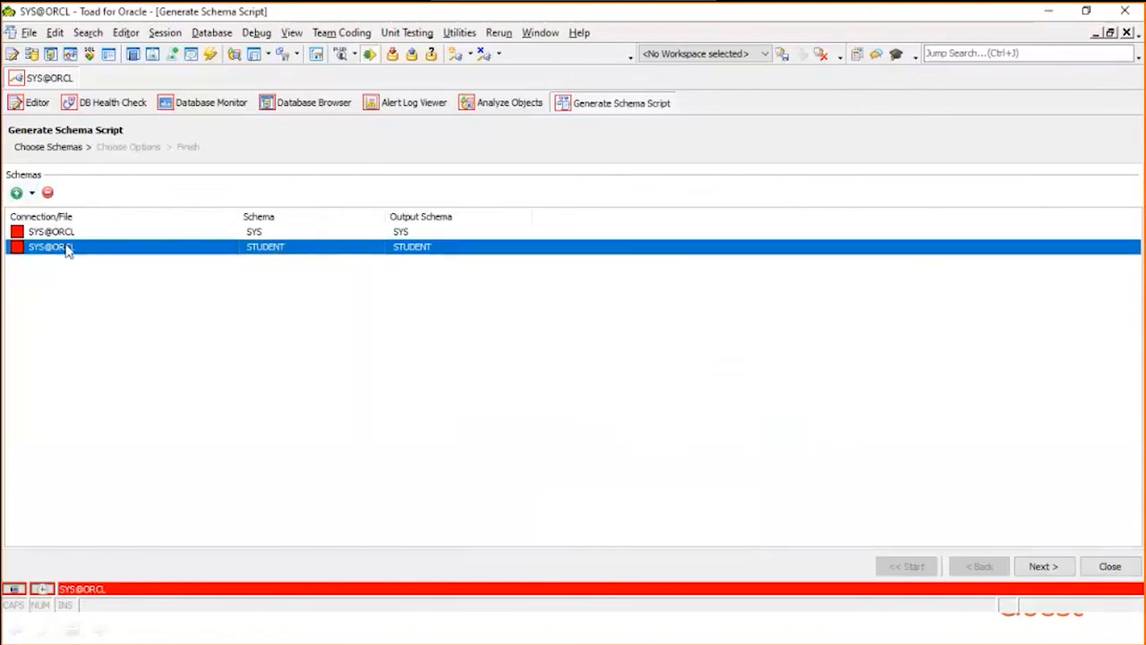
pyautogui.doubleClick(67, 247)
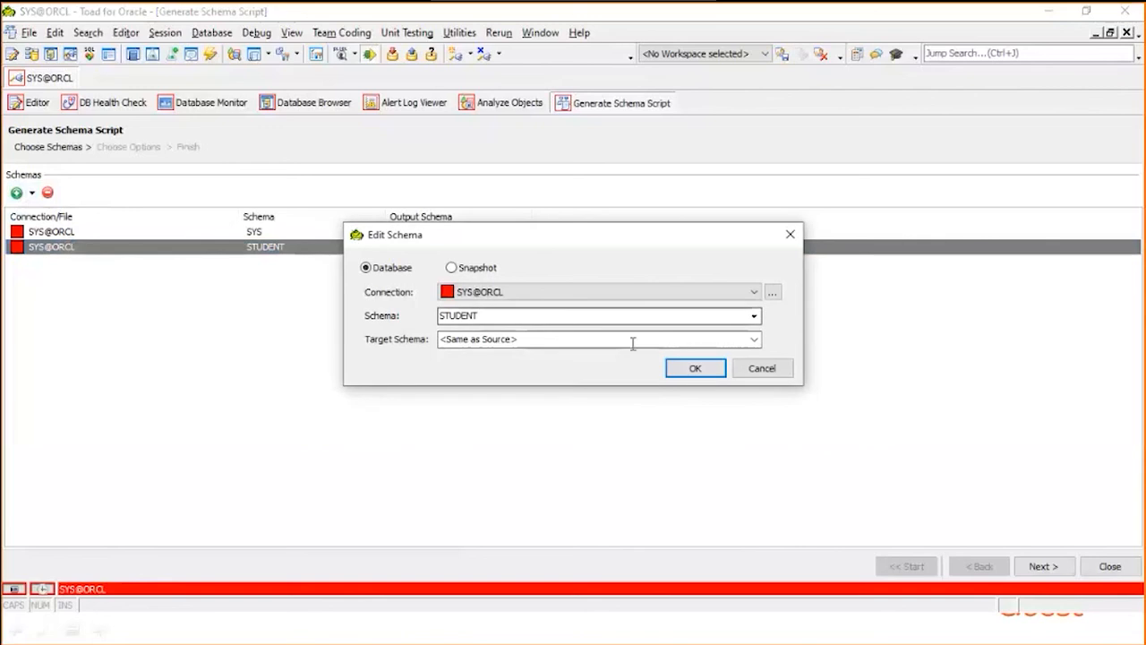
pyautogui.click(695, 368)
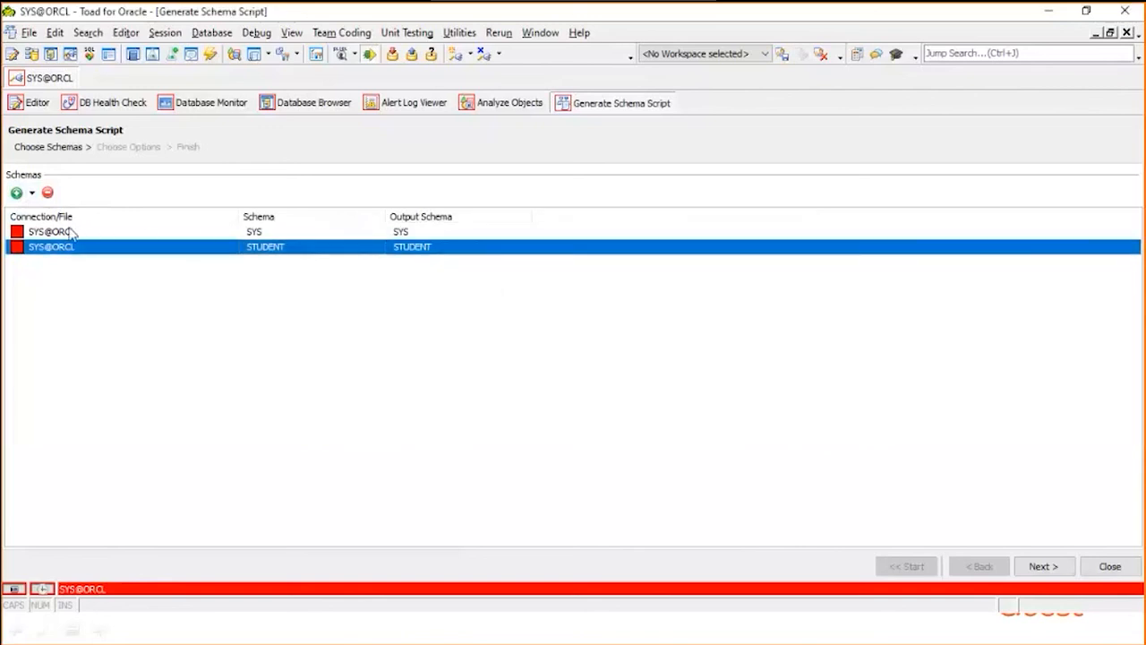
pyautogui.click(46, 191)
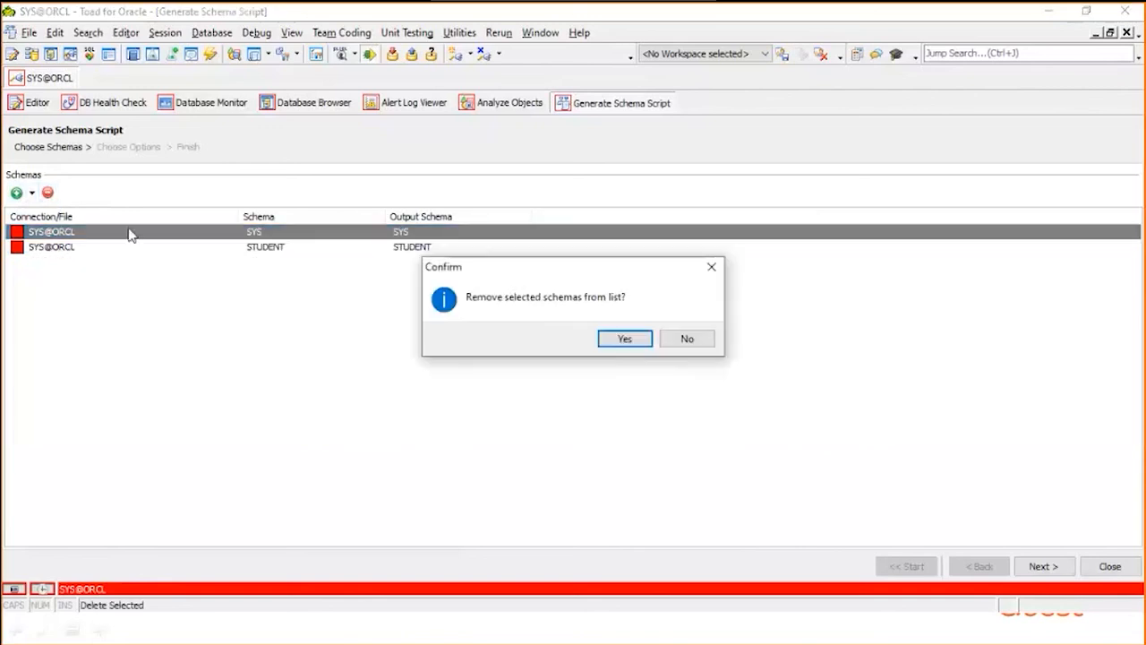
pyautogui.click(624, 339)
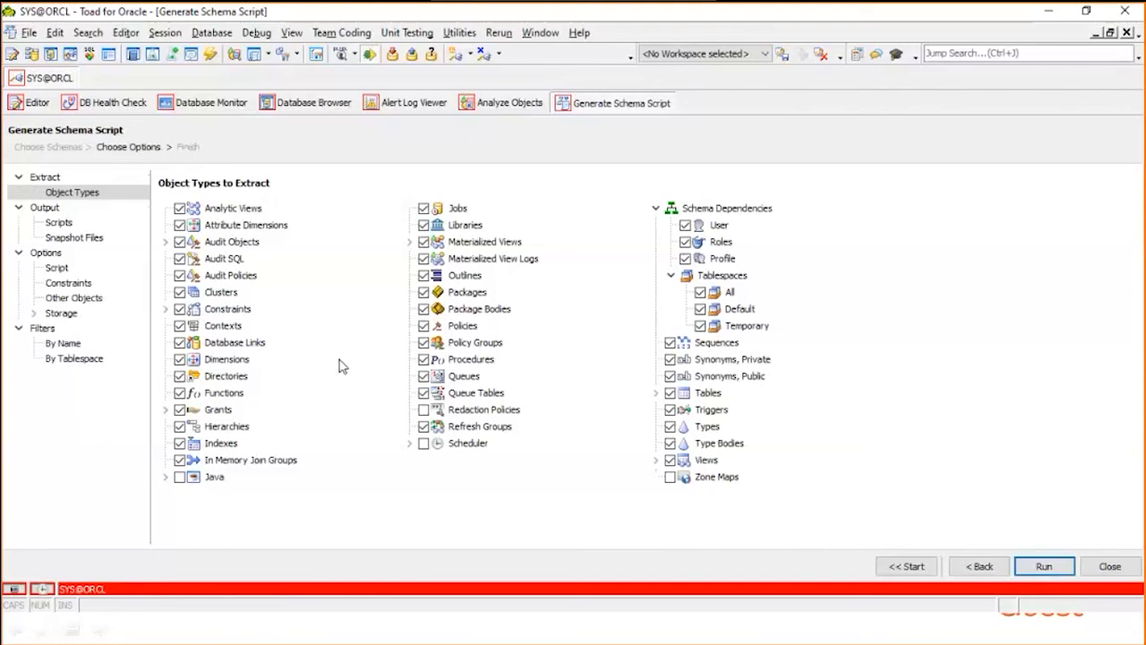
pyautogui.moveTo(348, 324)
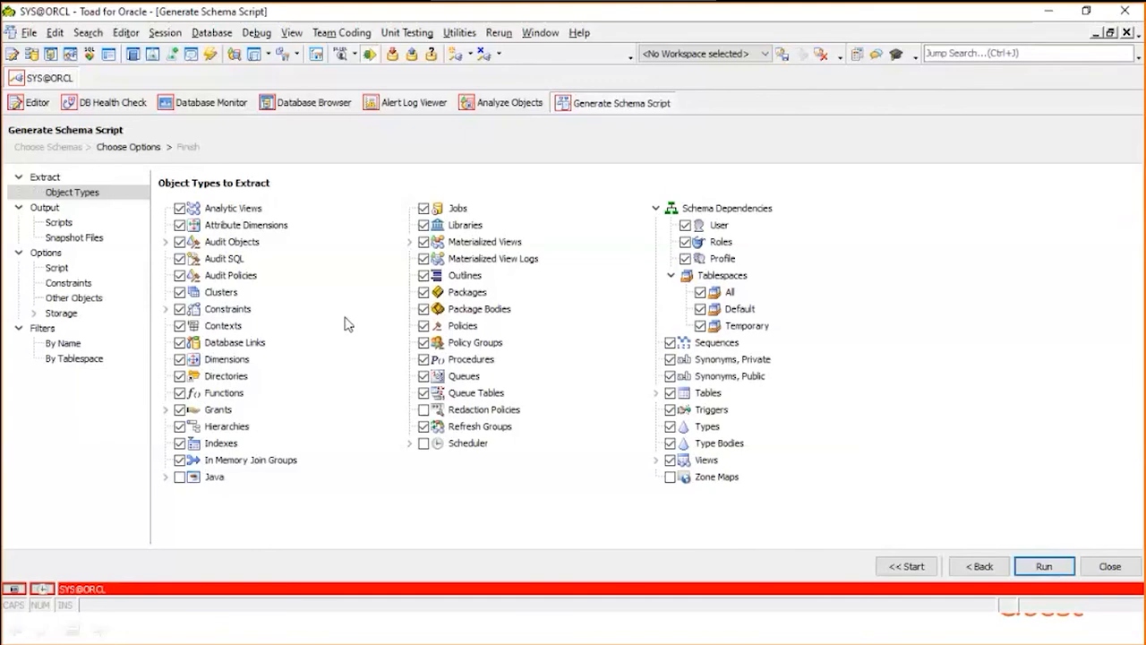
pyautogui.moveTo(263, 256)
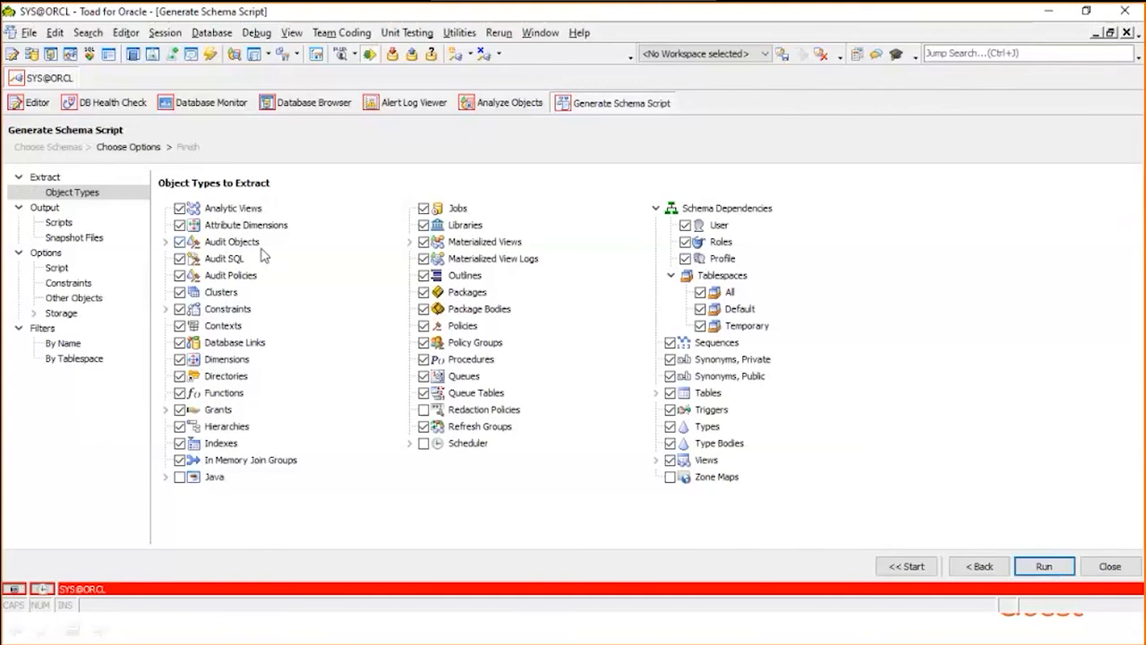
pyautogui.moveTo(242, 207)
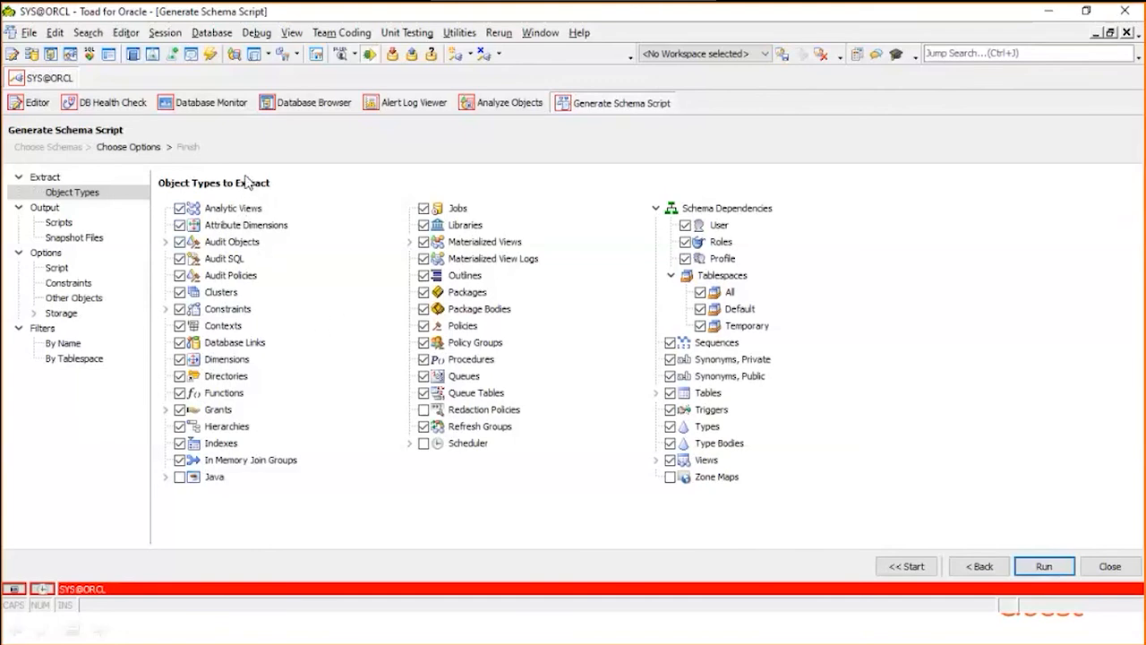
# Open the Database Probe dashboard from the Database menu's monitoring tools
pyautogui.click(212, 32)
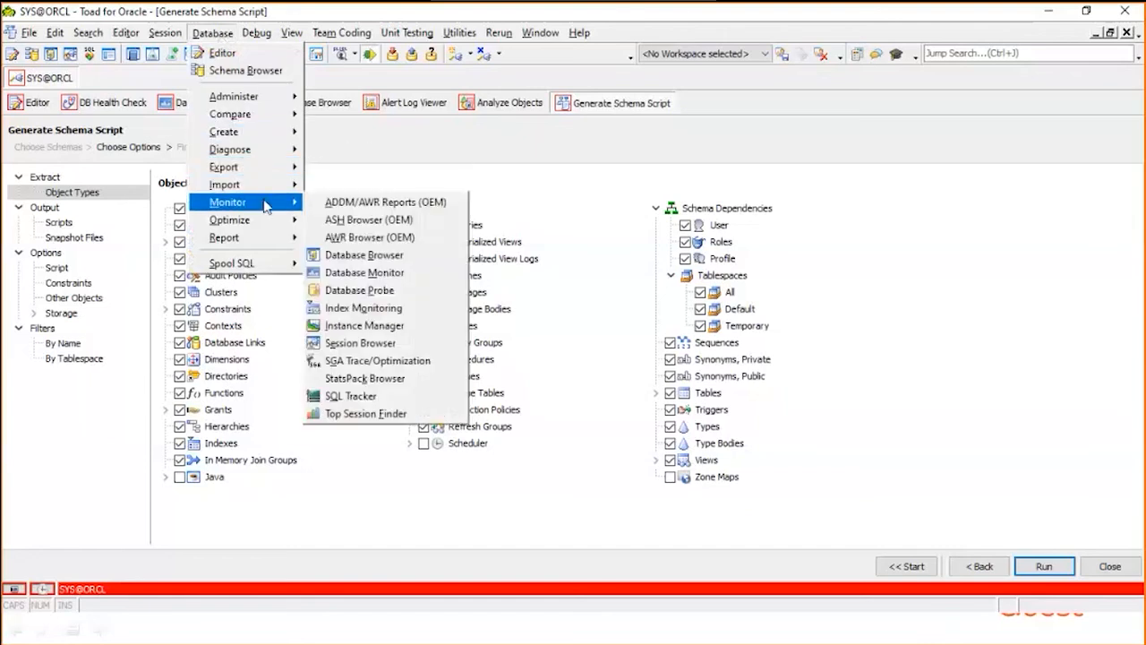
pyautogui.moveTo(360, 290)
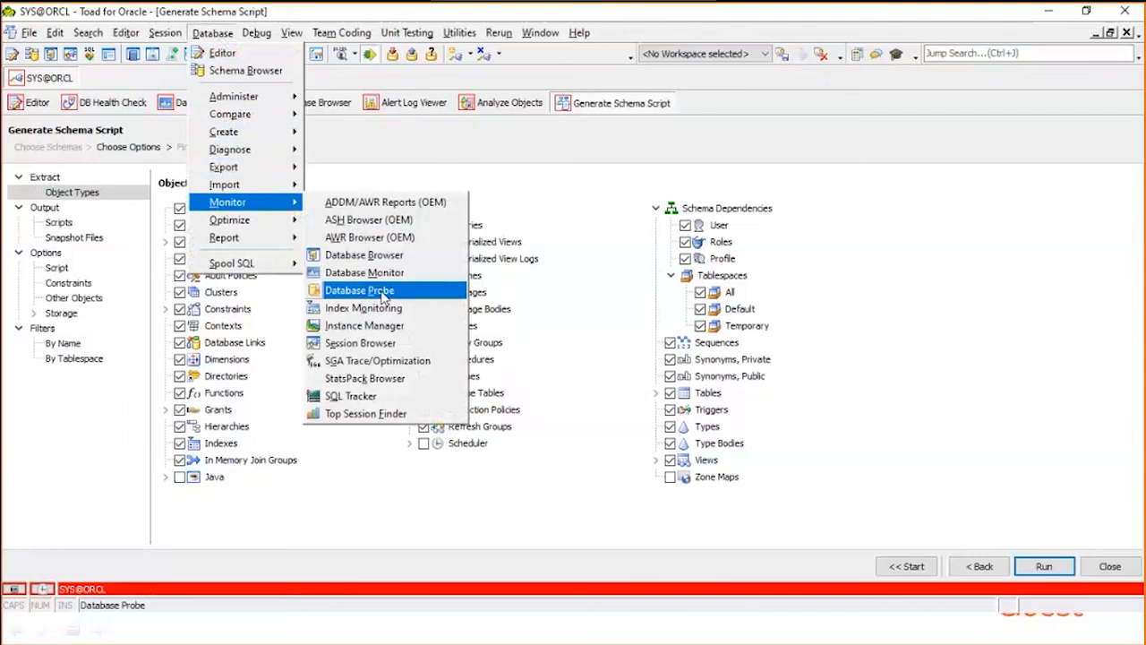
pyautogui.click(360, 289)
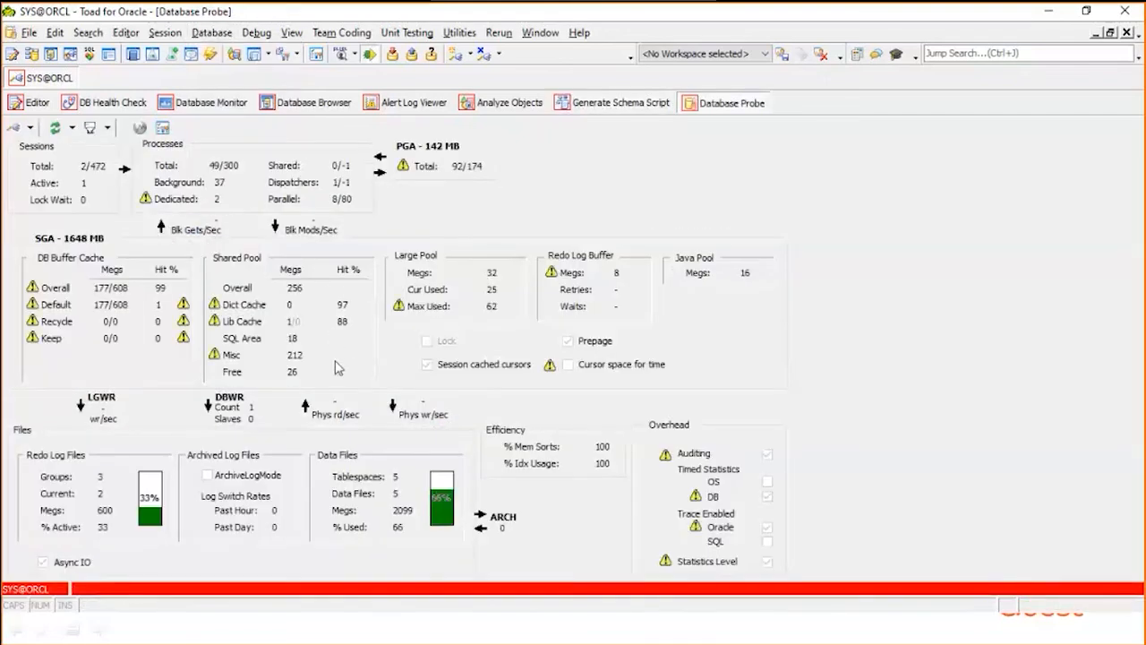
pyautogui.moveTo(182, 304)
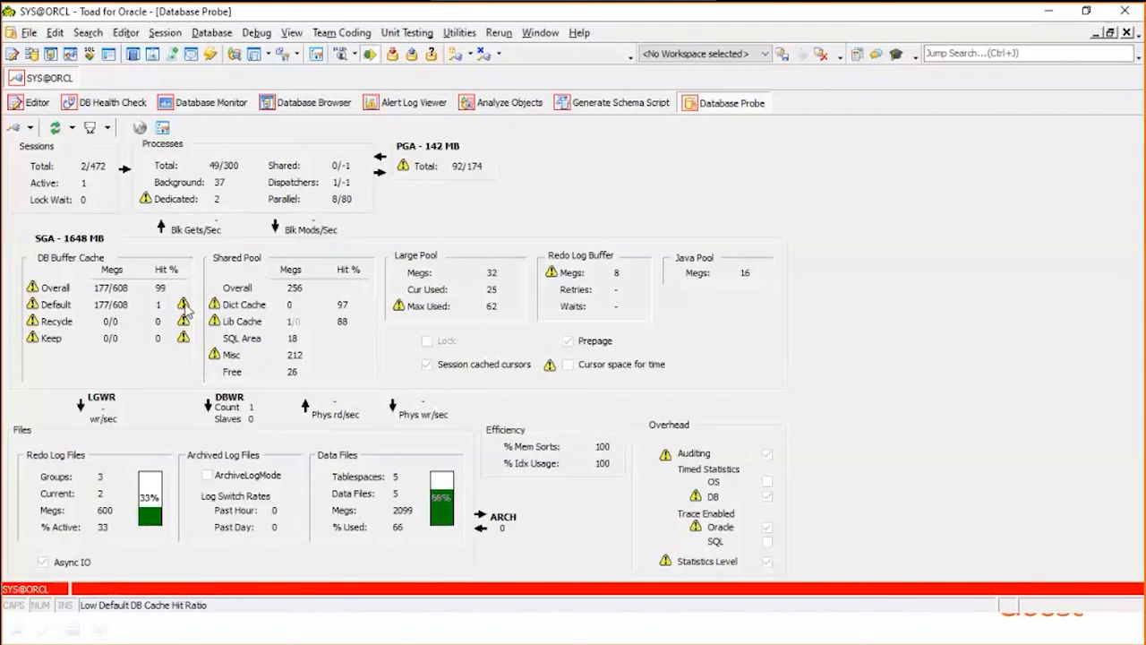
pyautogui.moveTo(182, 305)
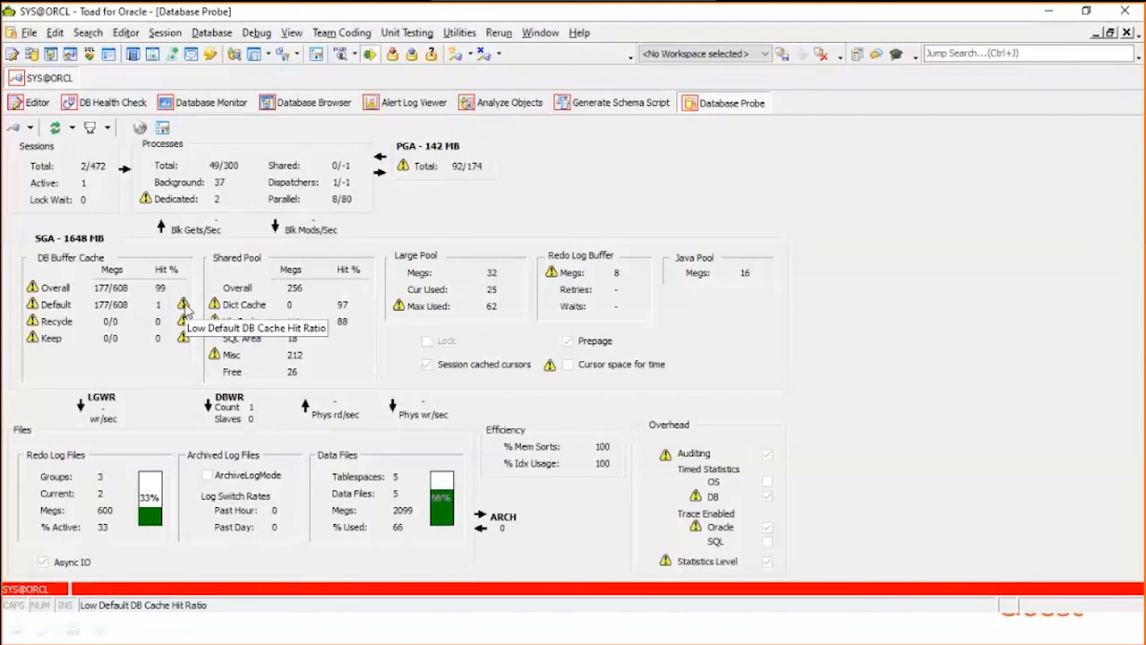
pyautogui.moveTo(33, 287)
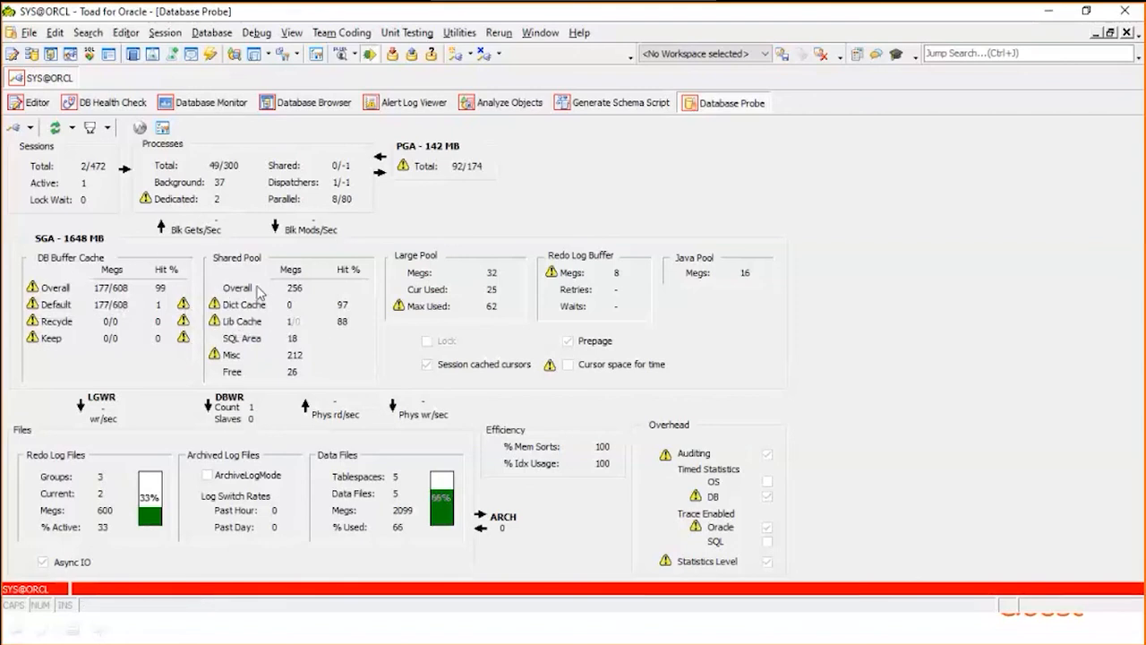
pyautogui.moveTo(423, 300)
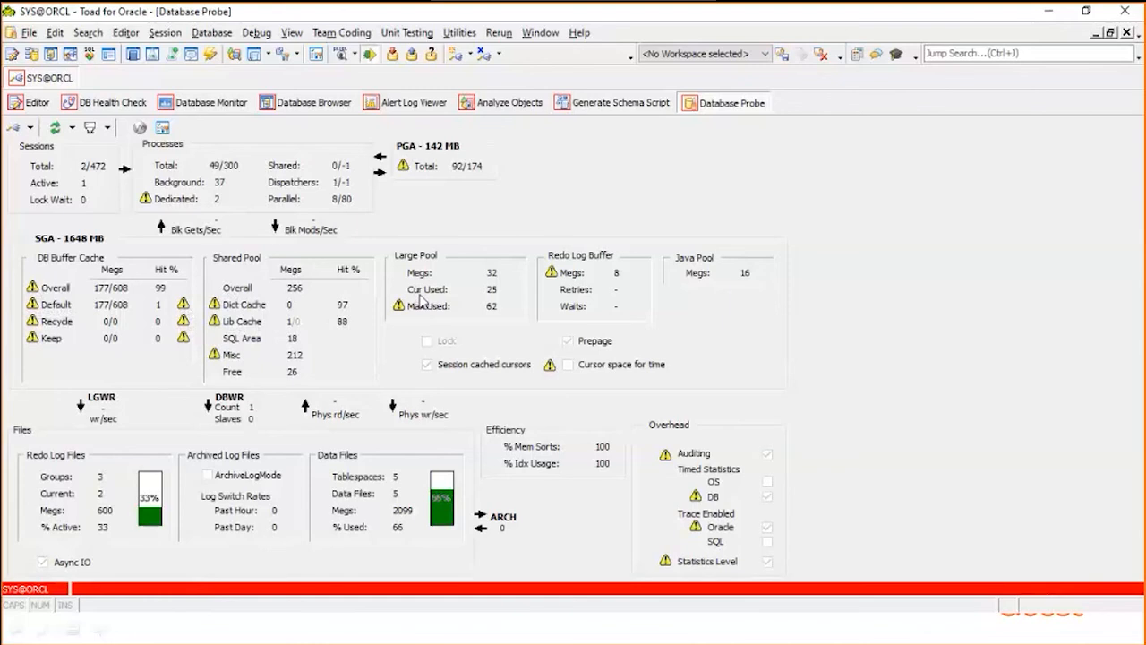
# Bring up the Alt+Tab window switcher to move toward the PowerPoint slide show
pyautogui.press('alt+tab')
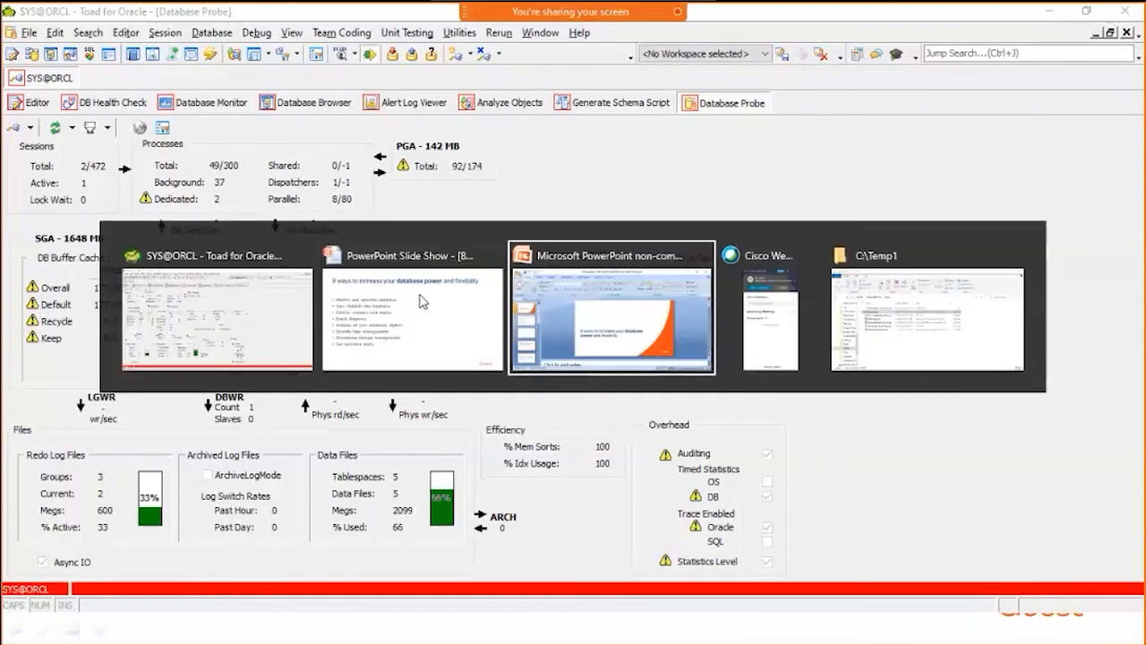
pyautogui.moveTo(412, 309)
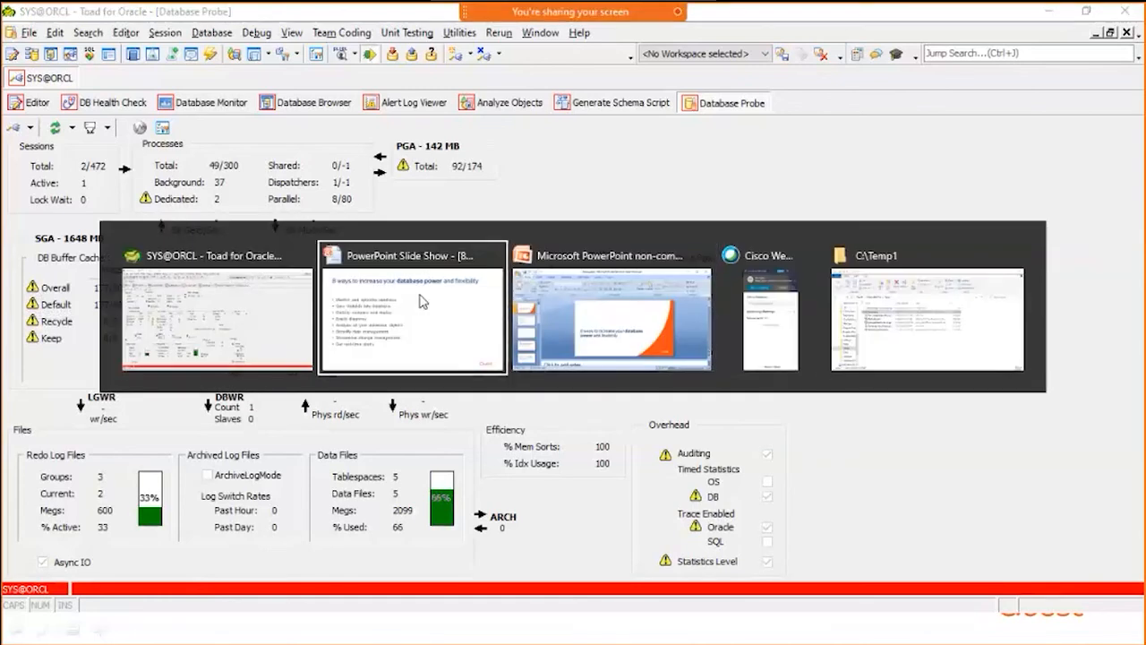